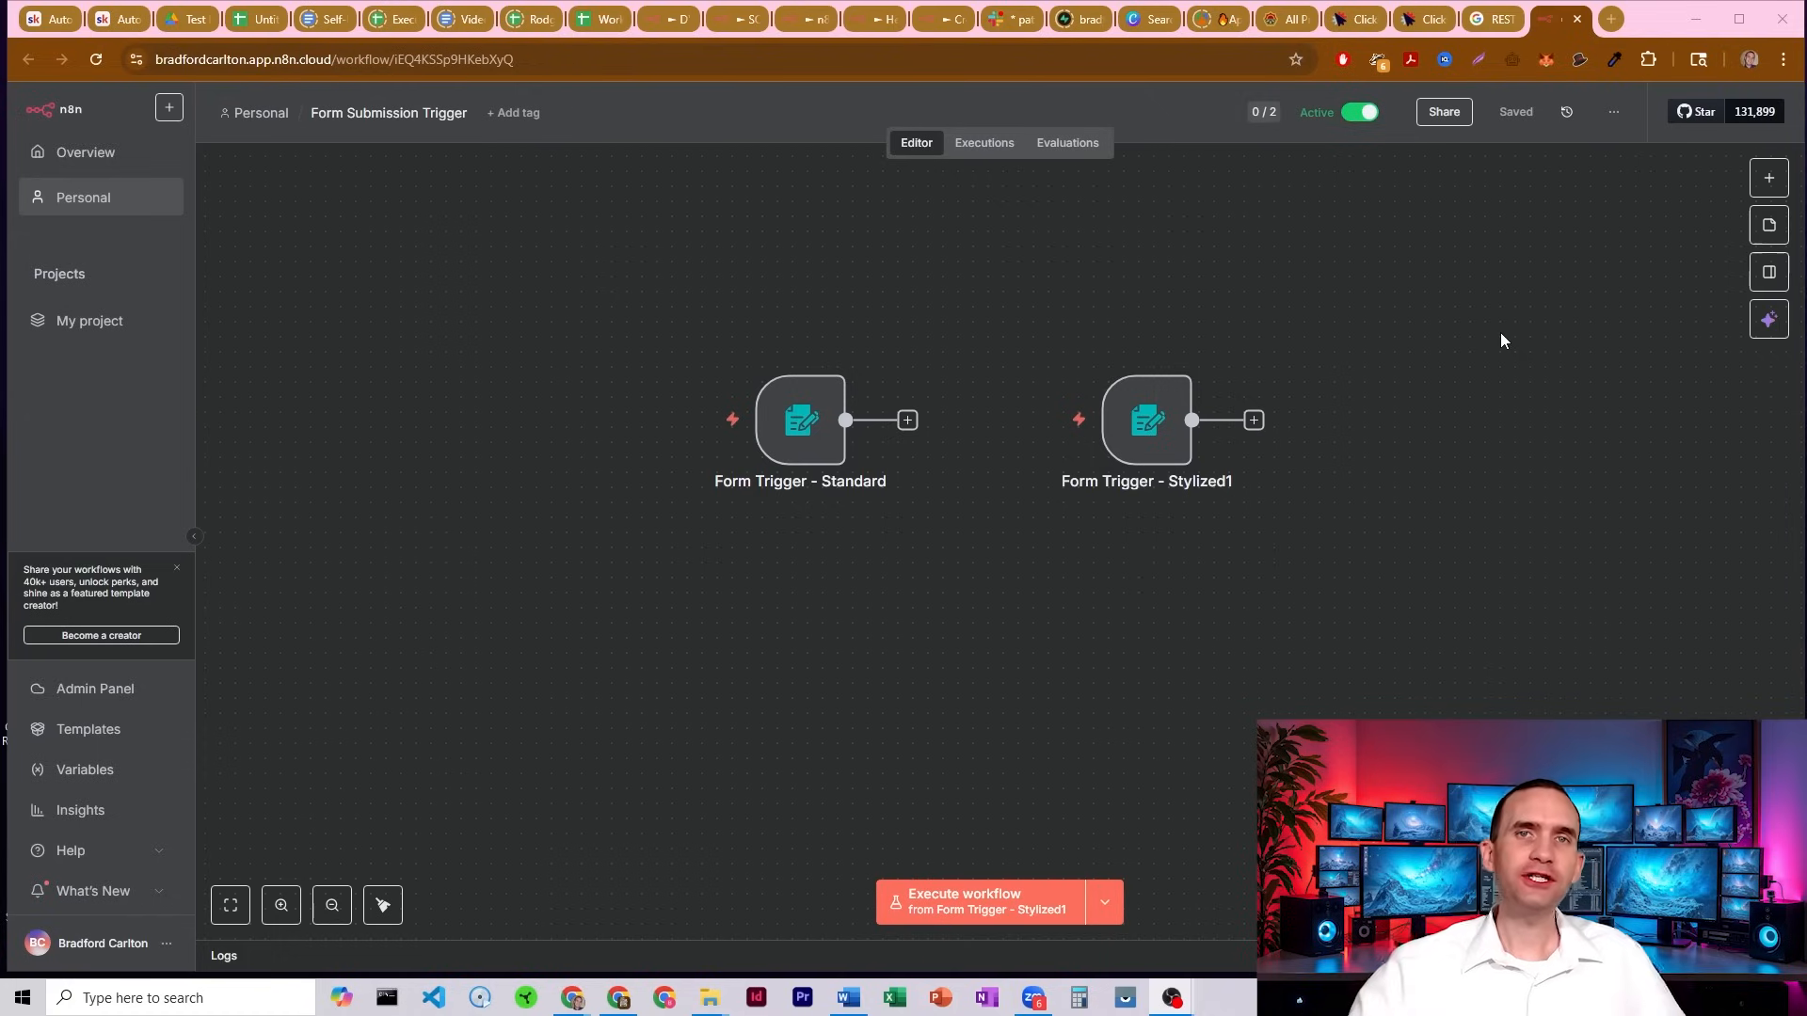
mouse_move(1434, 324)
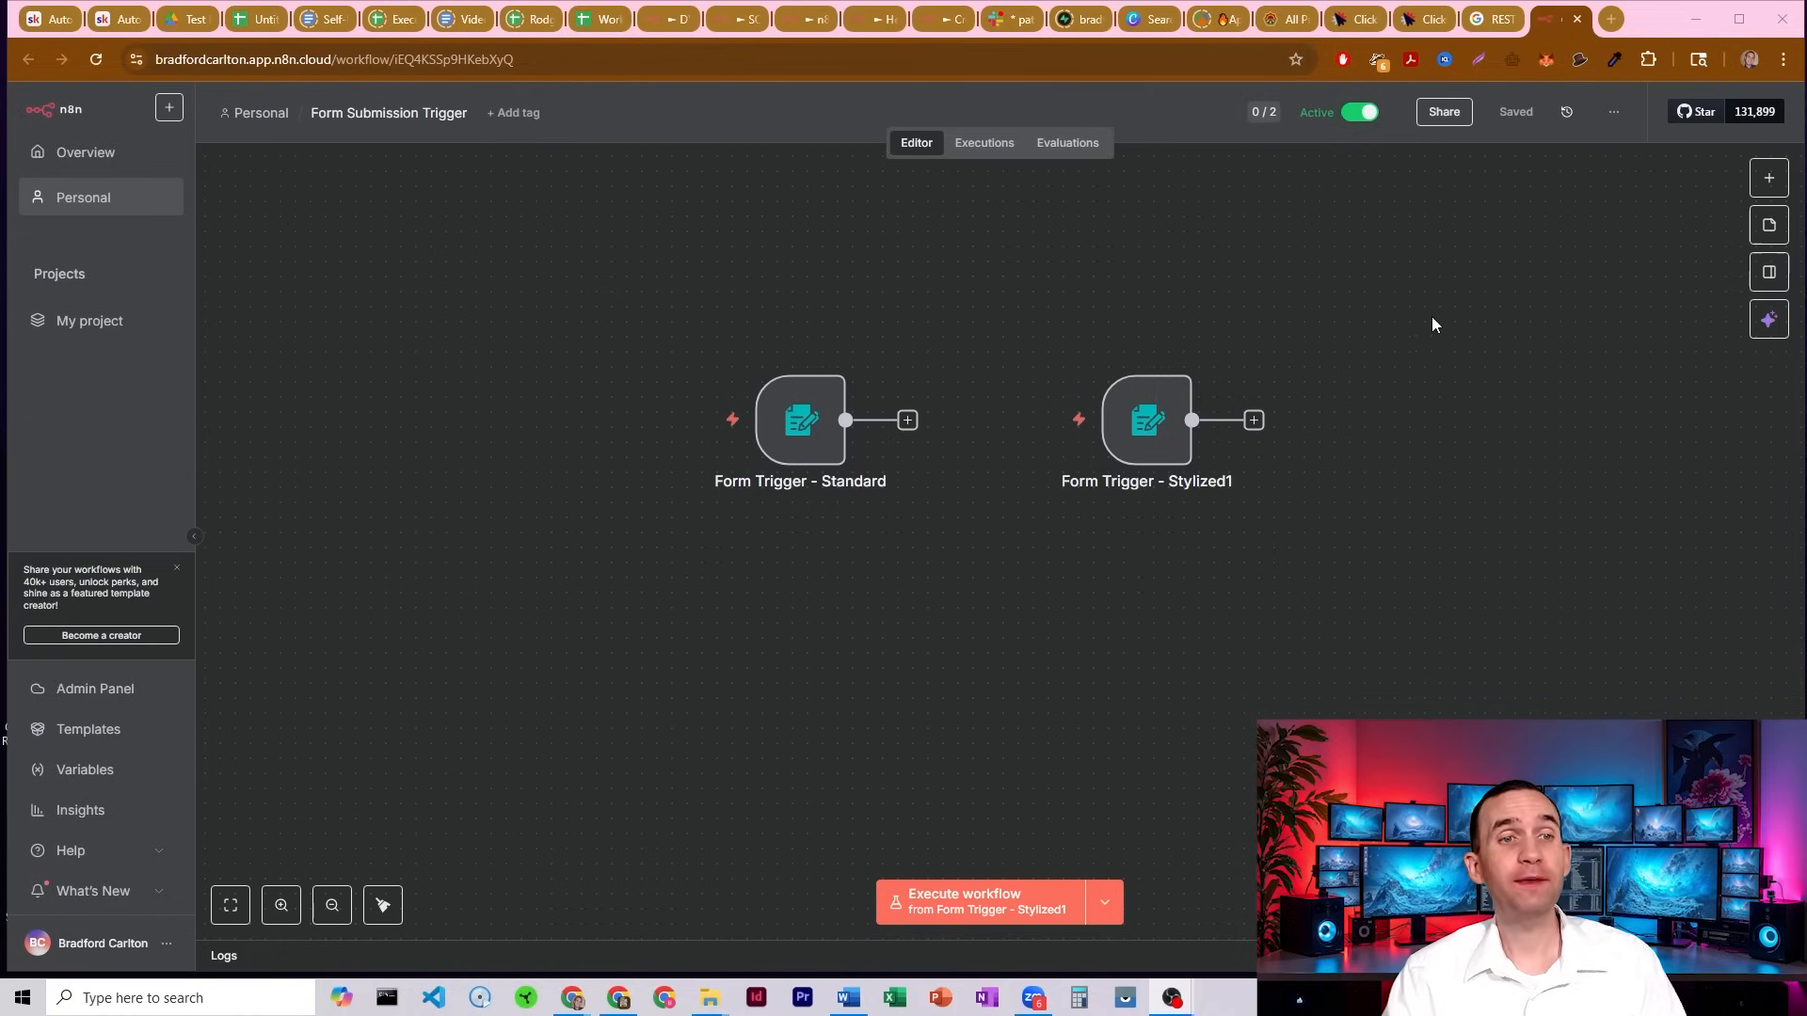
mouse_move(817, 429)
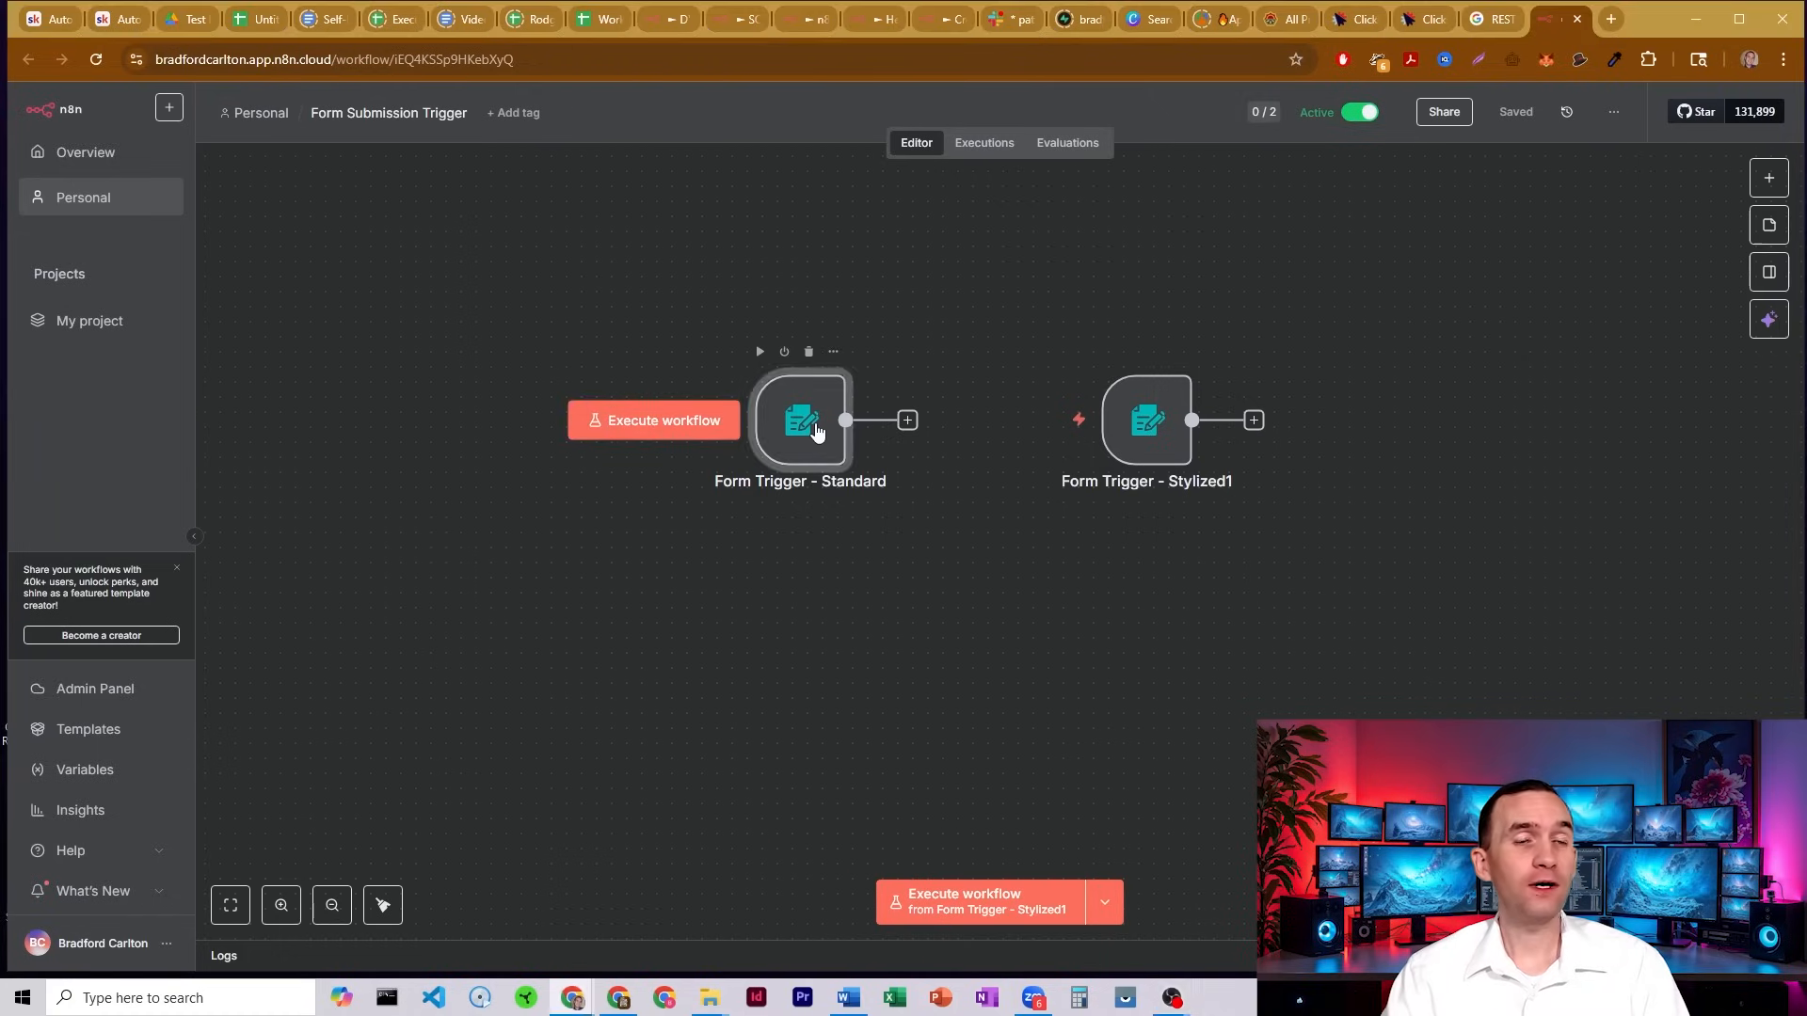
Review the Form Trigger - Standard node's Contact Us fields and switch to its Production URL.
double_click(801, 422)
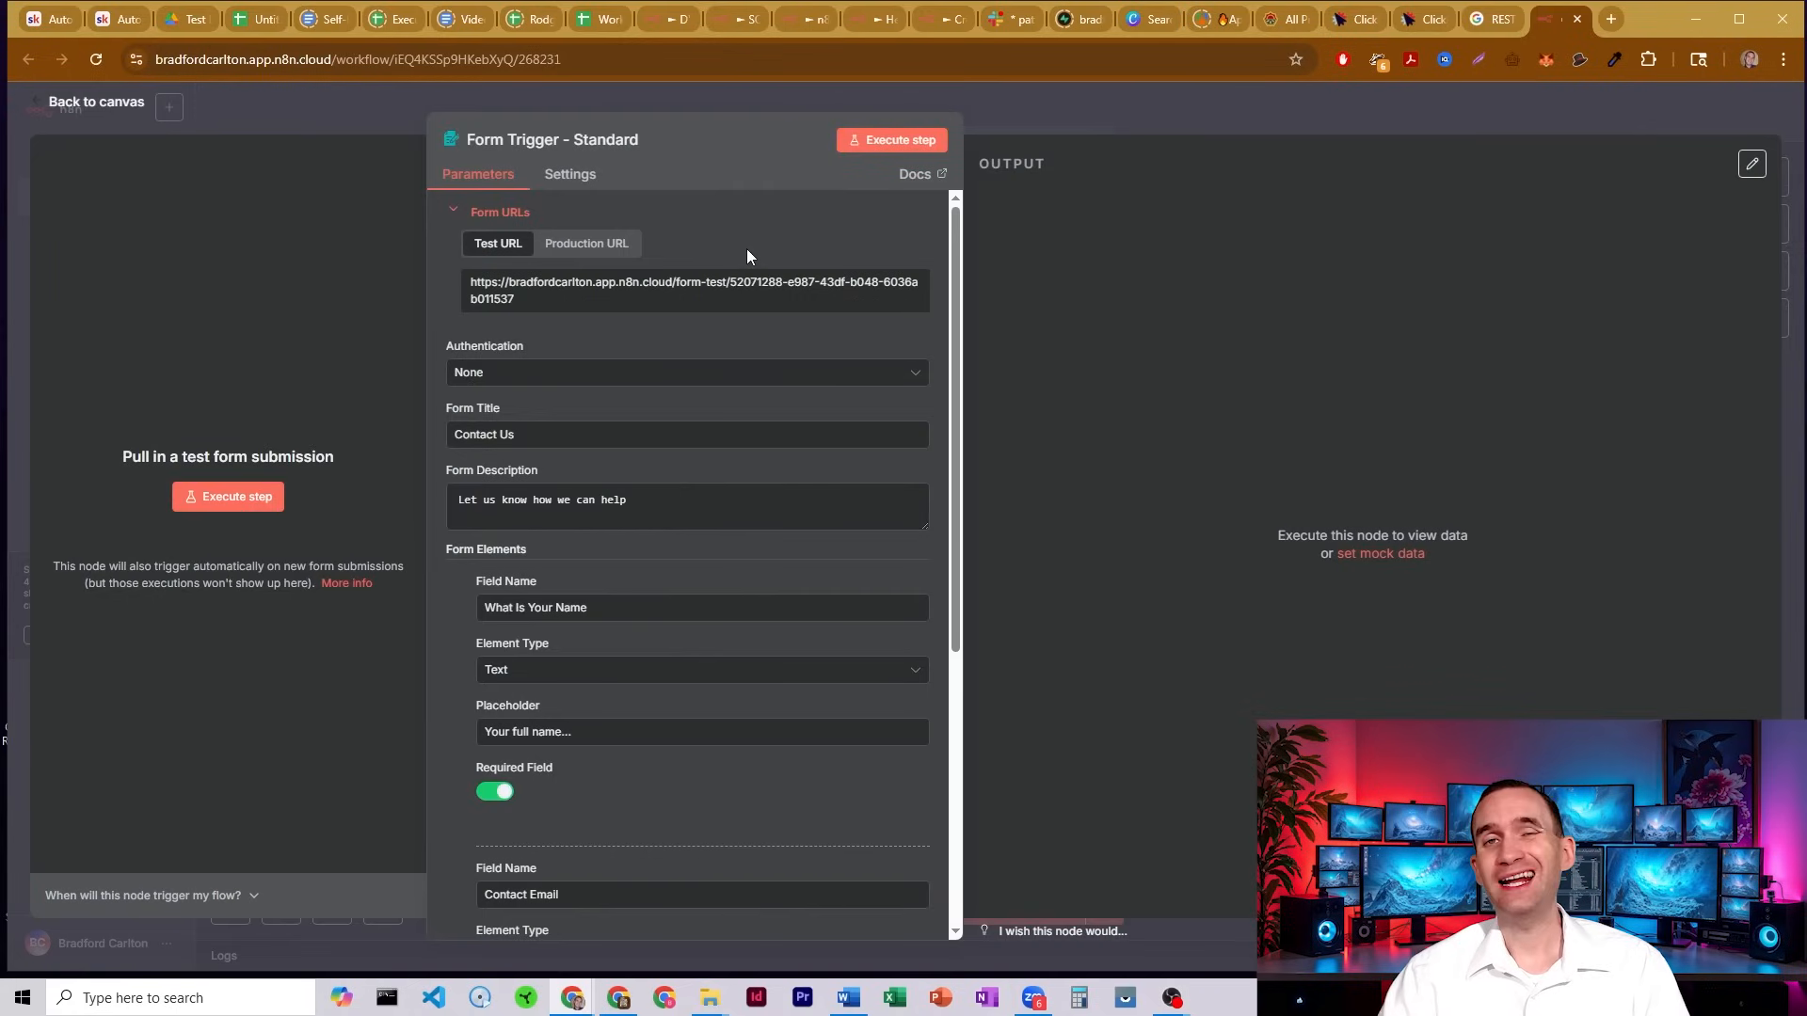
mouse_move(1035, 117)
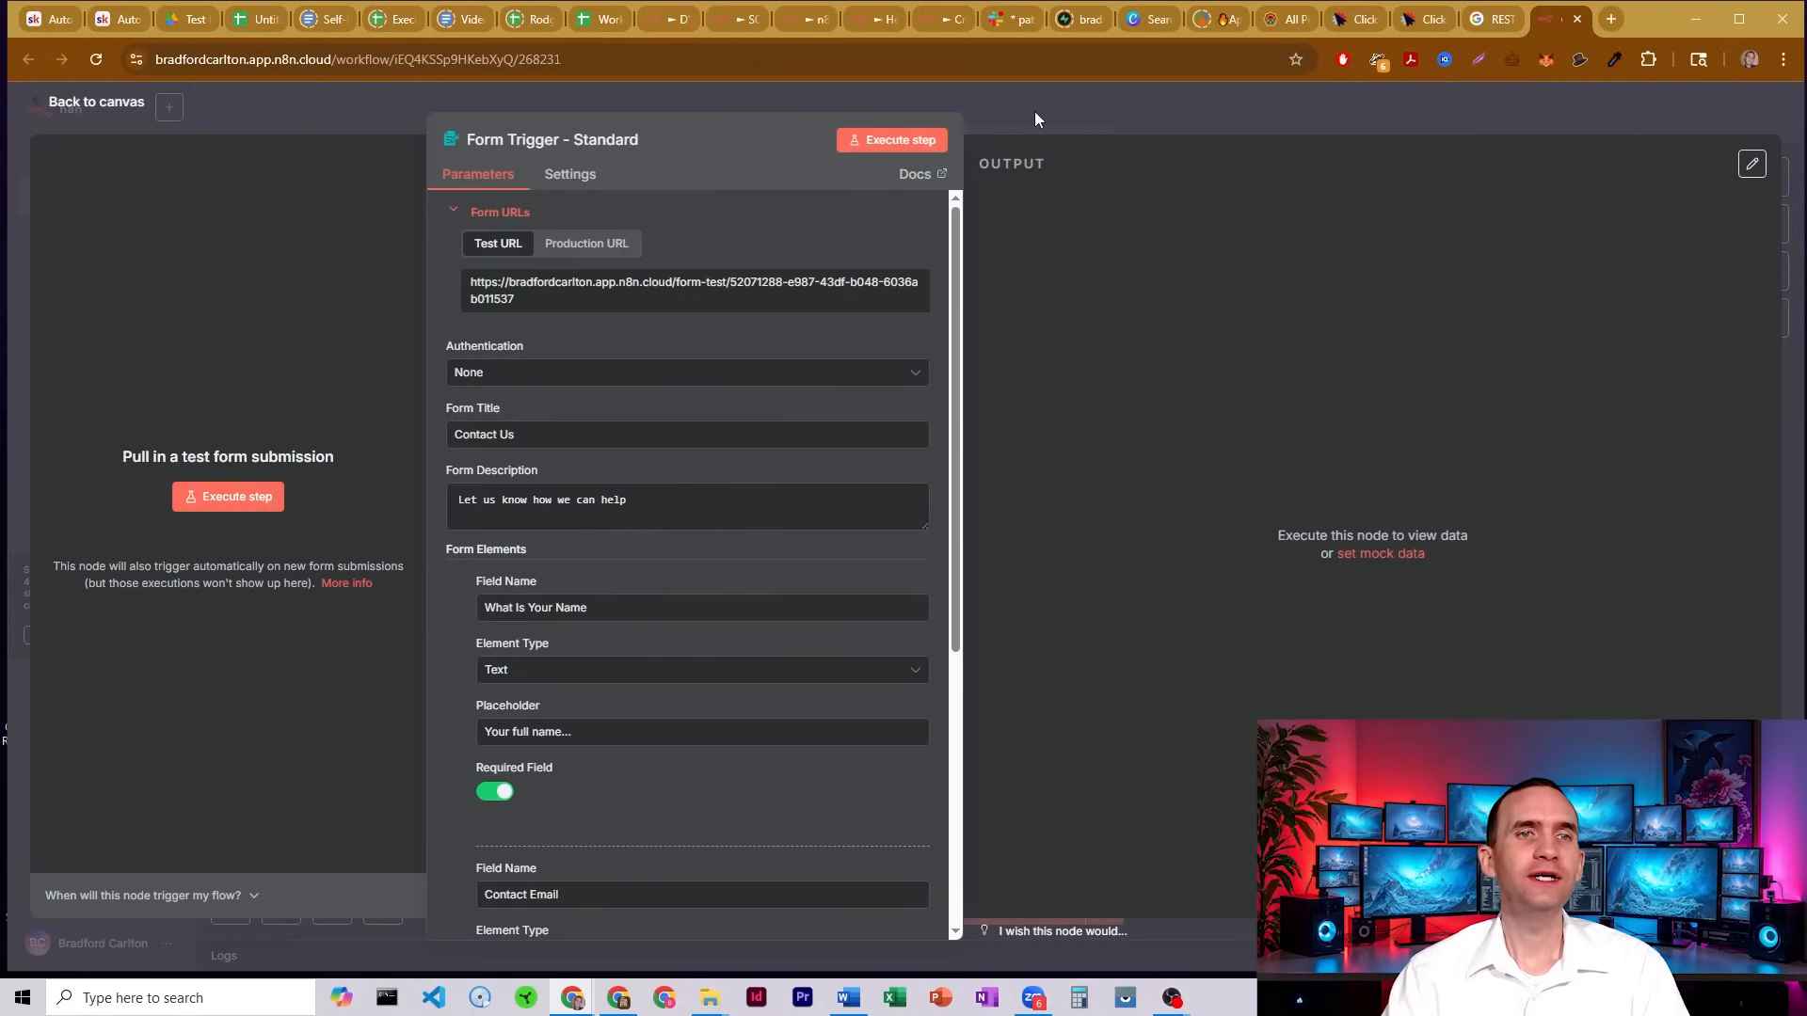
mouse_move(557, 275)
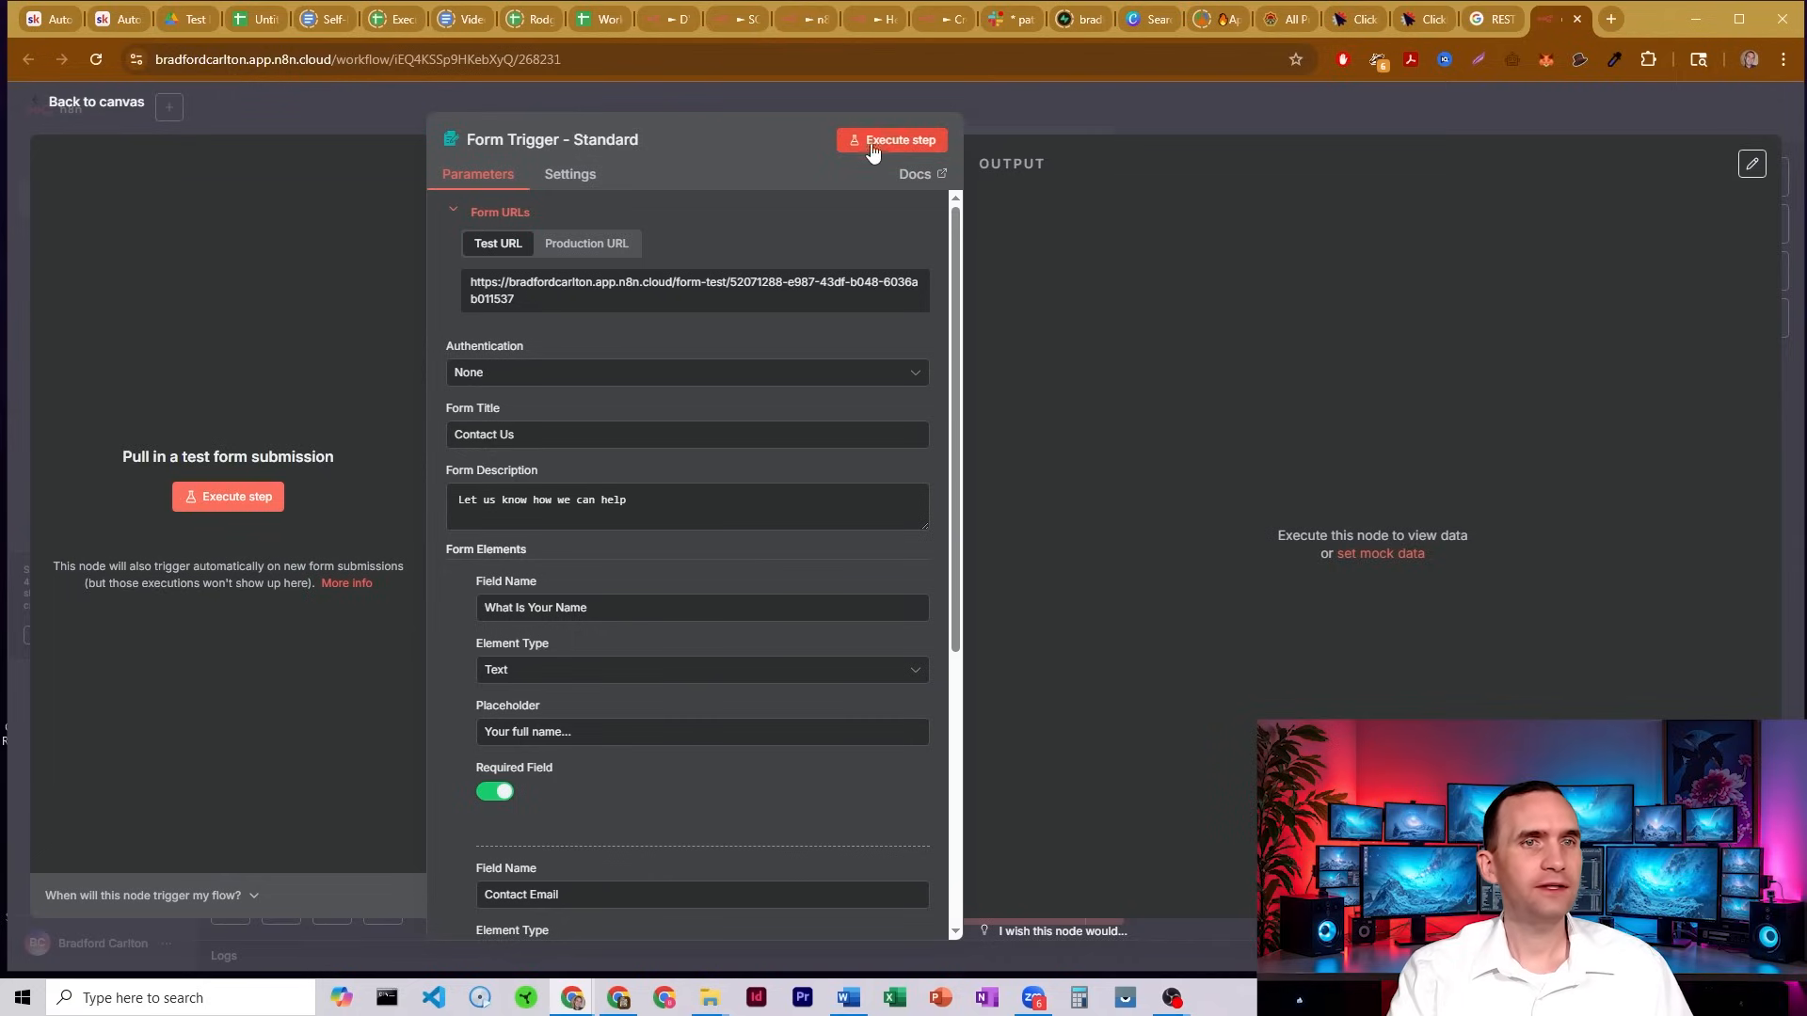
mouse_move(585, 235)
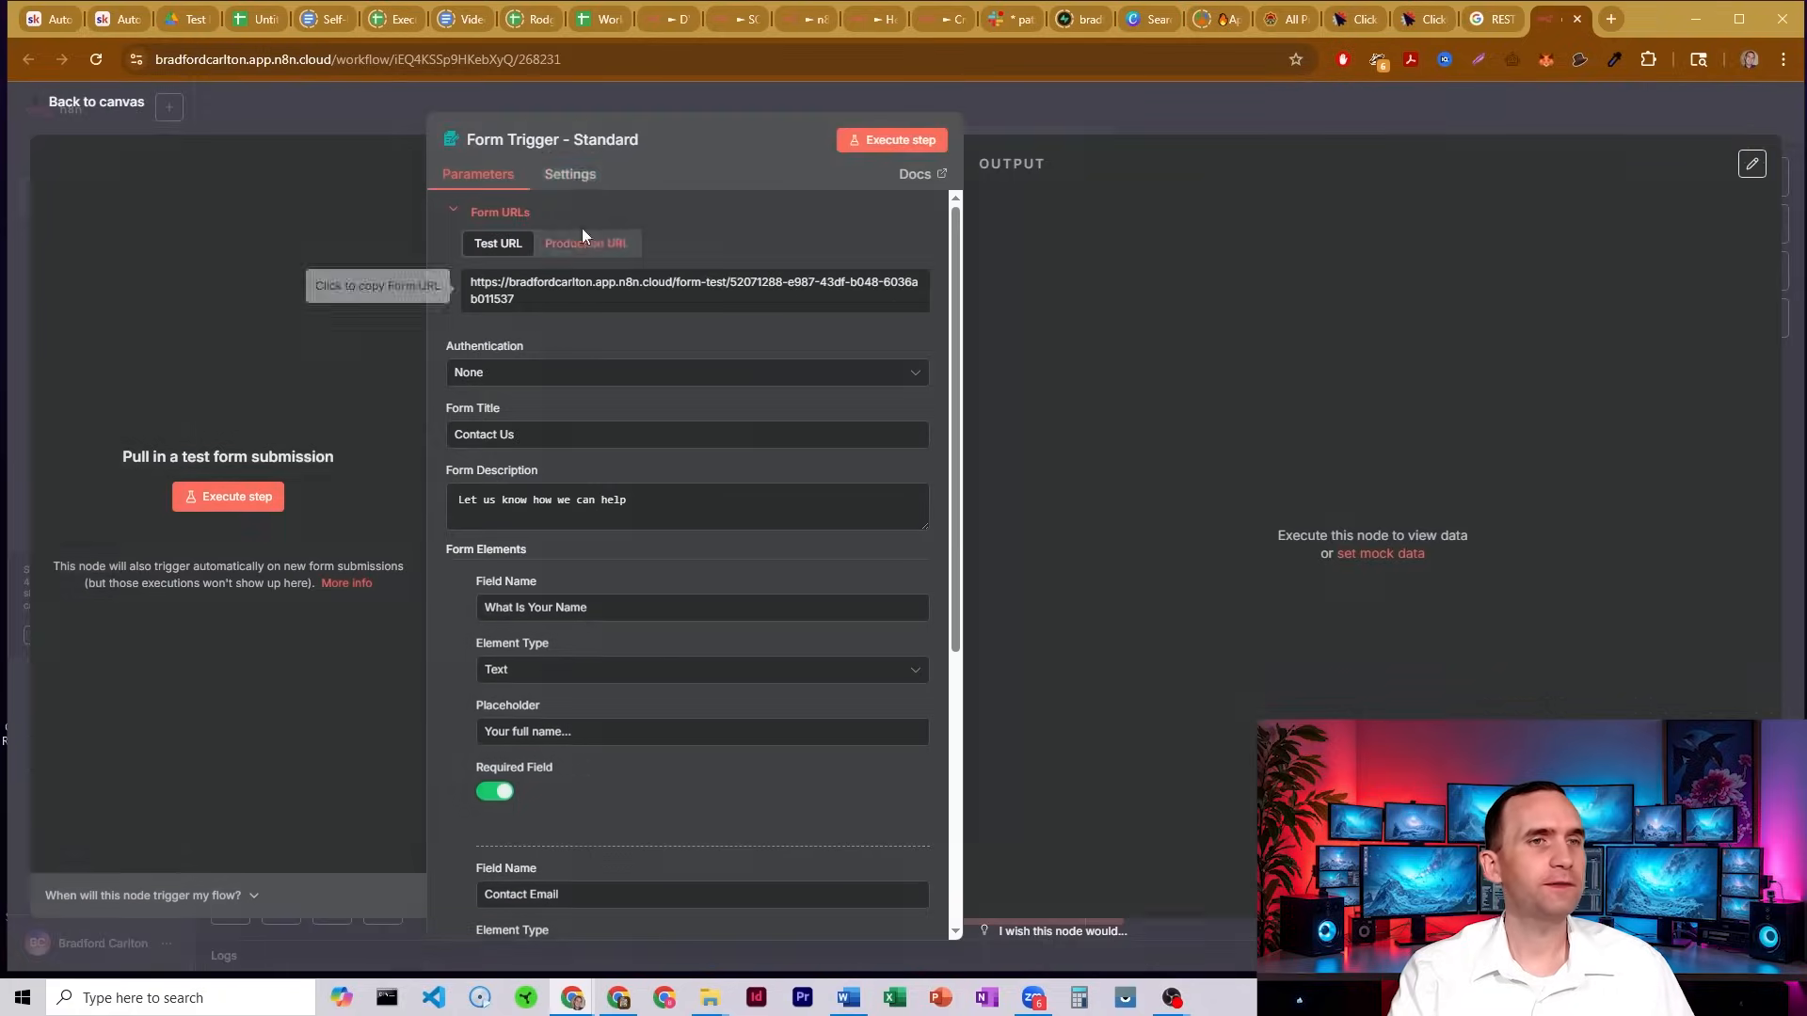
left_click(588, 242)
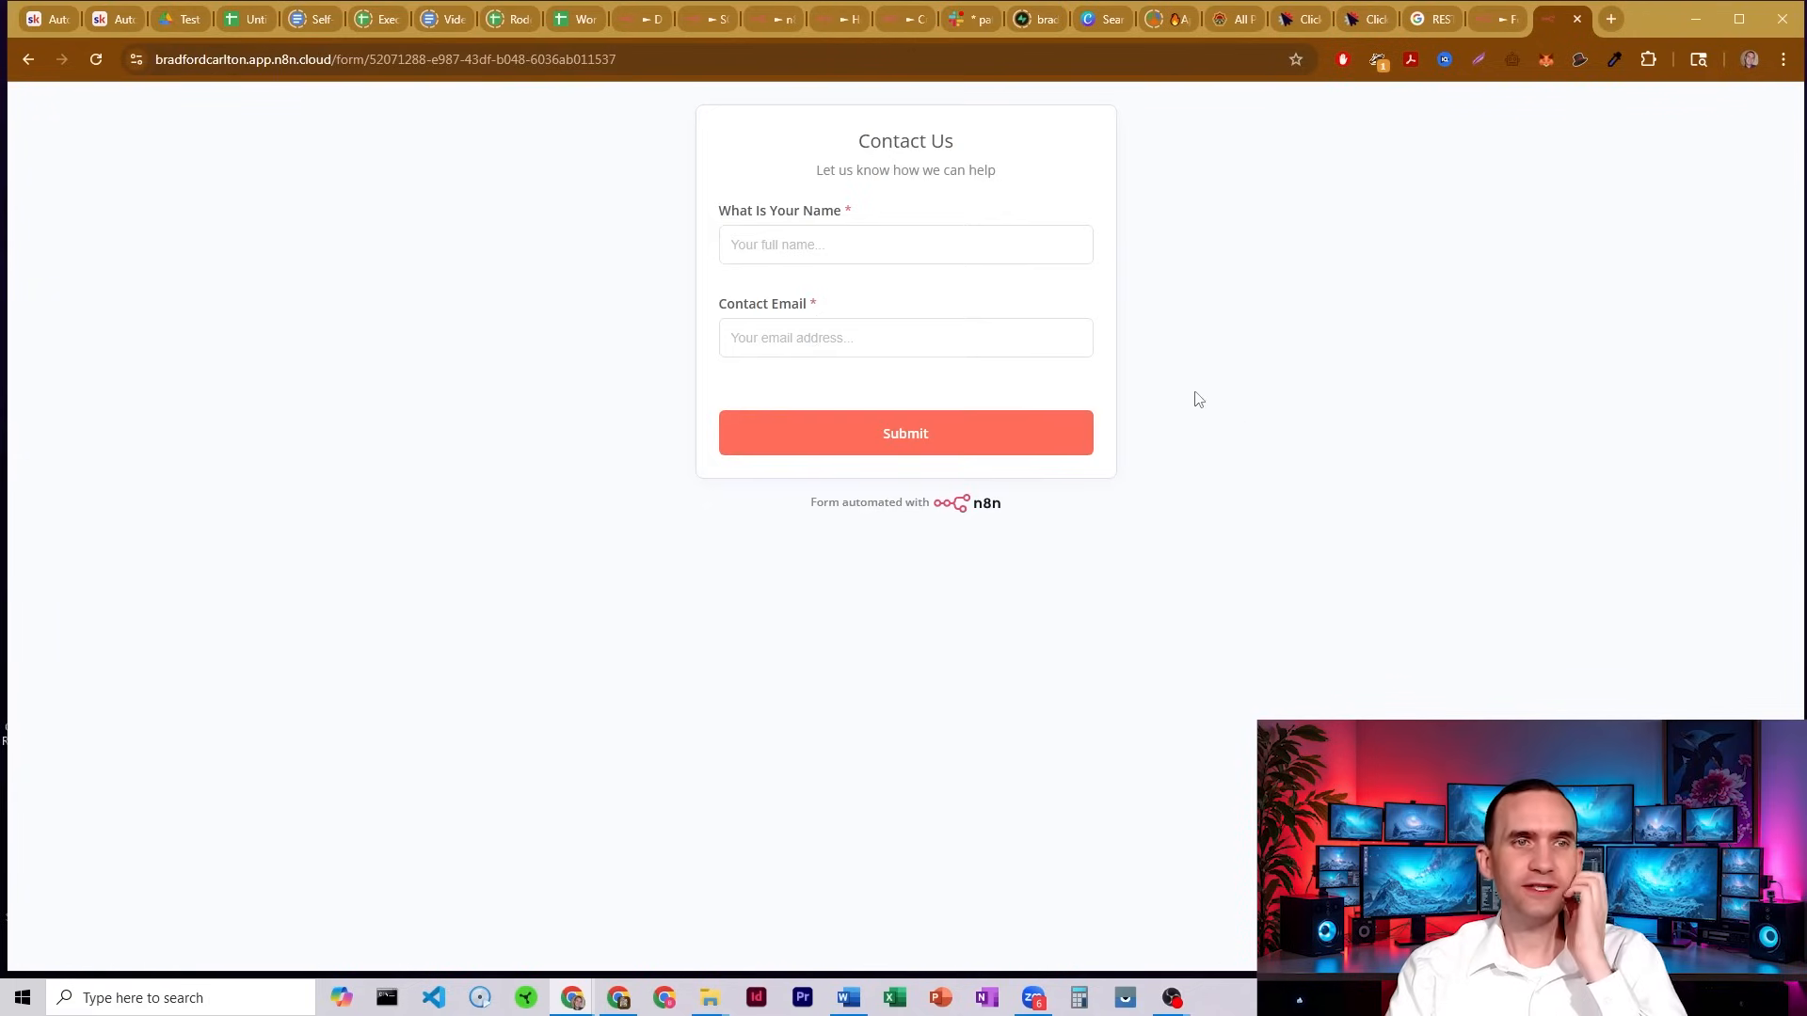
mouse_move(809, 352)
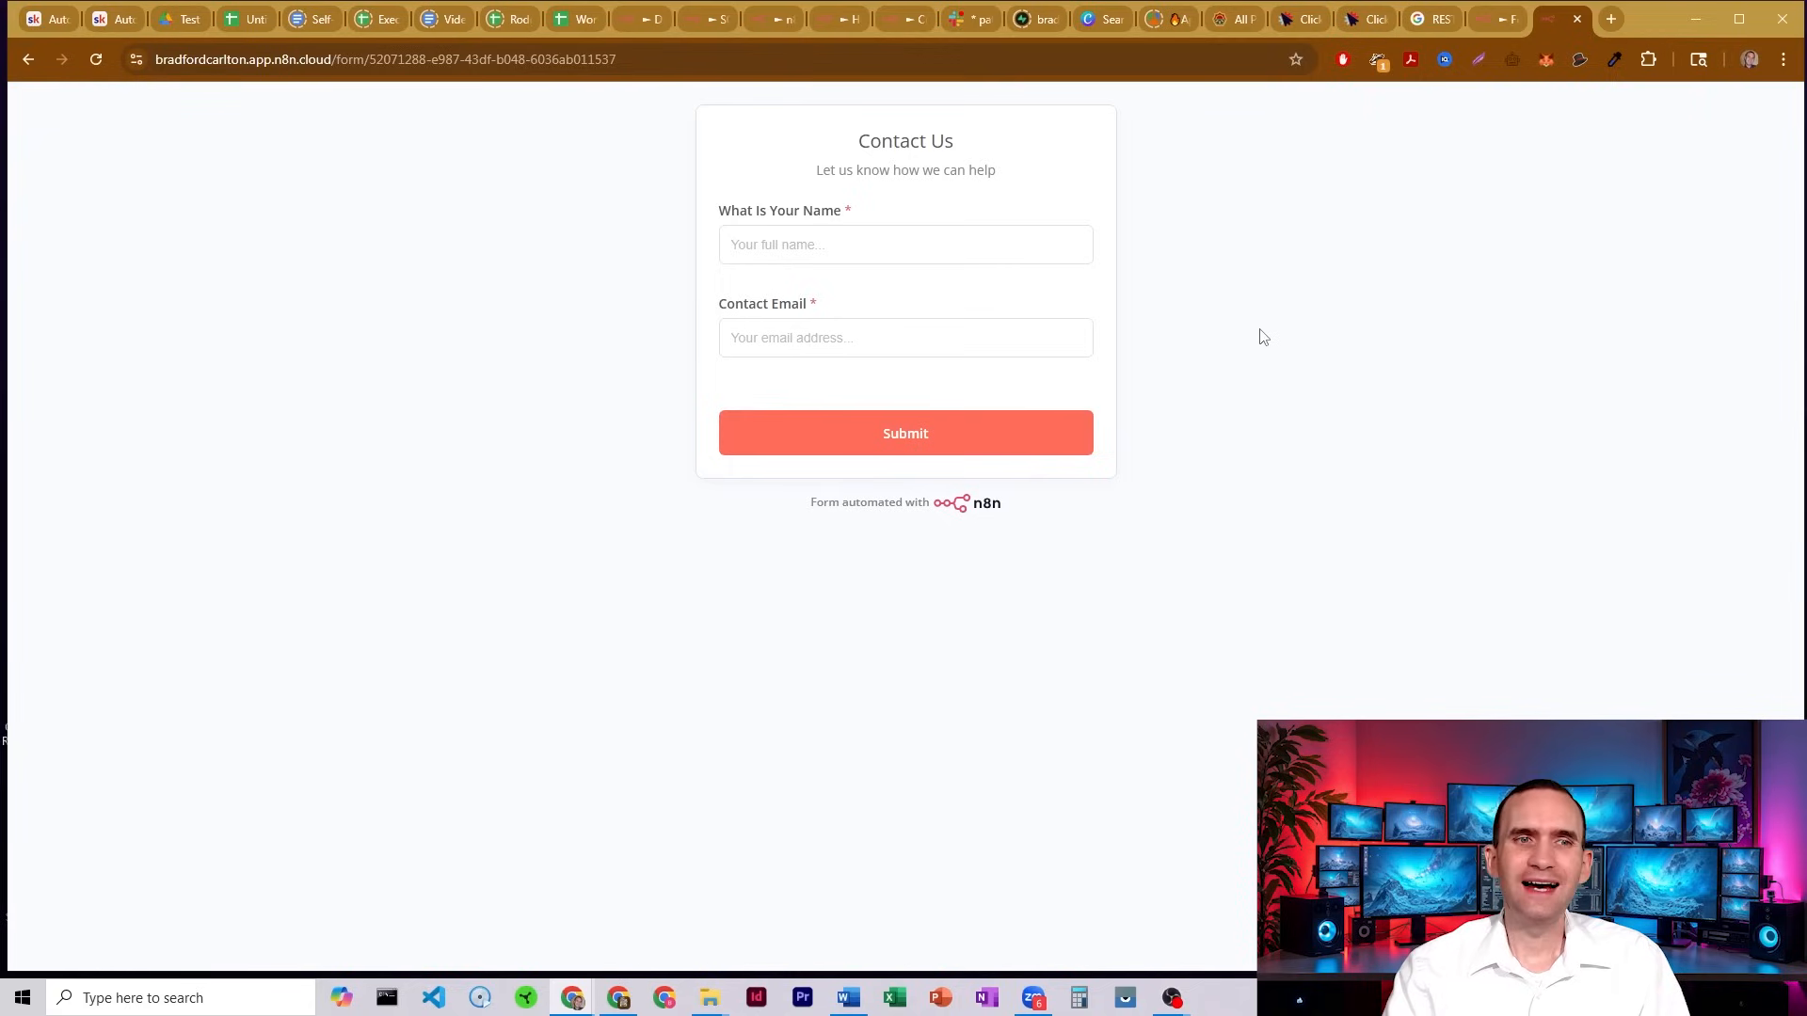
mouse_move(1334, 286)
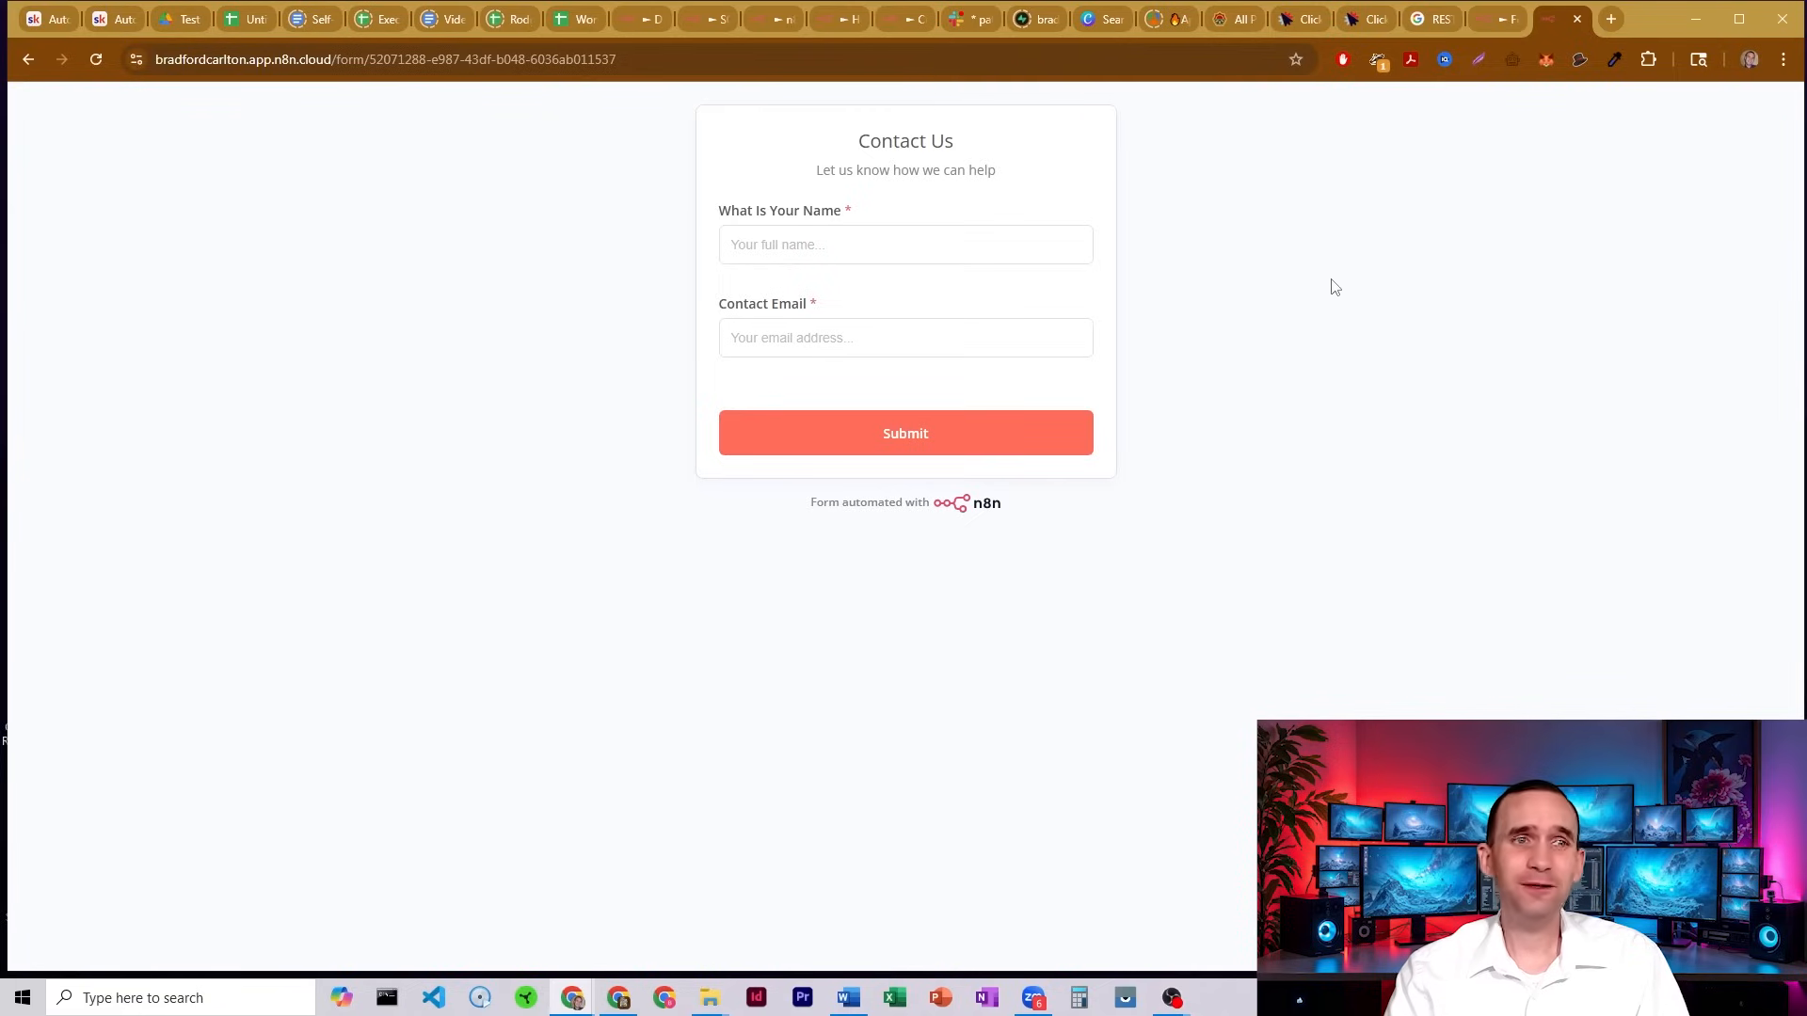
mouse_move(1457, 203)
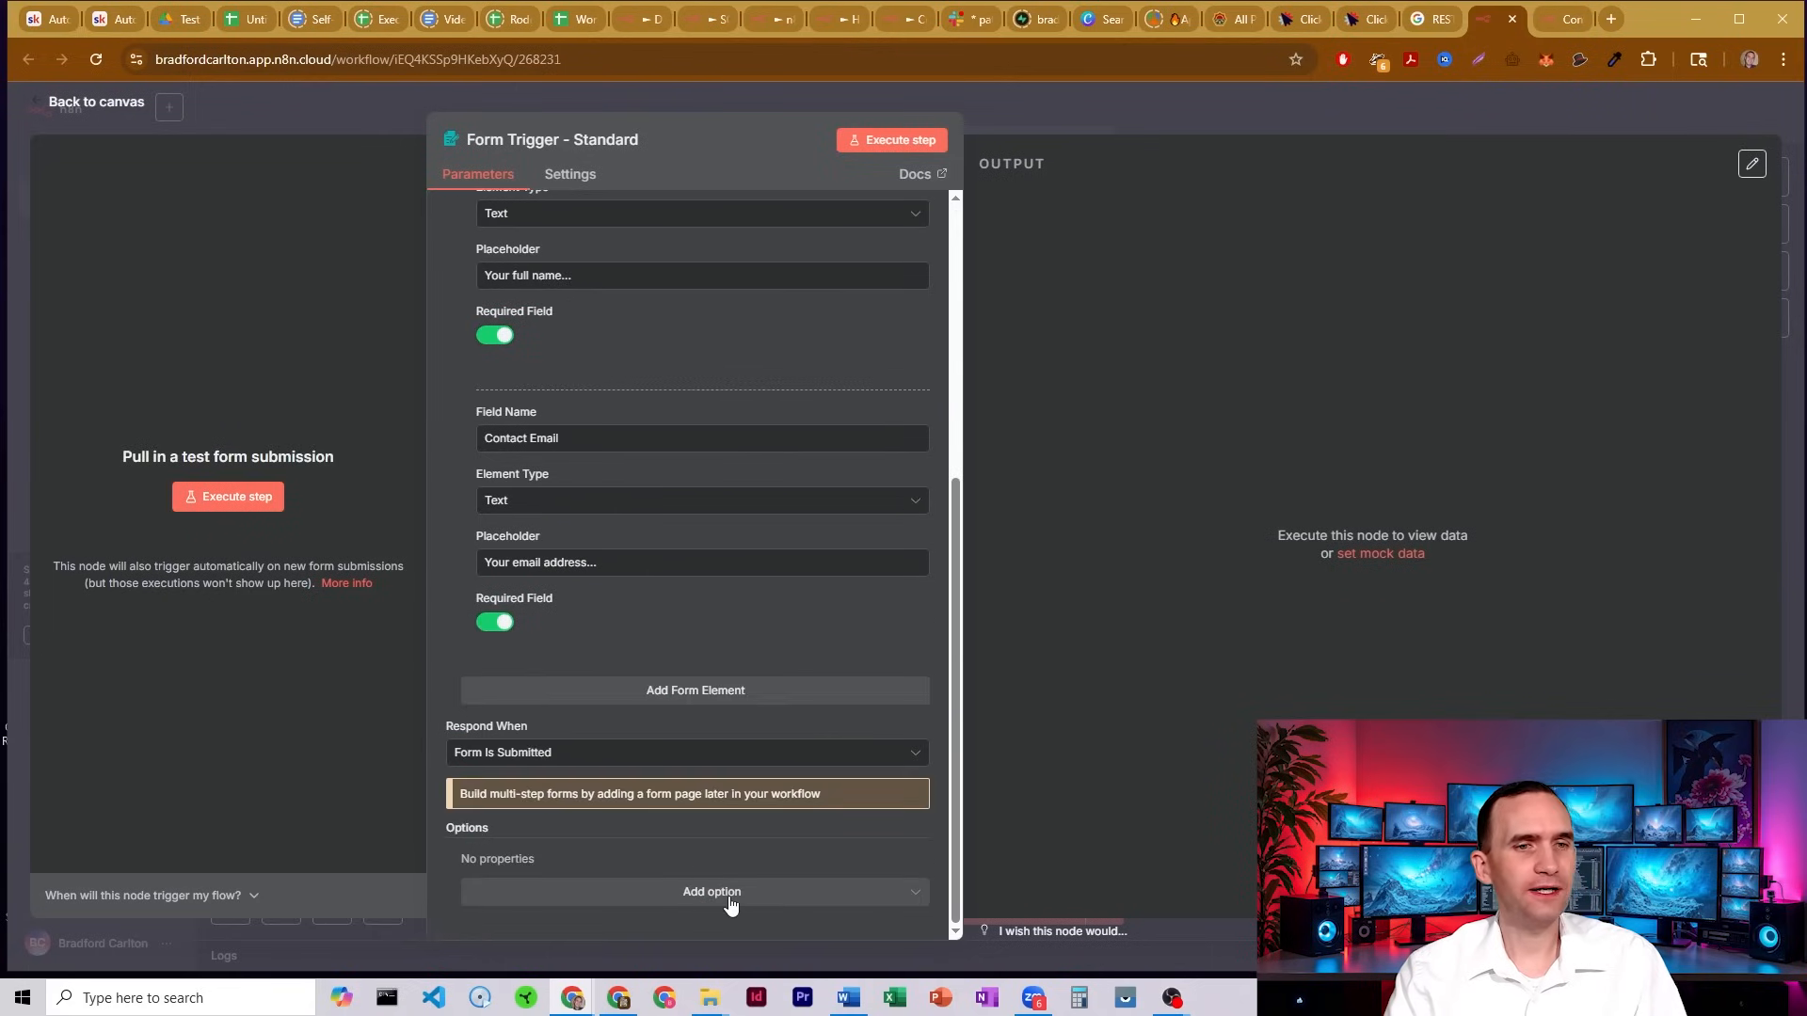
Add the Append n8n Attribution option under Options, leaving it switched off.
left_click(712, 893)
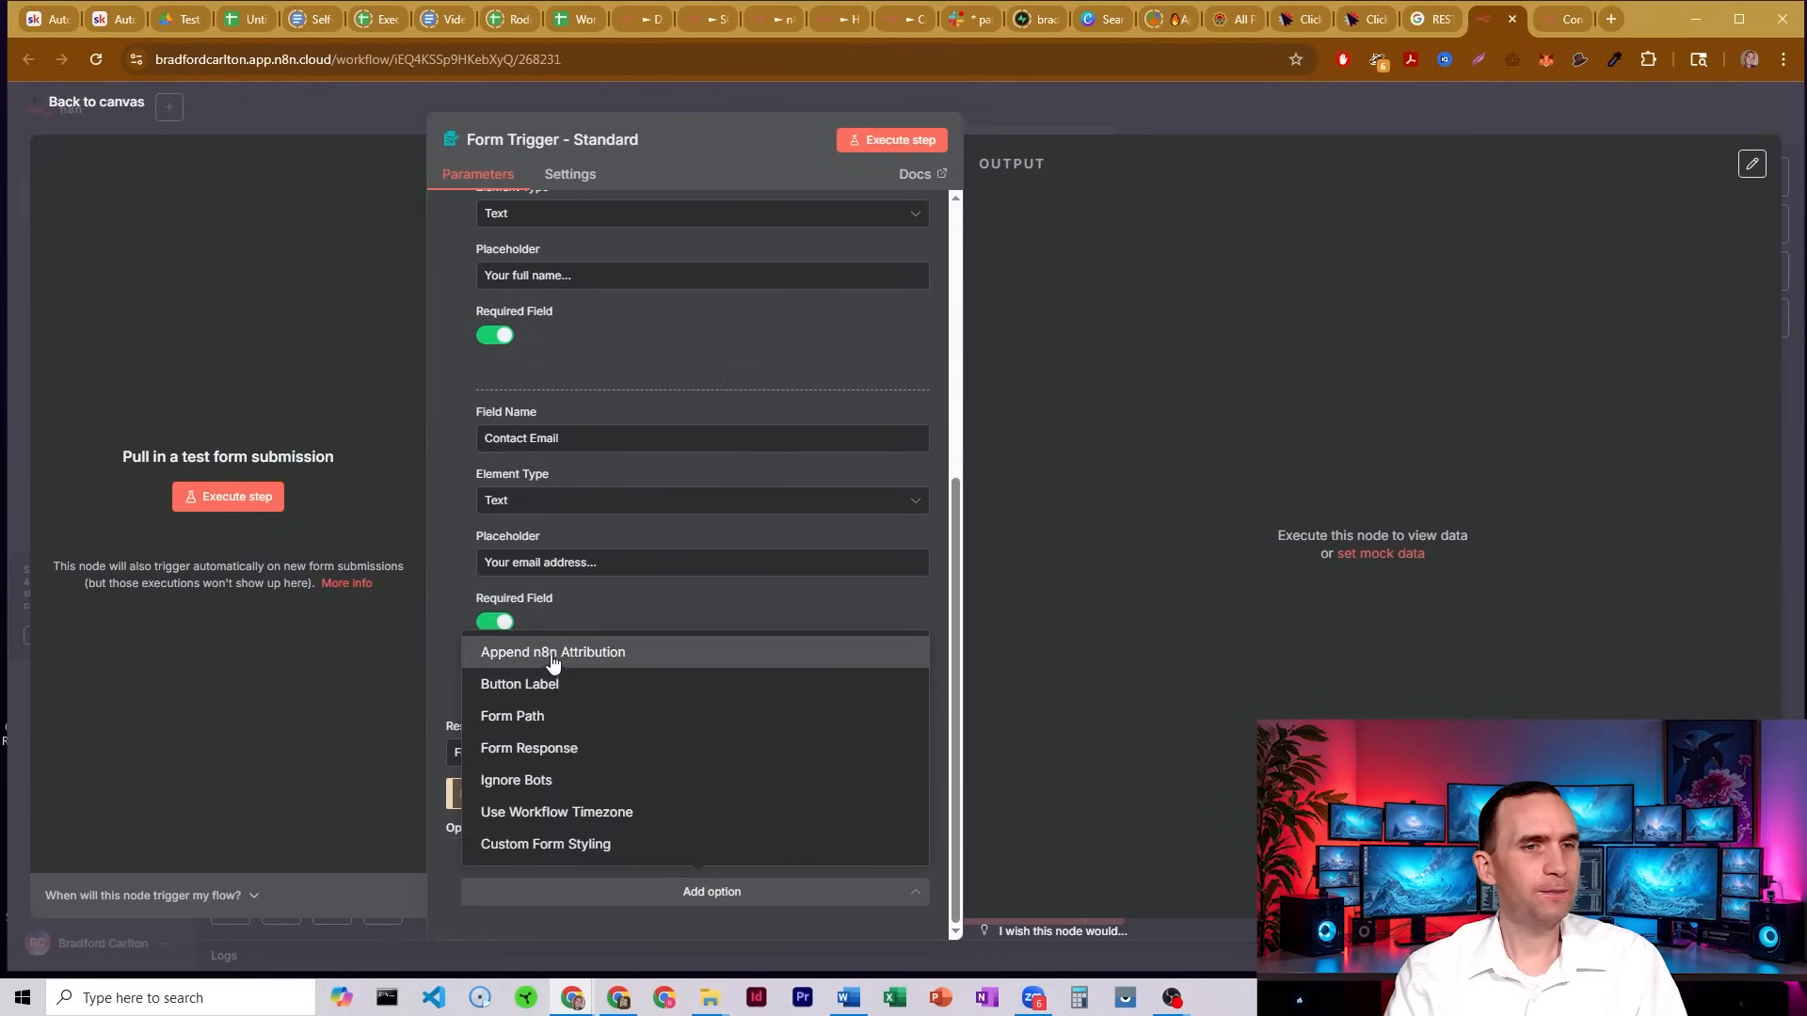
left_click(553, 651)
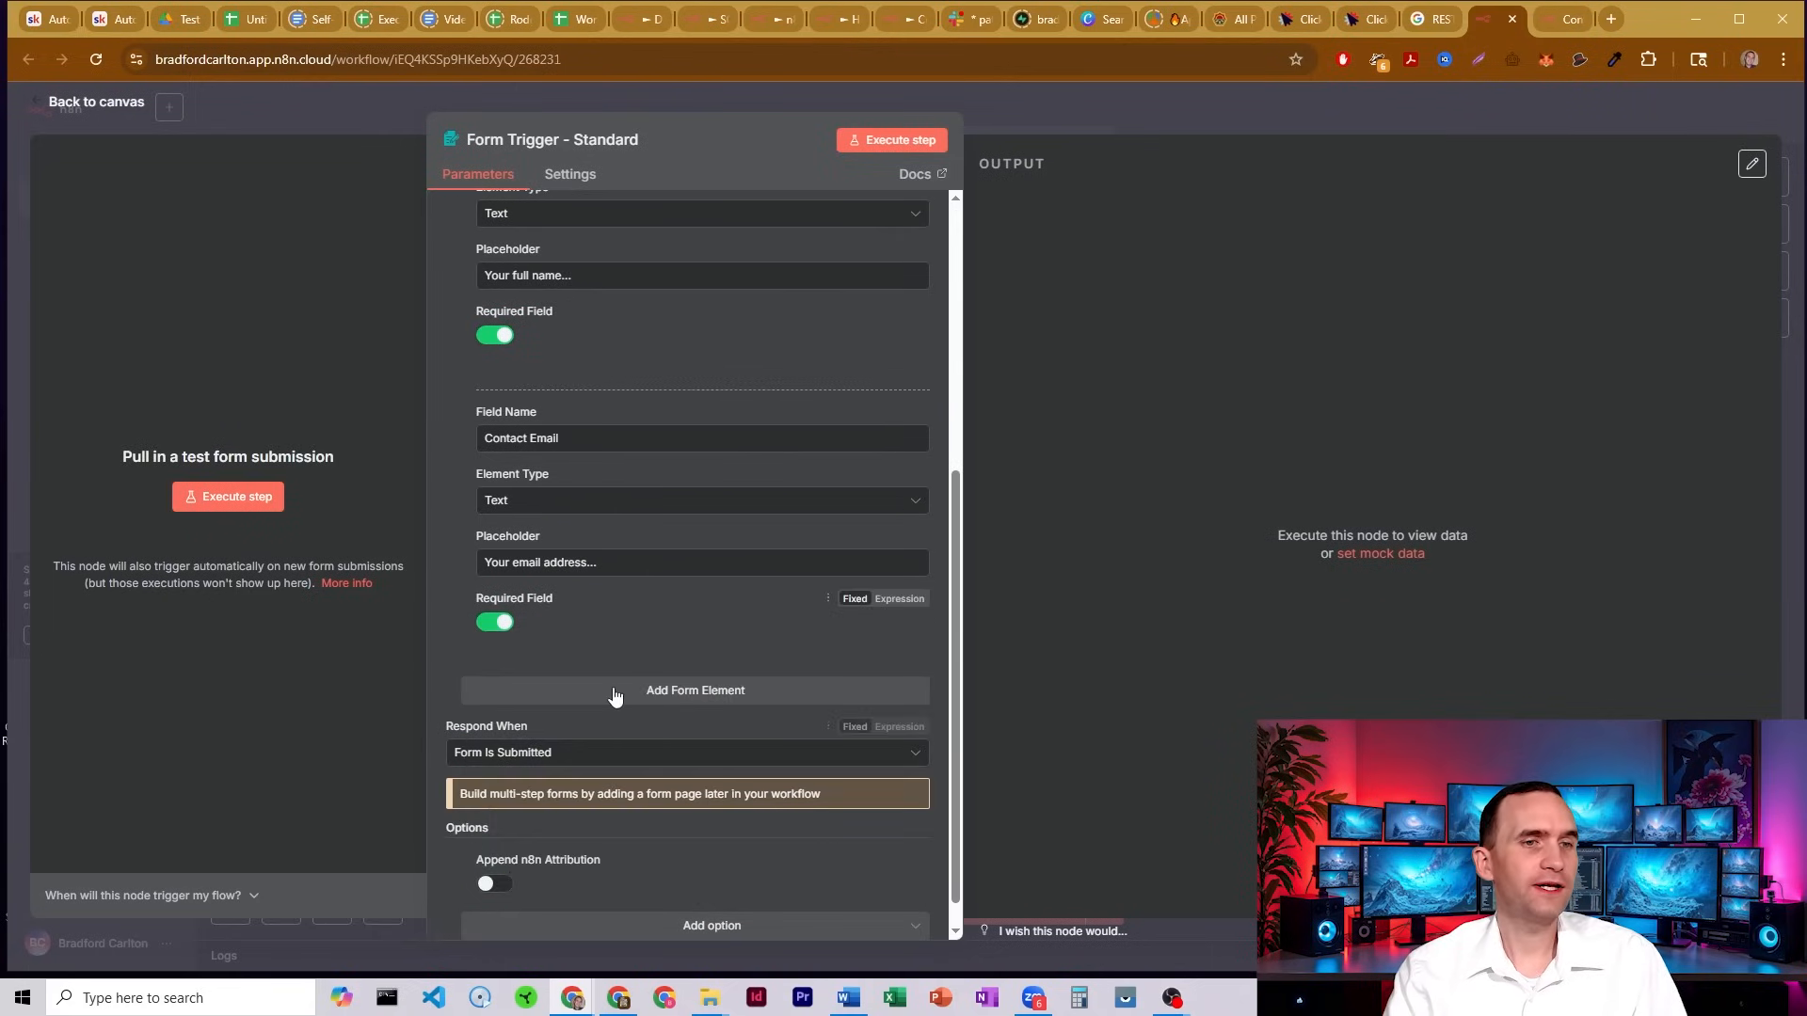
scroll("up", 3)
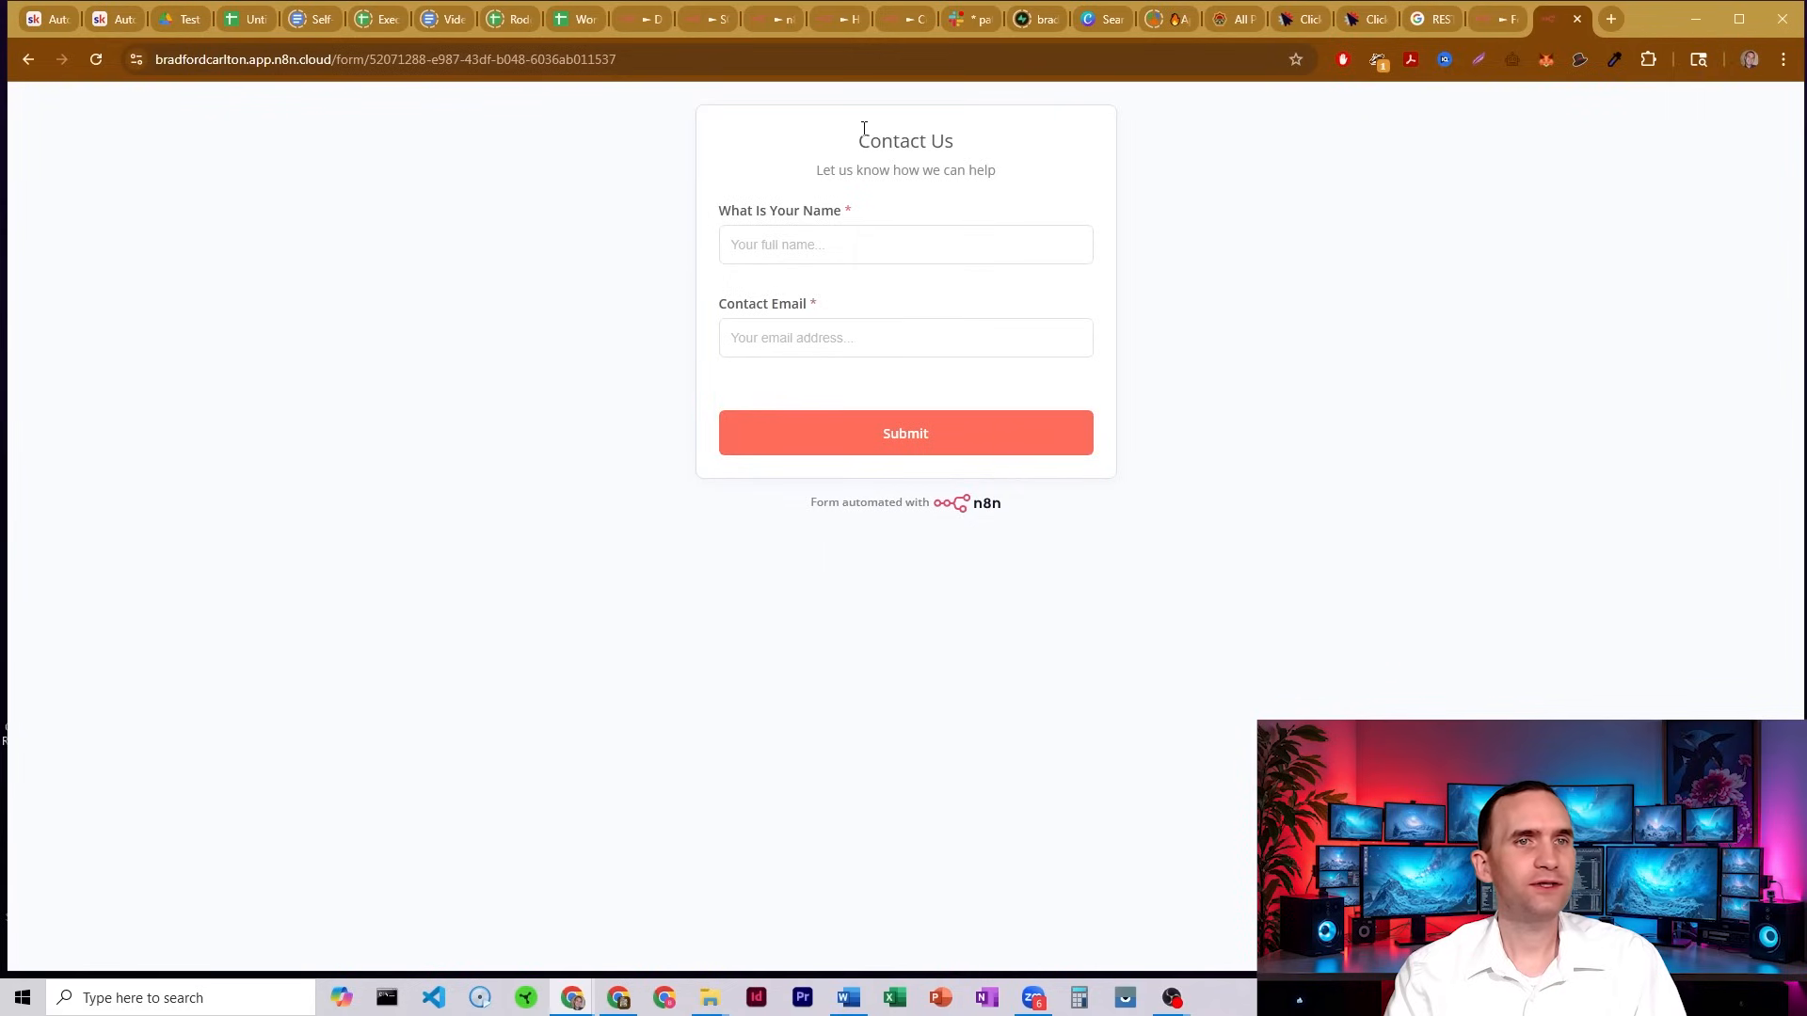
Inspect the plain Contact Us form's text and name field, then return to the workflow canvas.
left_click_drag(881, 170, 996, 169)
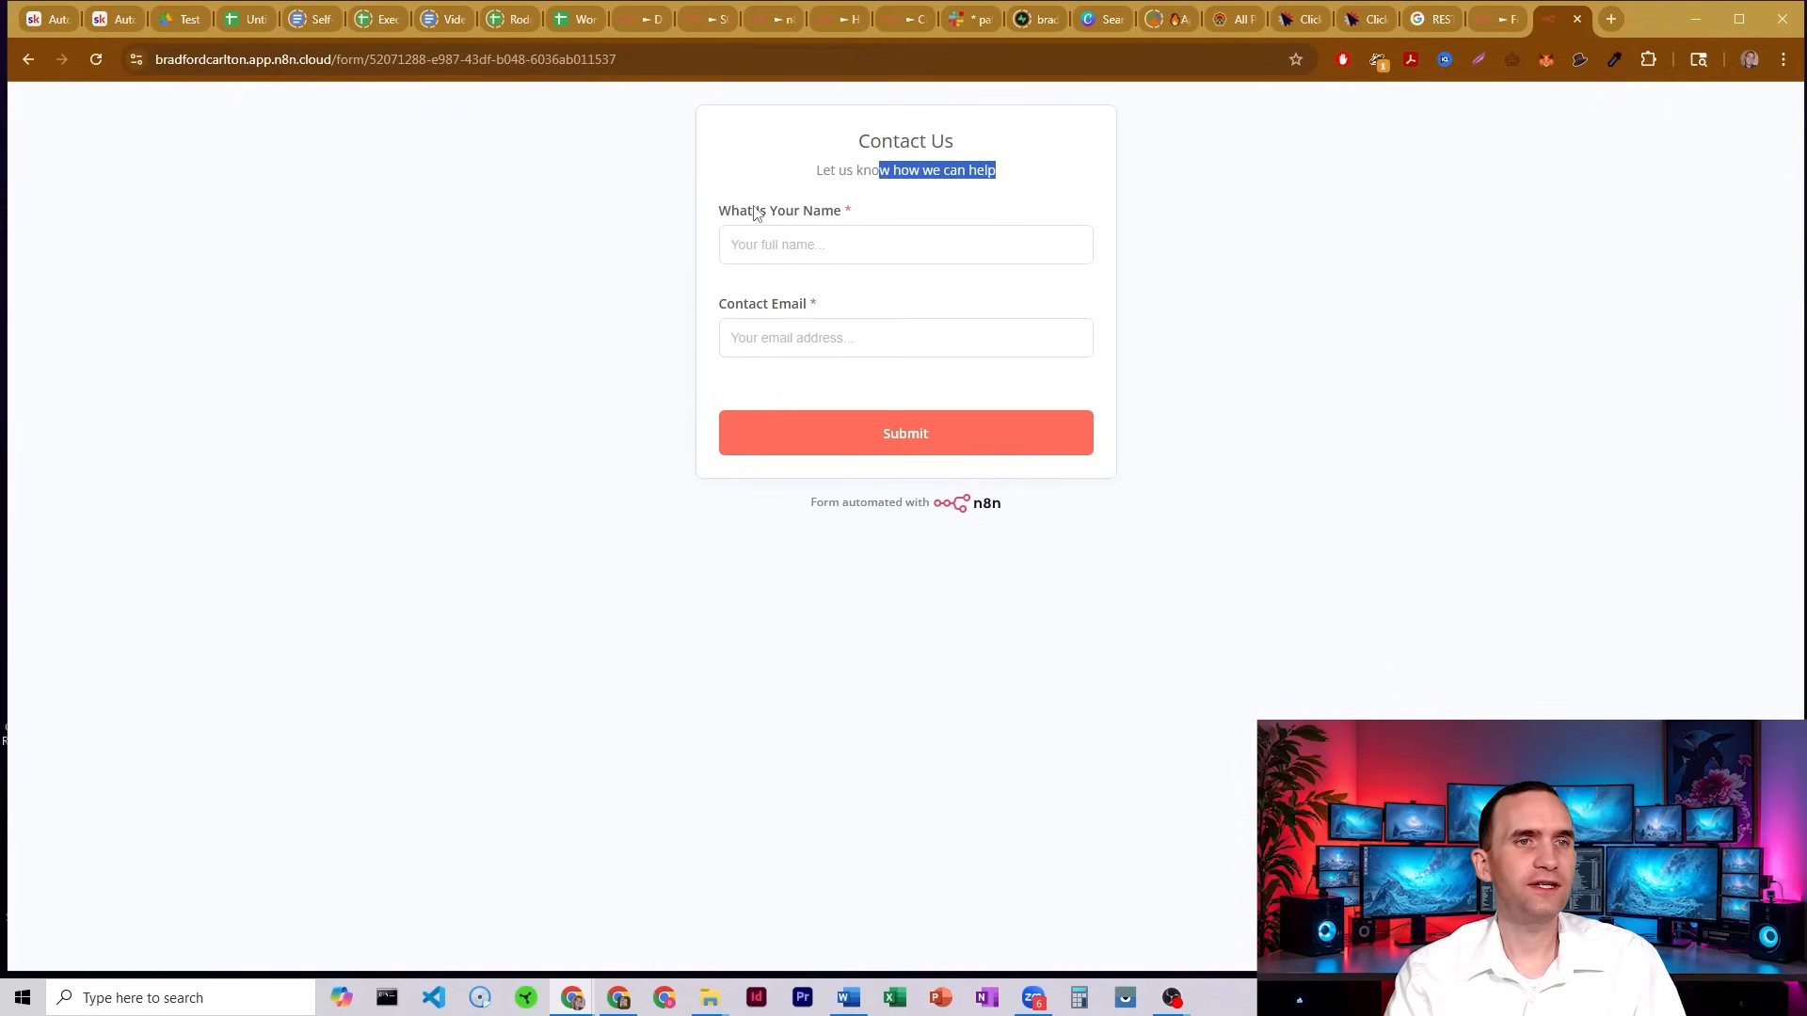
left_click(906, 245)
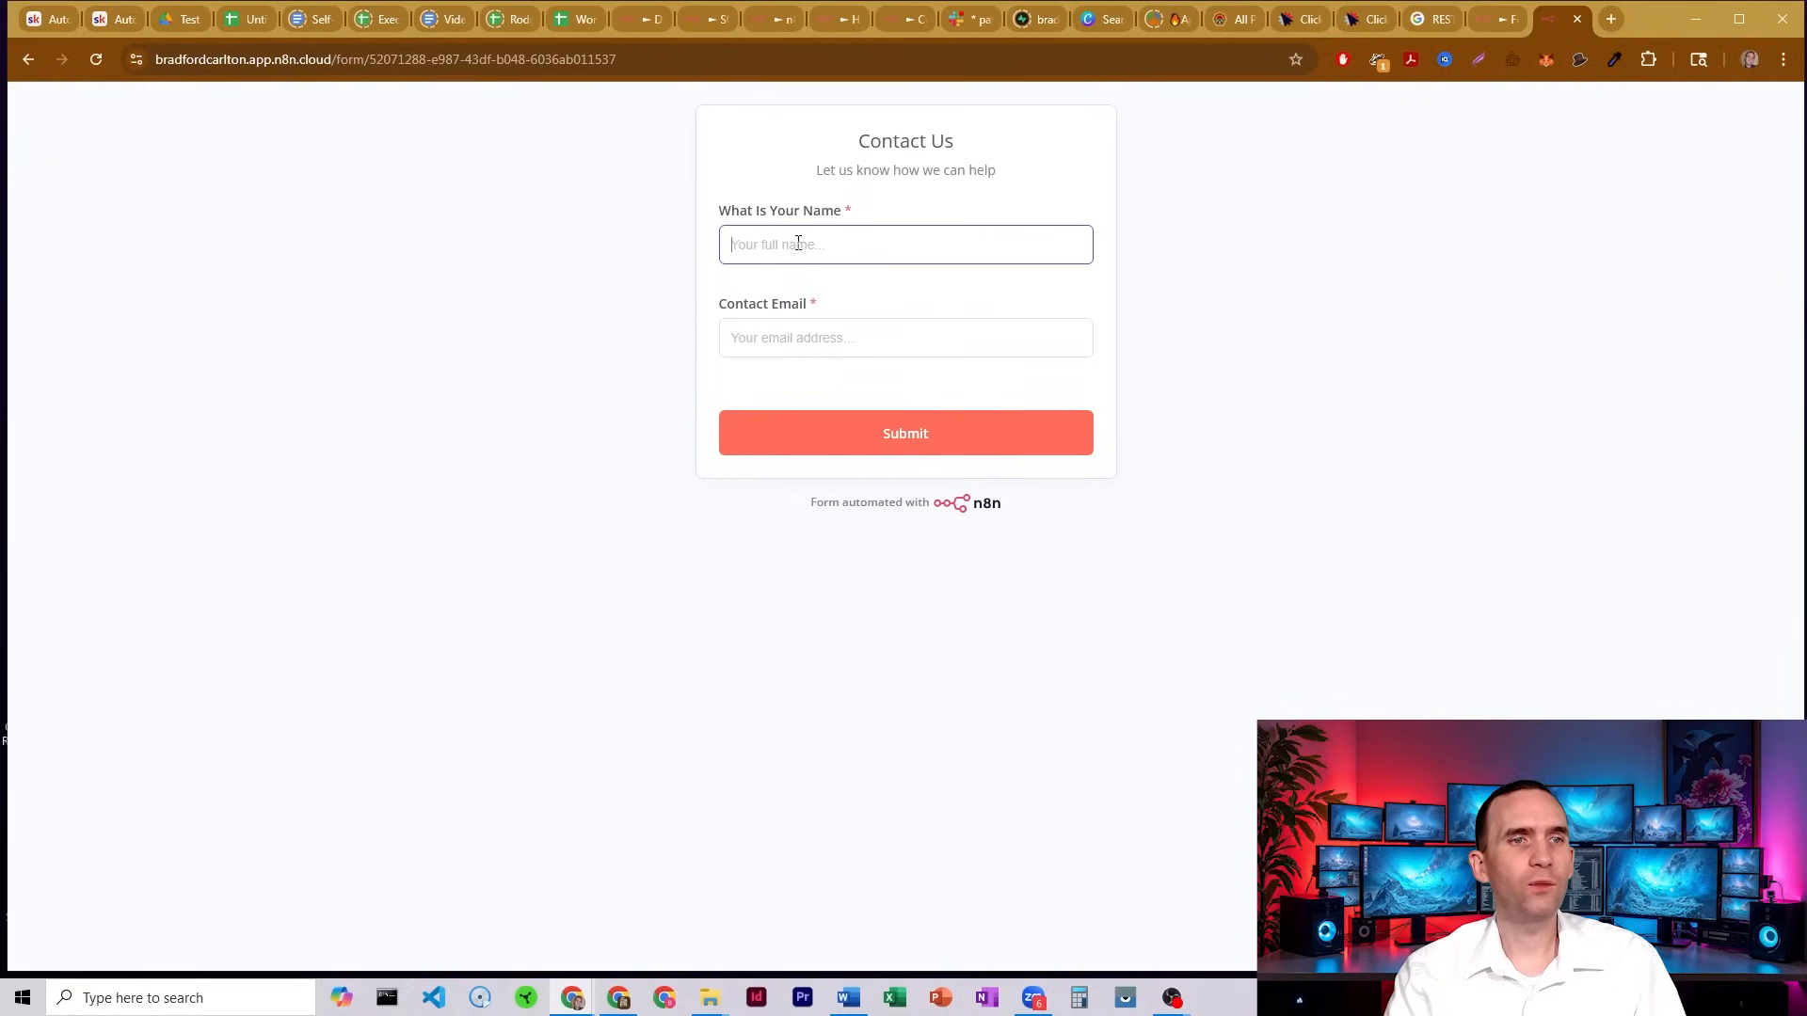
mouse_move(1476, 143)
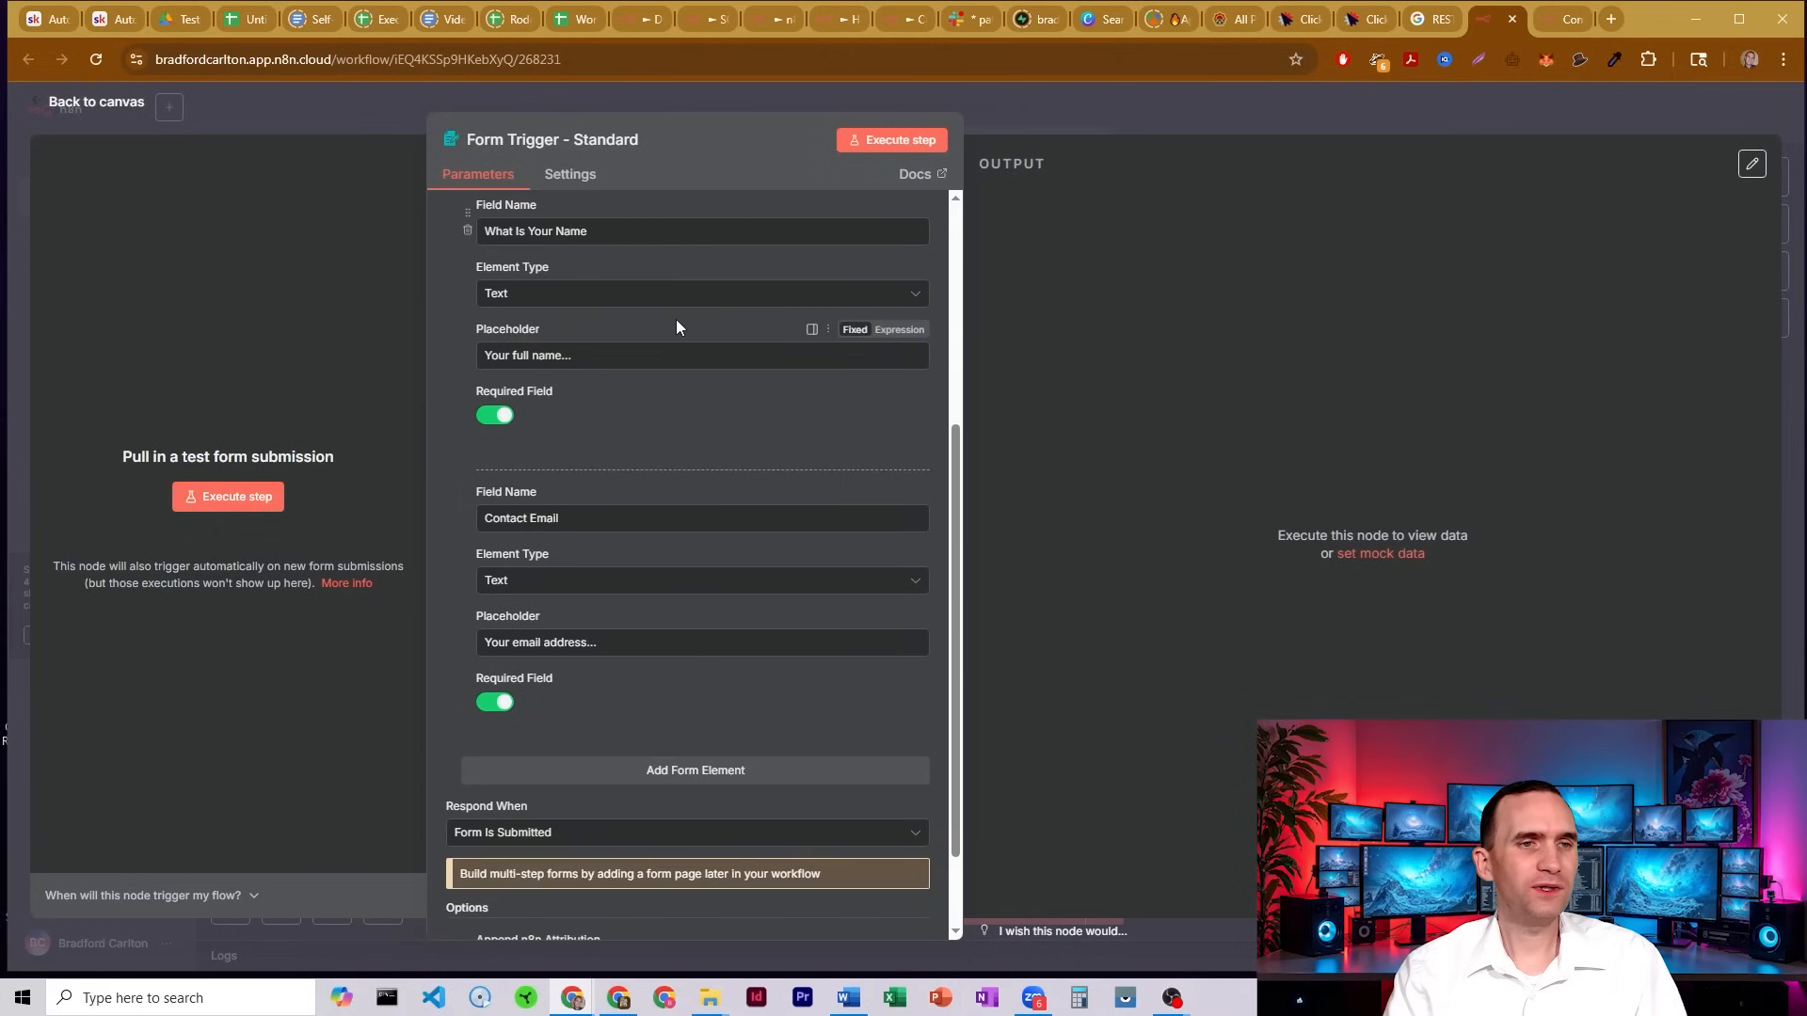
scroll("down", 3)
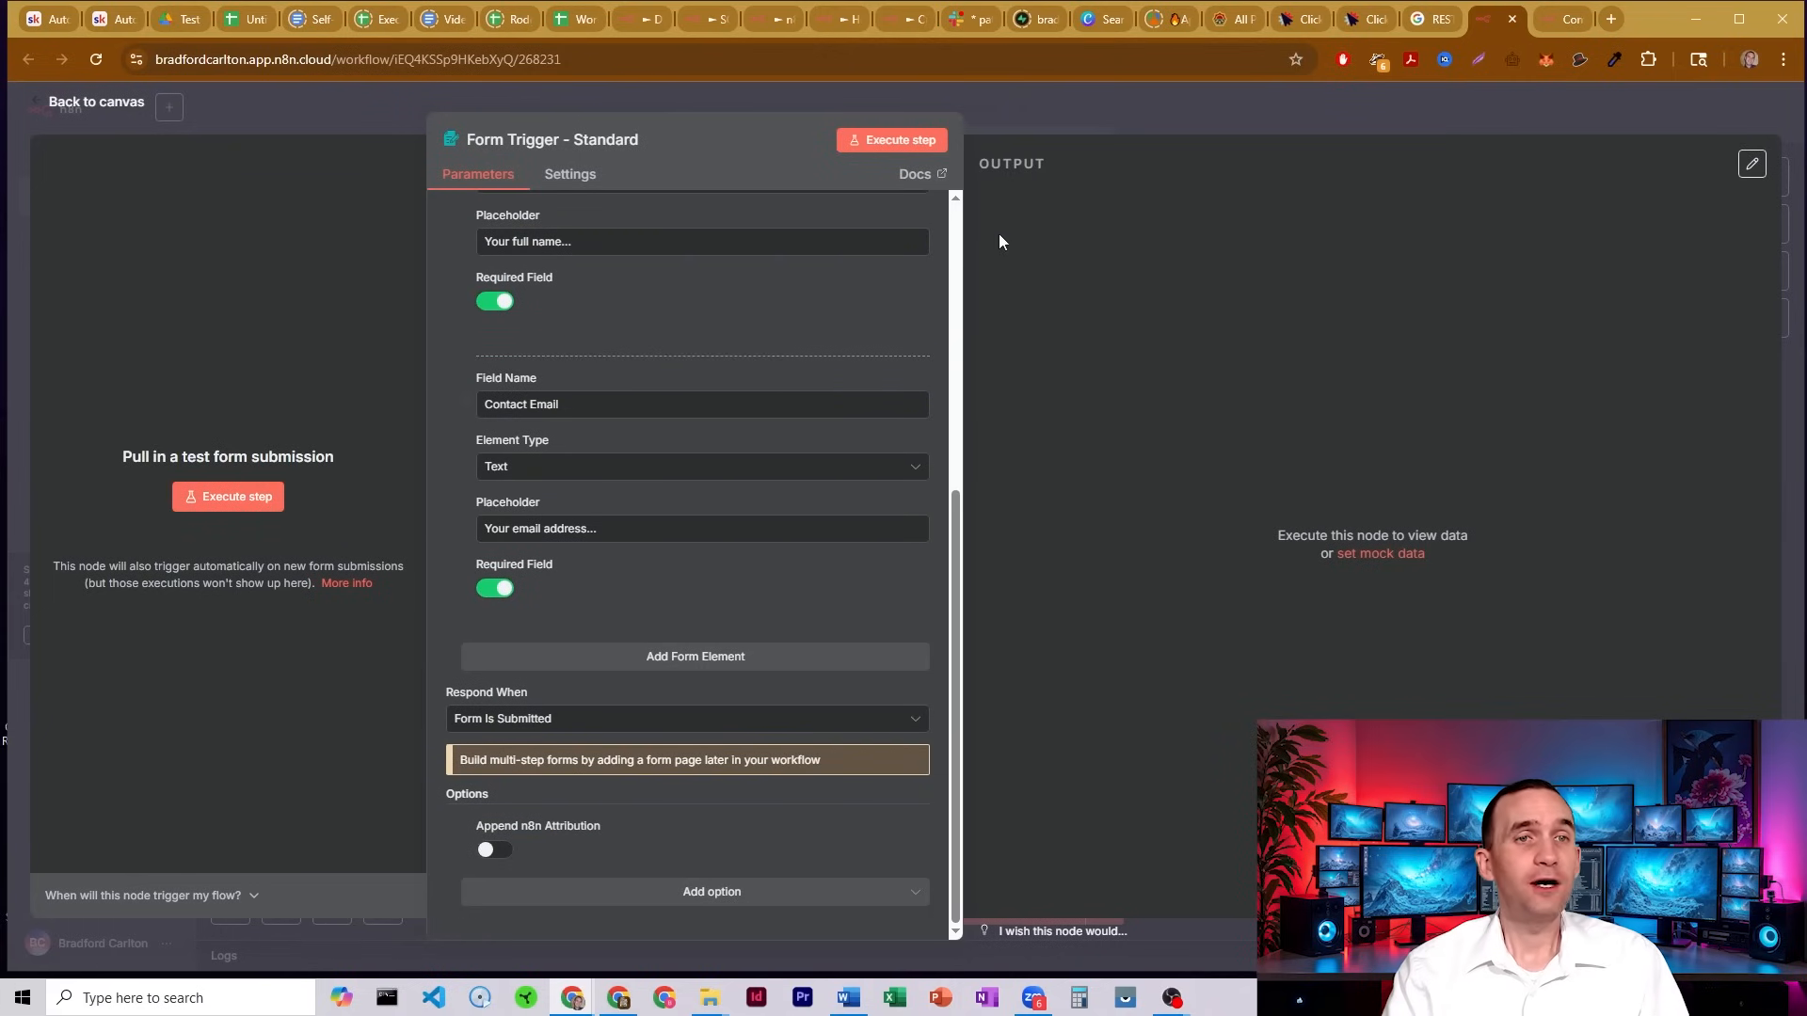
left_click(94, 102)
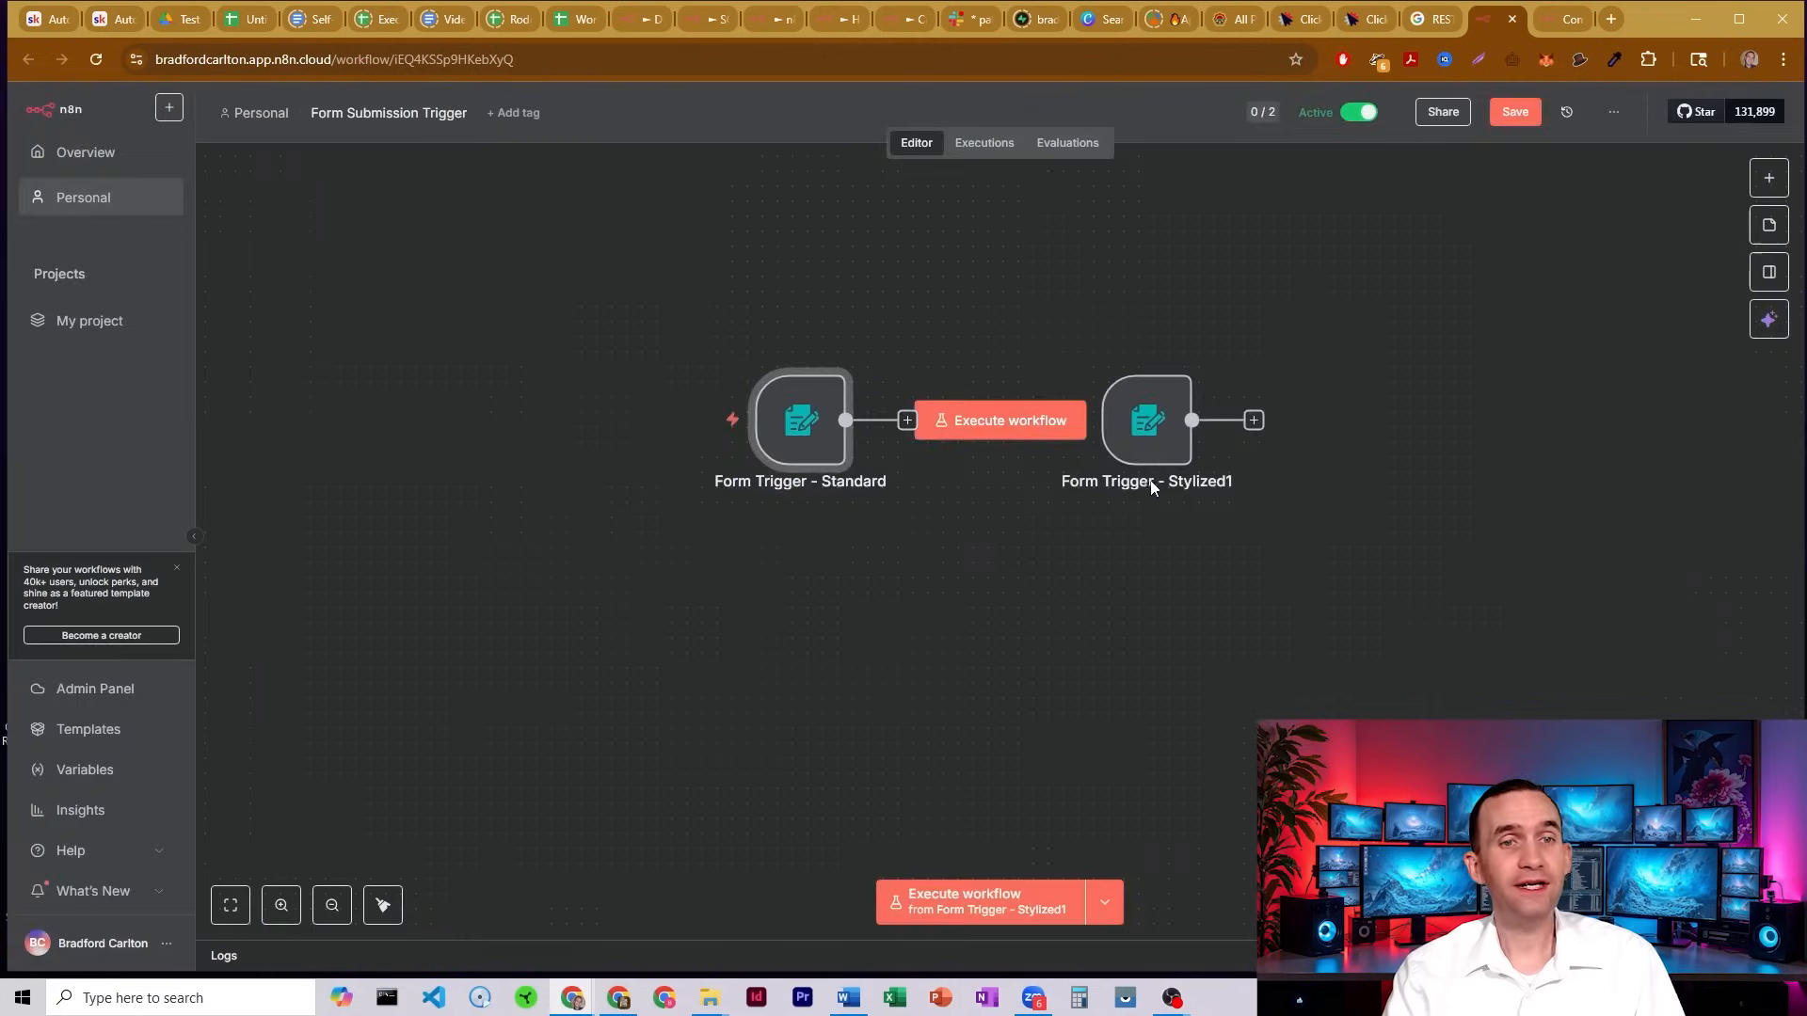
Review the Form Trigger - Stylized1 settings down to its Custom Form Styling CSS editor.
double_click(1148, 420)
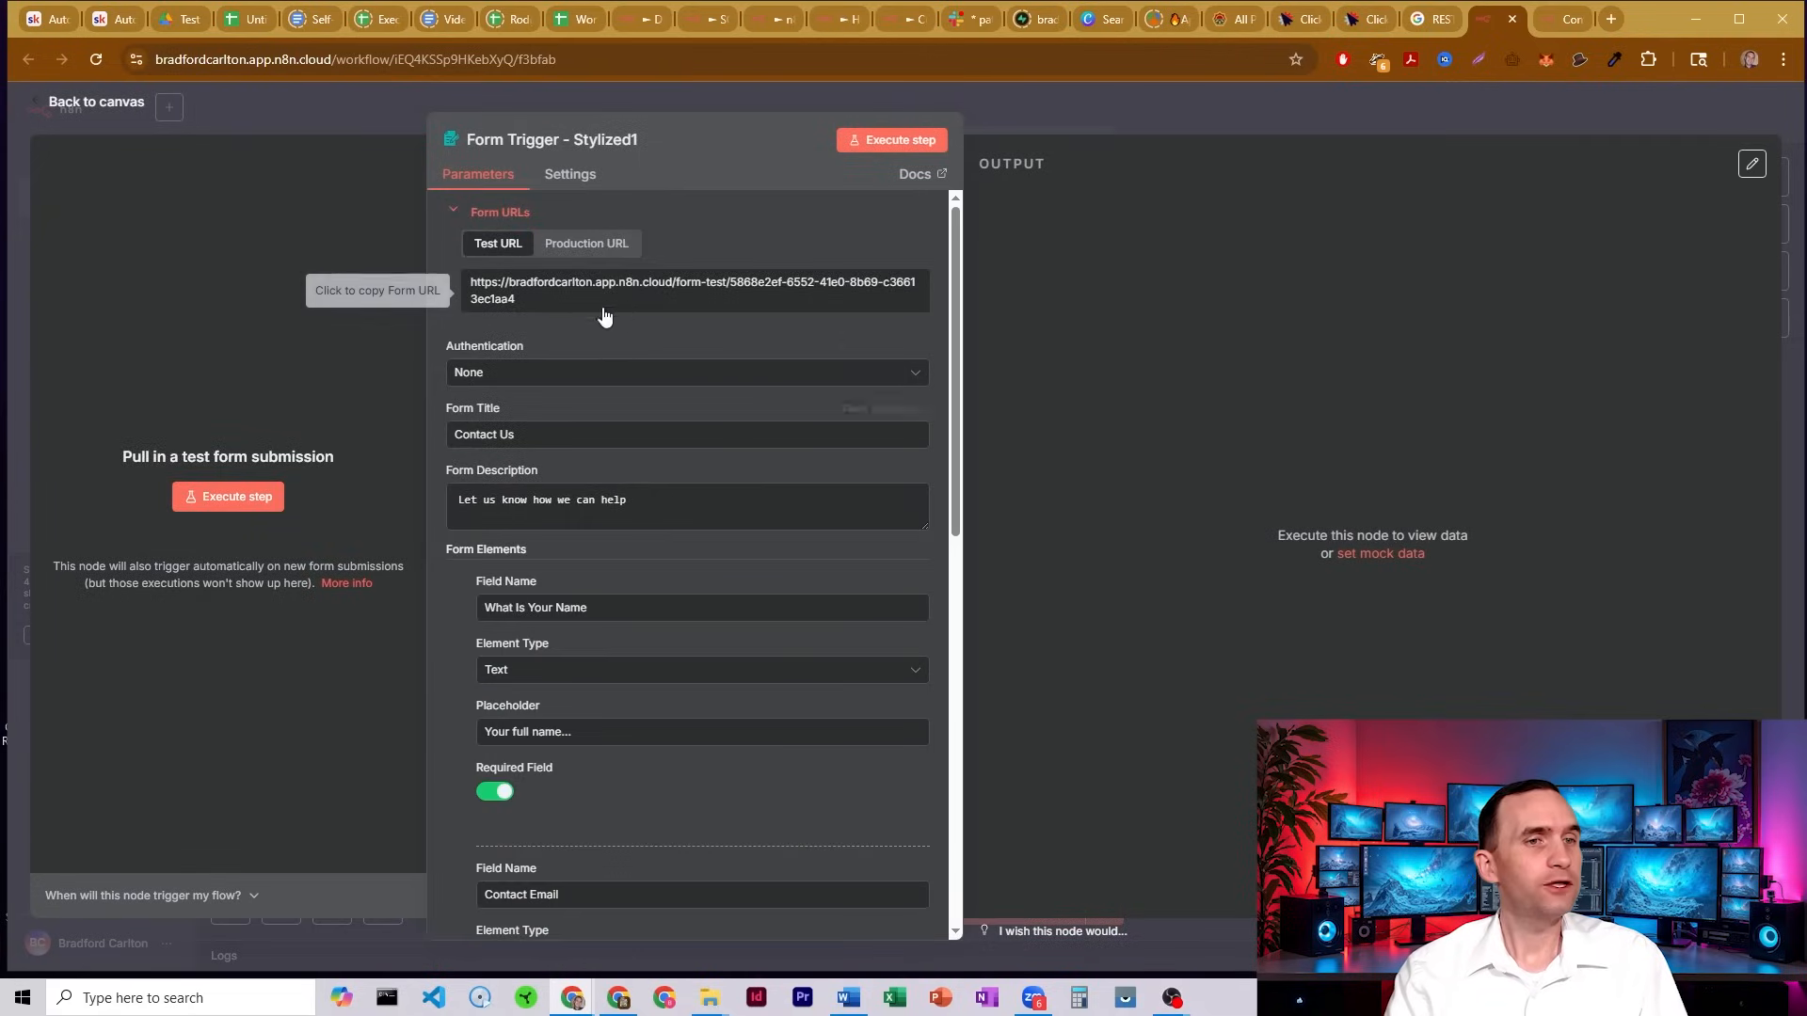
scroll("down", 3)
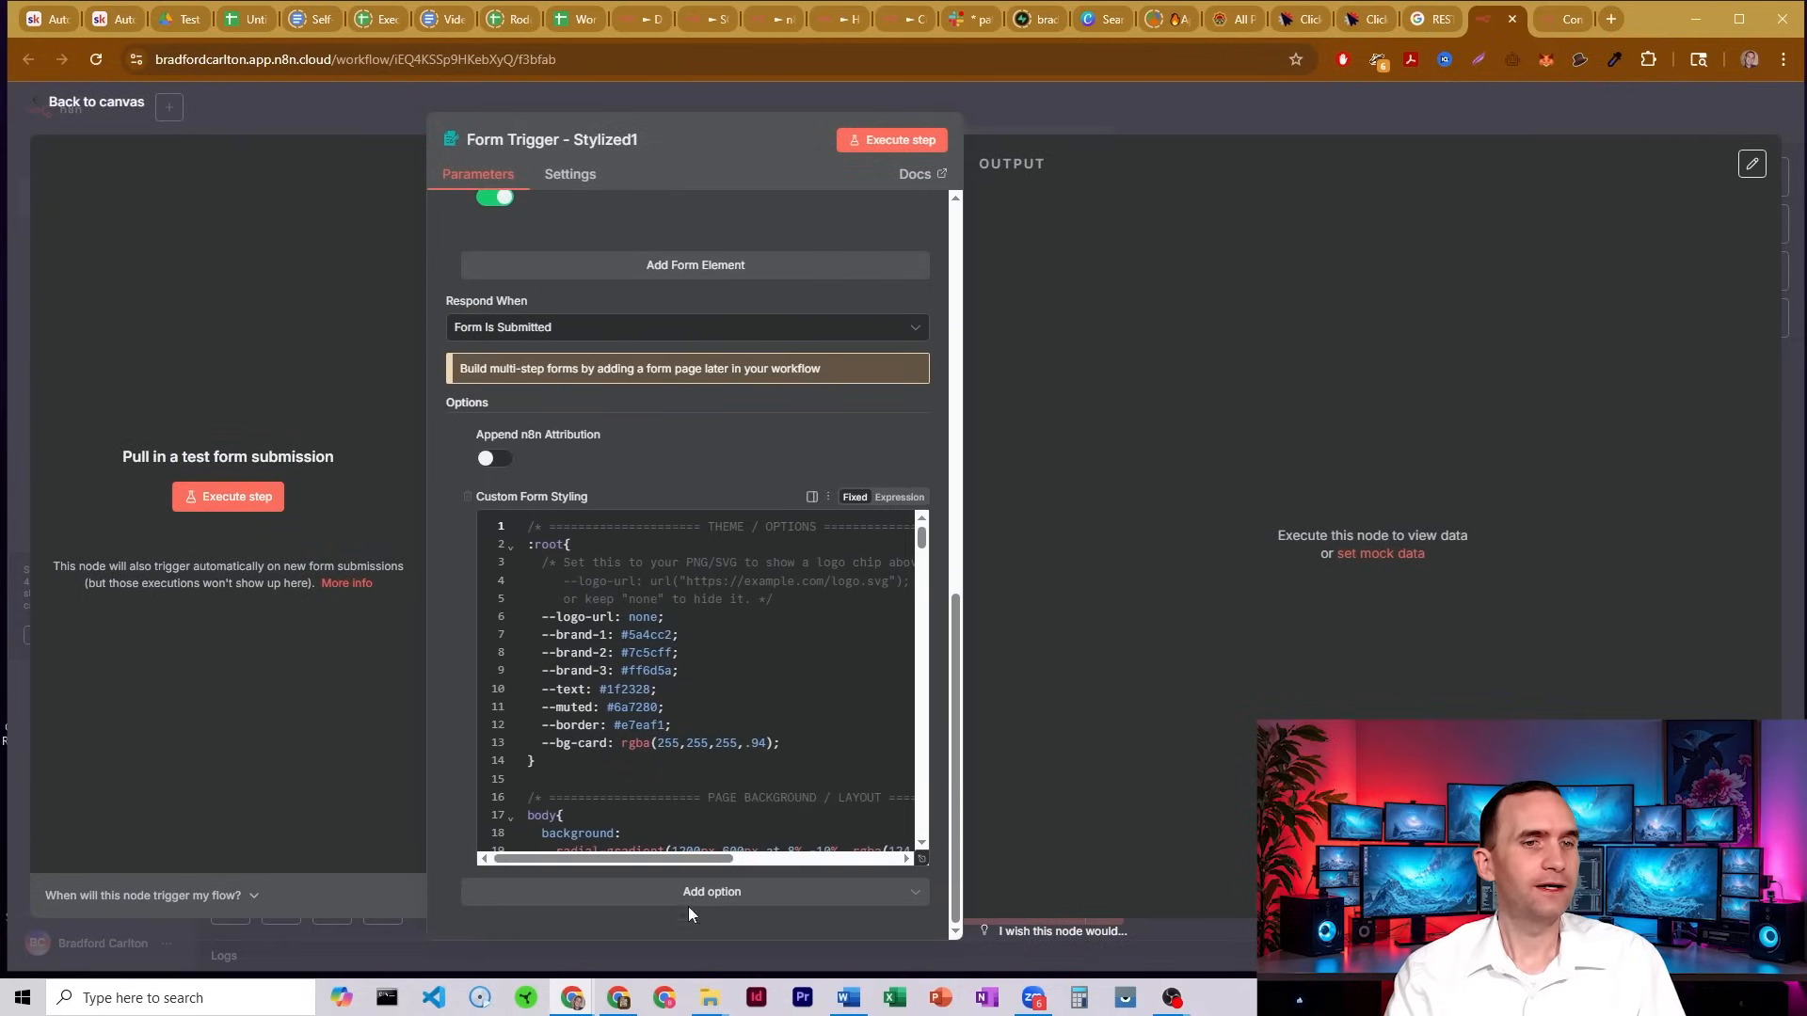
left_click(711, 893)
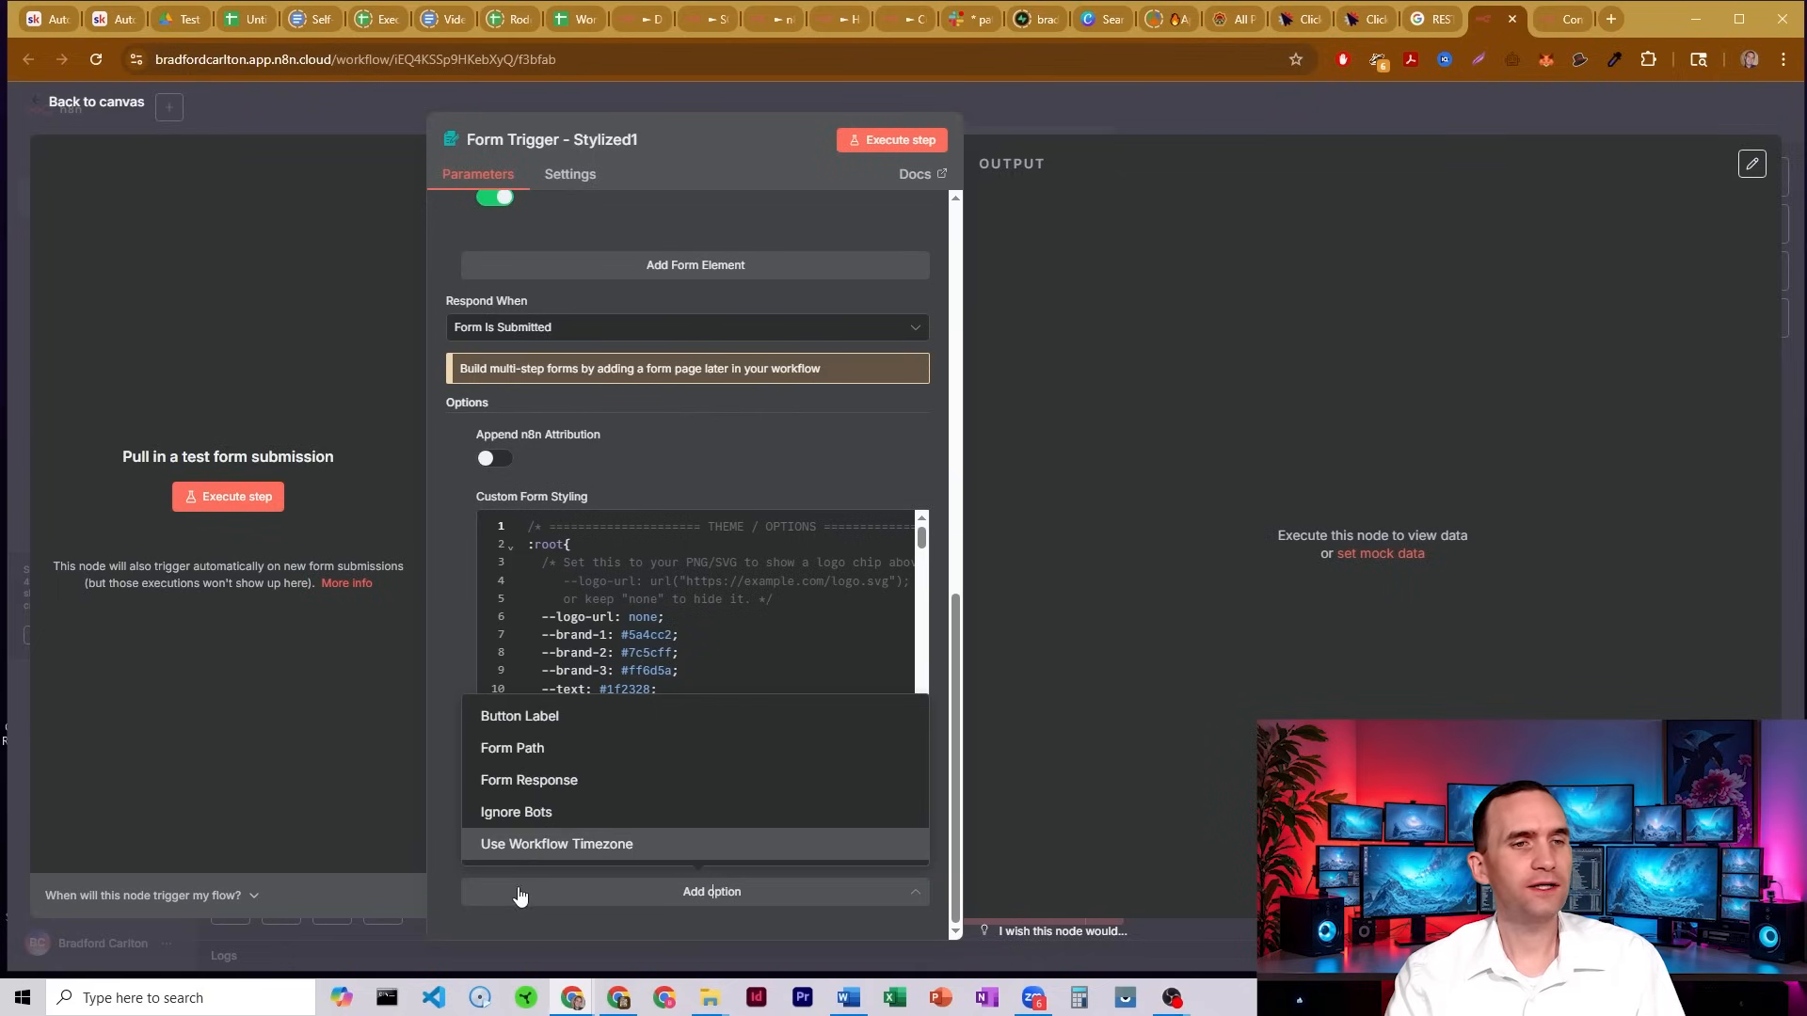
left_click(692, 598)
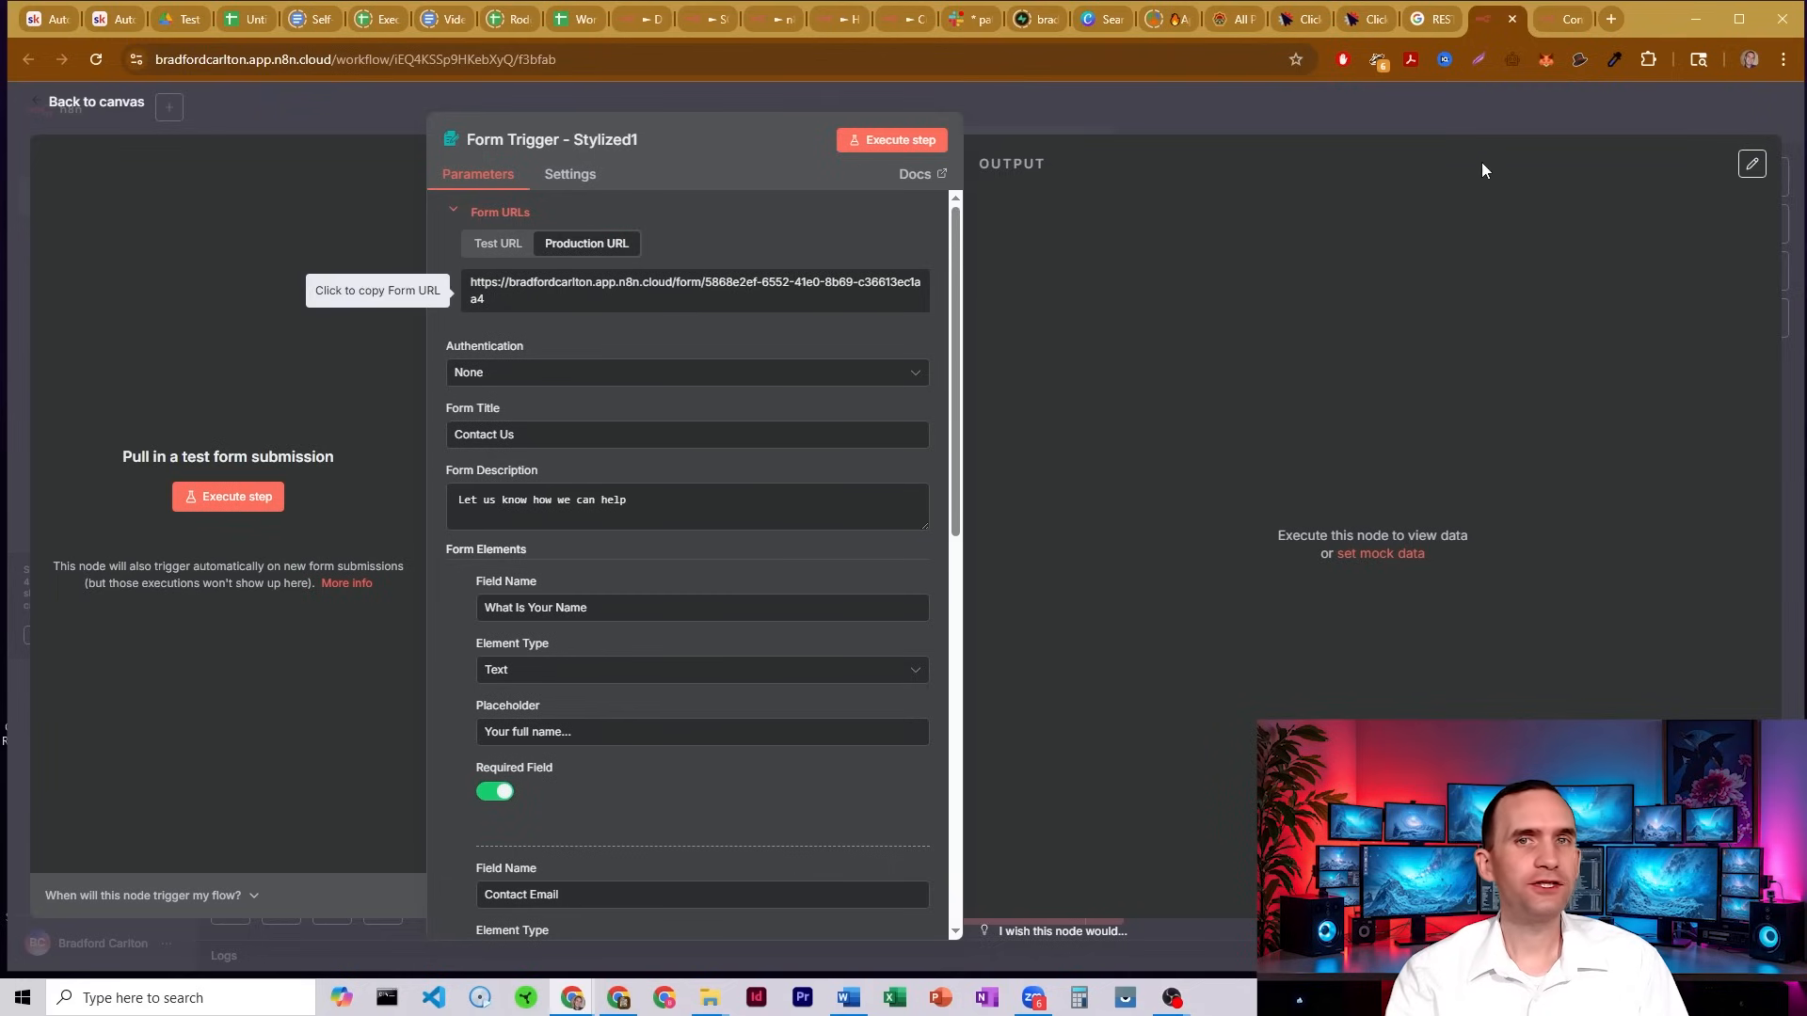
scroll("down", 3)
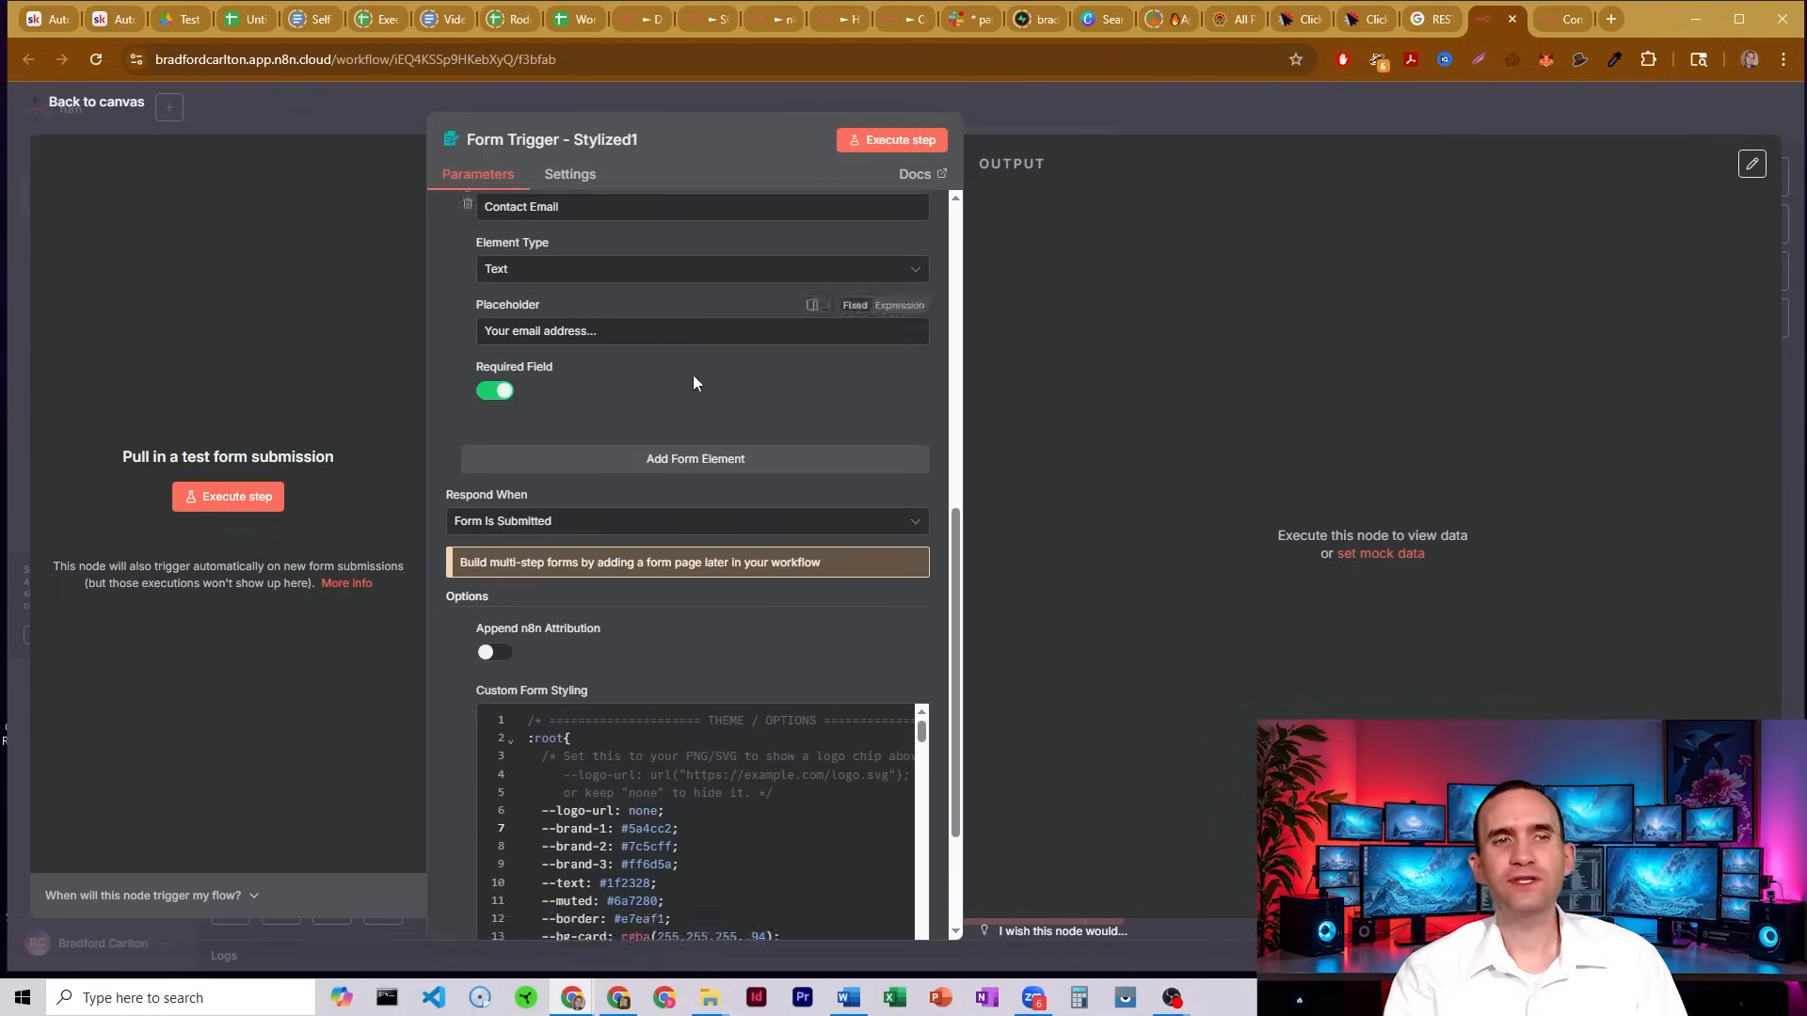
scroll("down", 3)
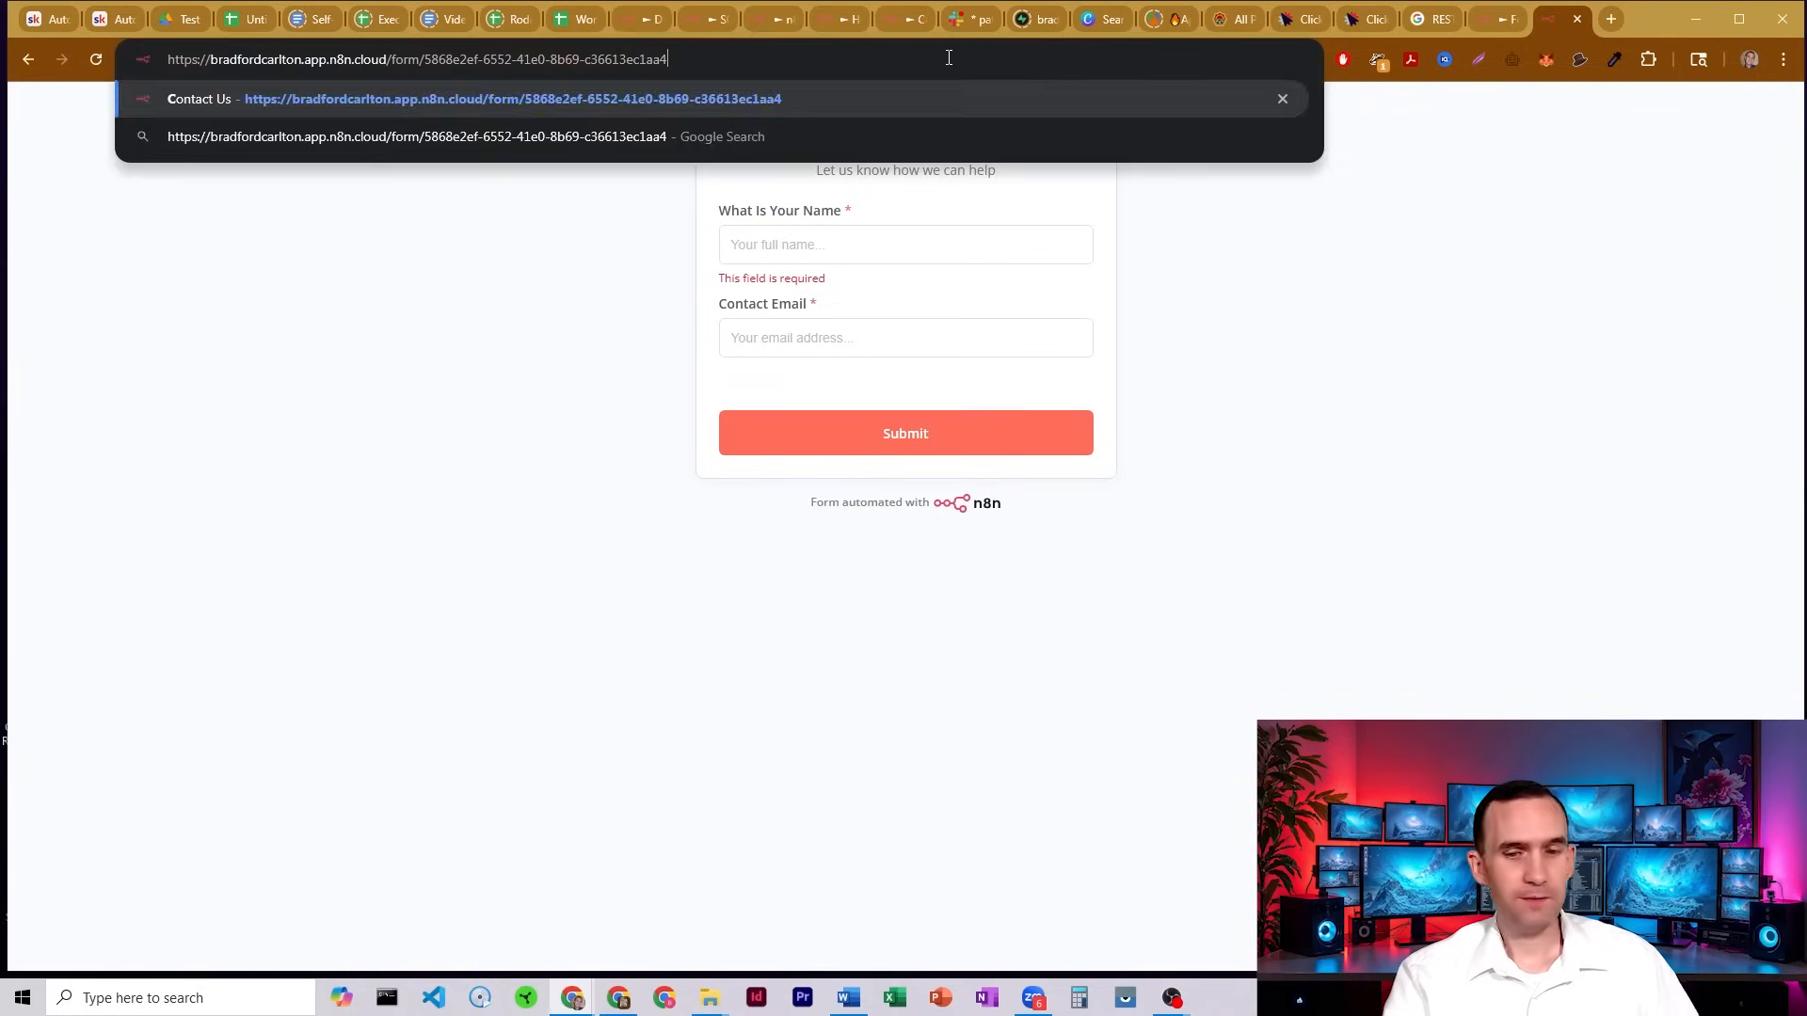
Load the stylized Contact Us form's production URL and inspect its gradient title and subtitle.
key("Enter")
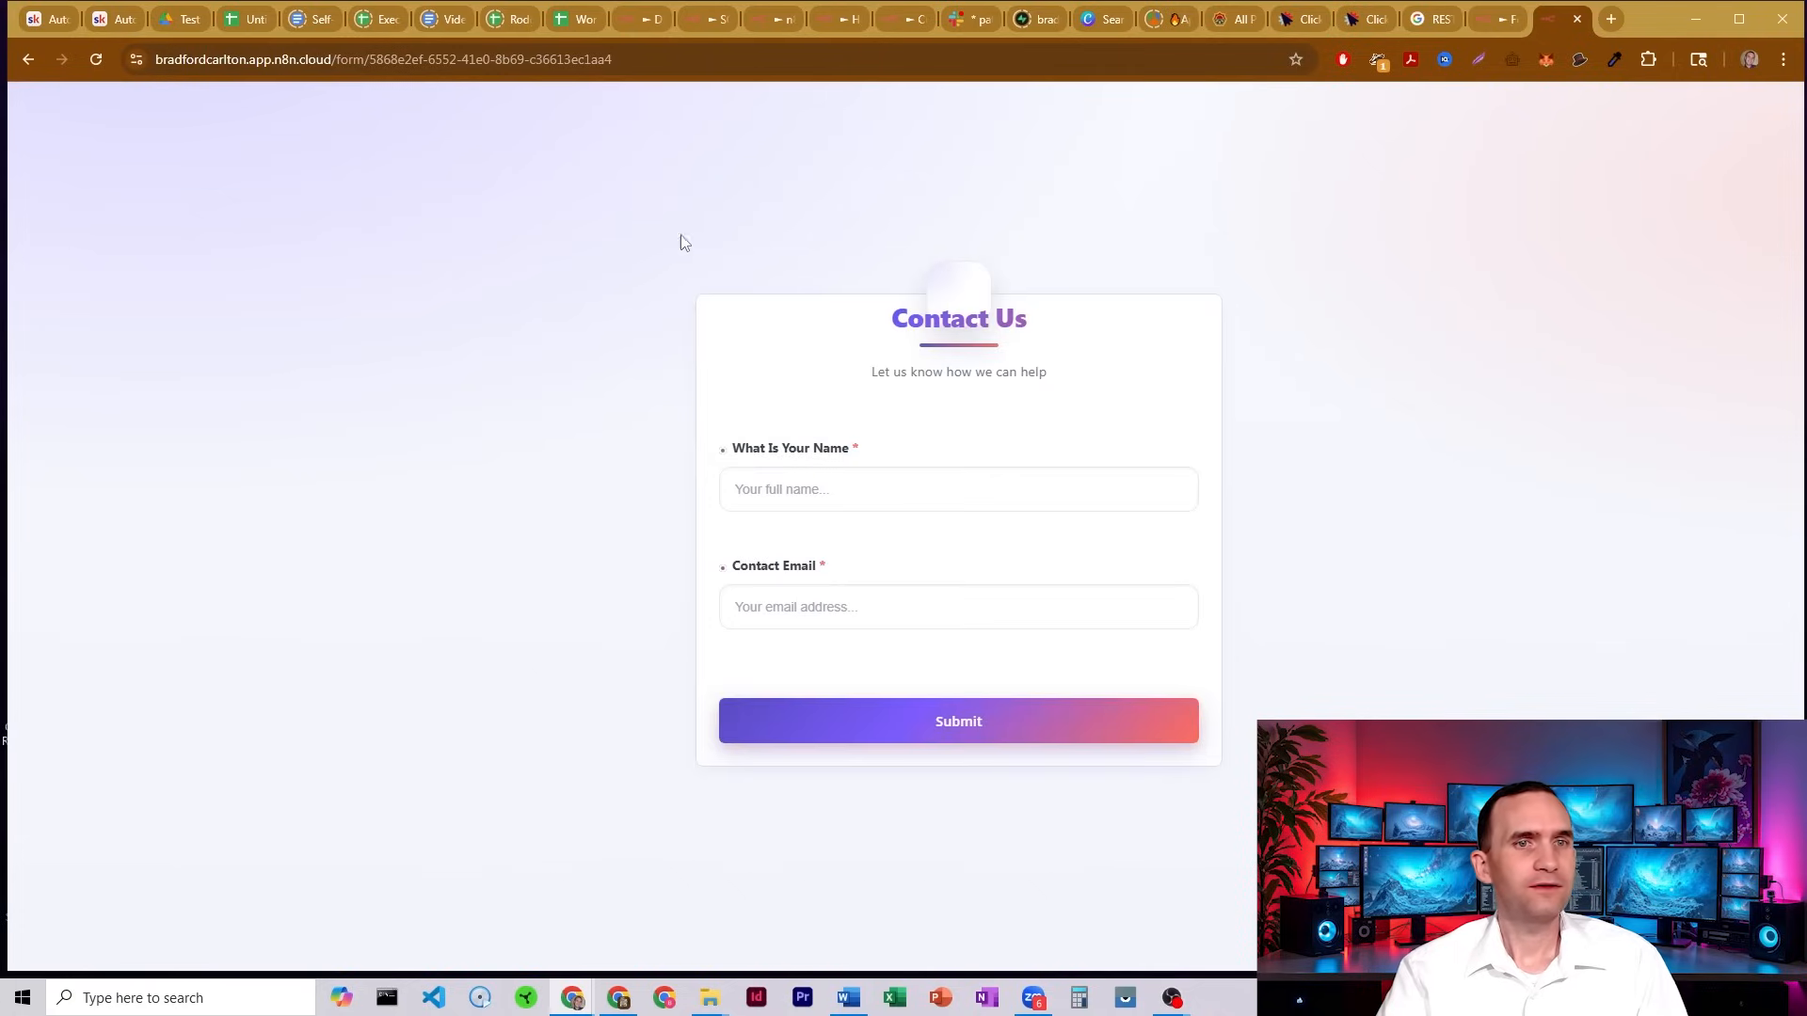
mouse_move(1731, 165)
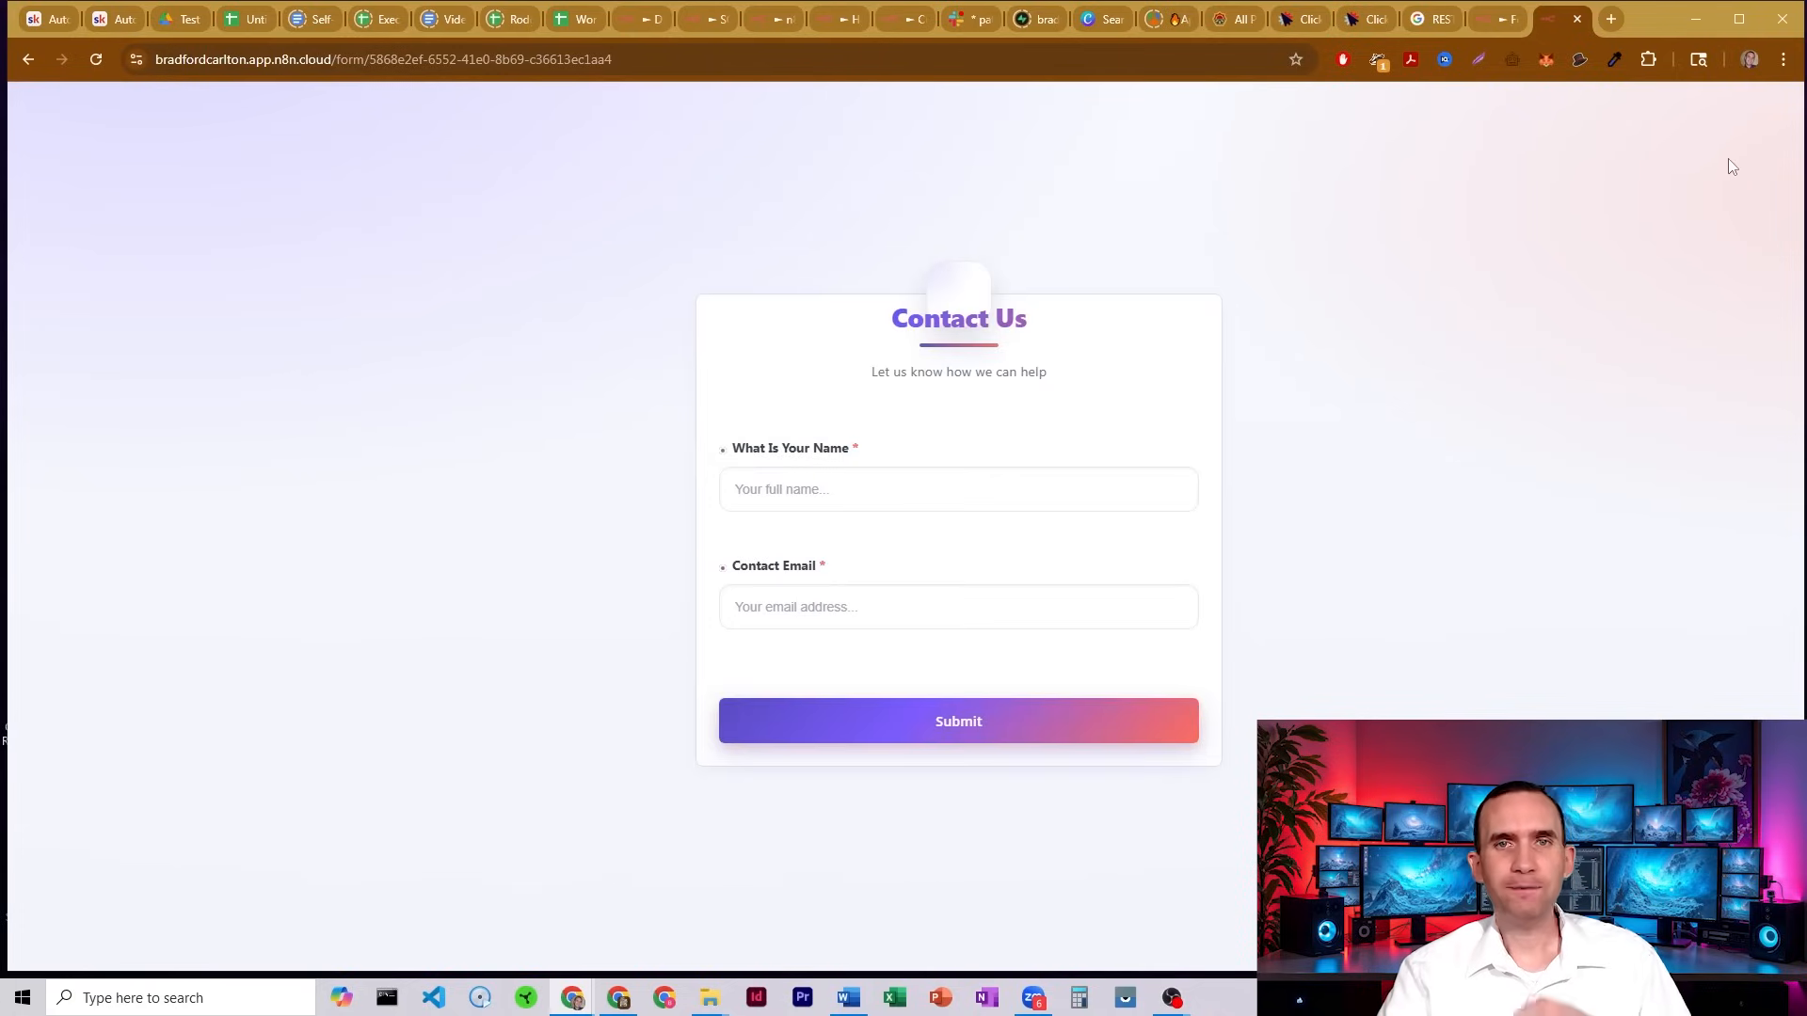
mouse_move(387, 340)
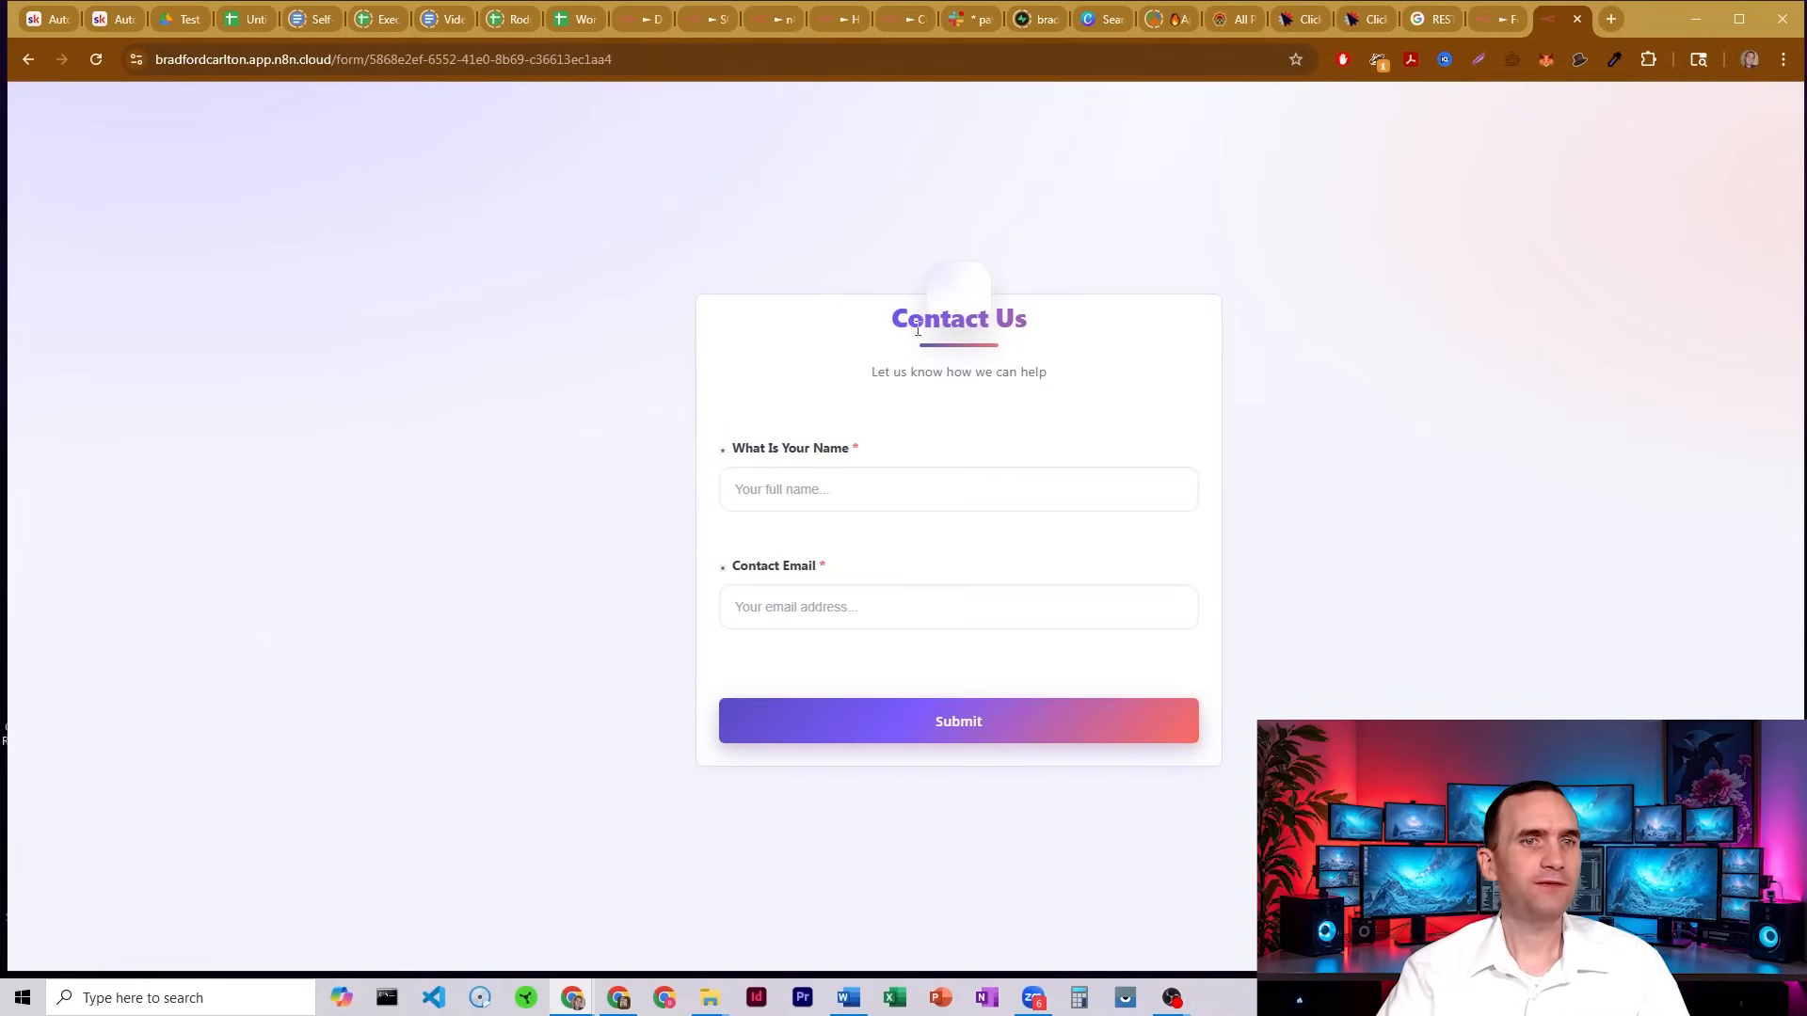
mouse_move(906, 350)
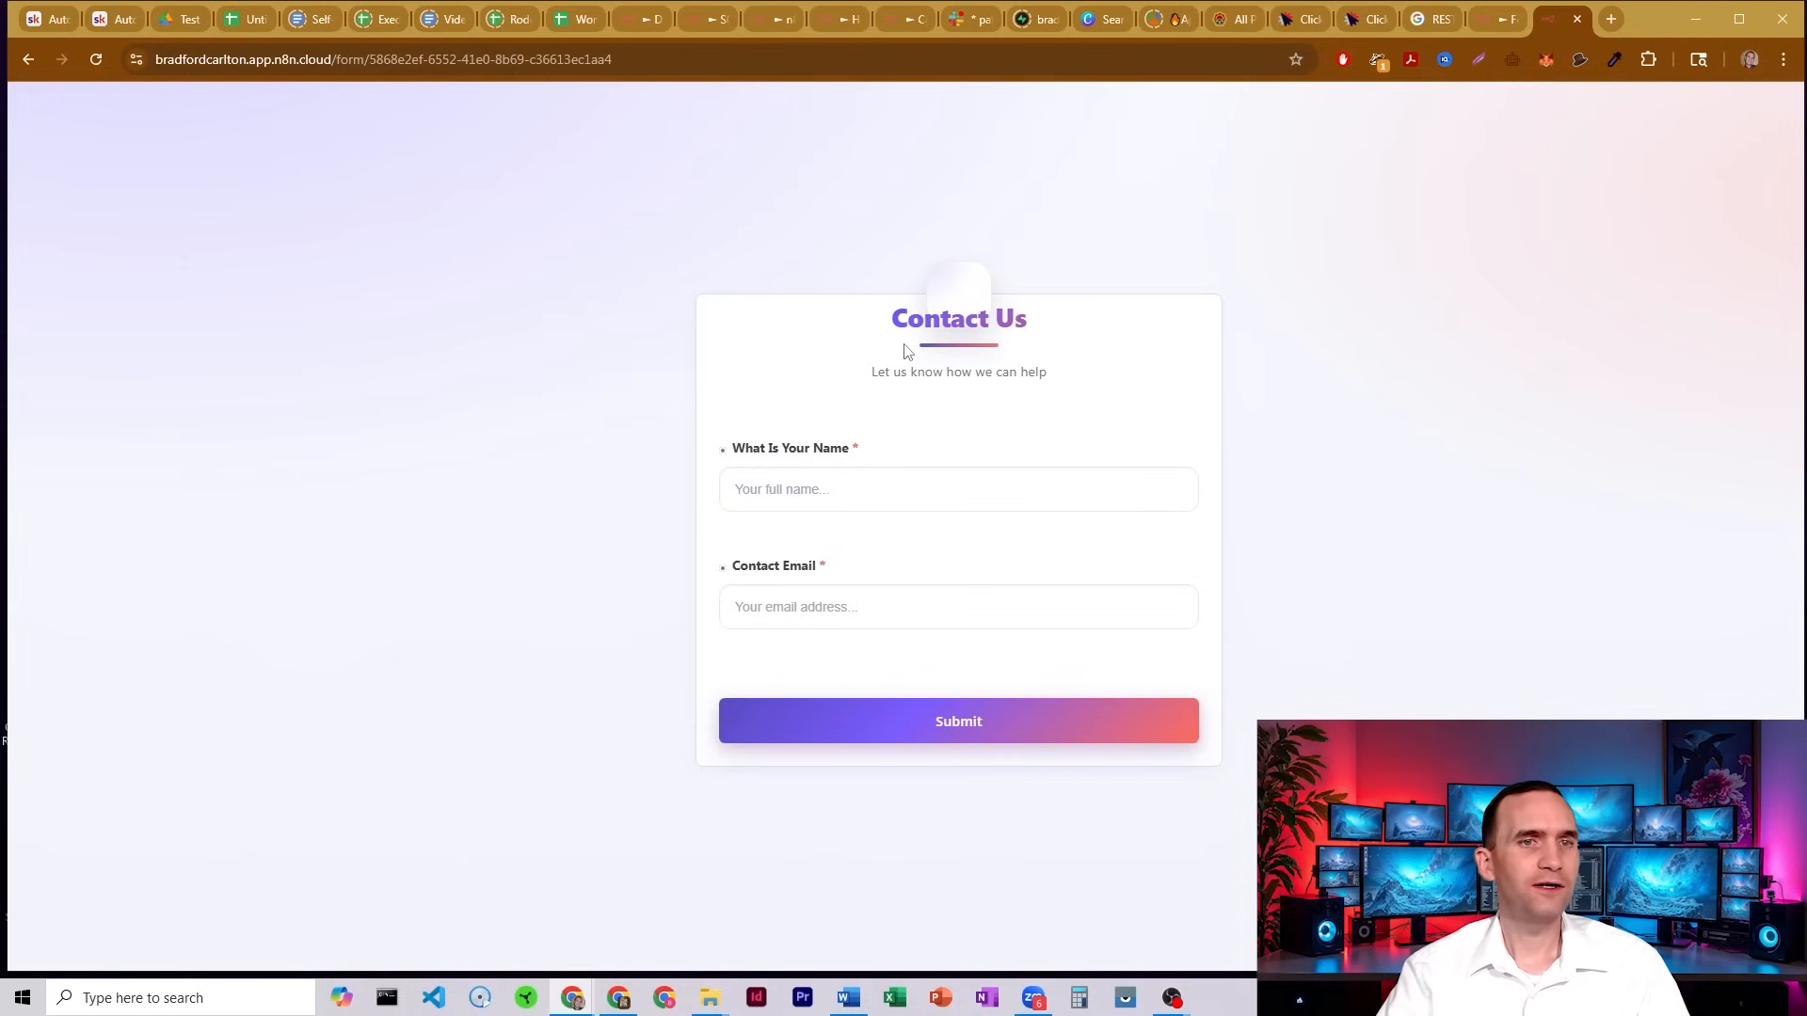
mouse_move(966, 384)
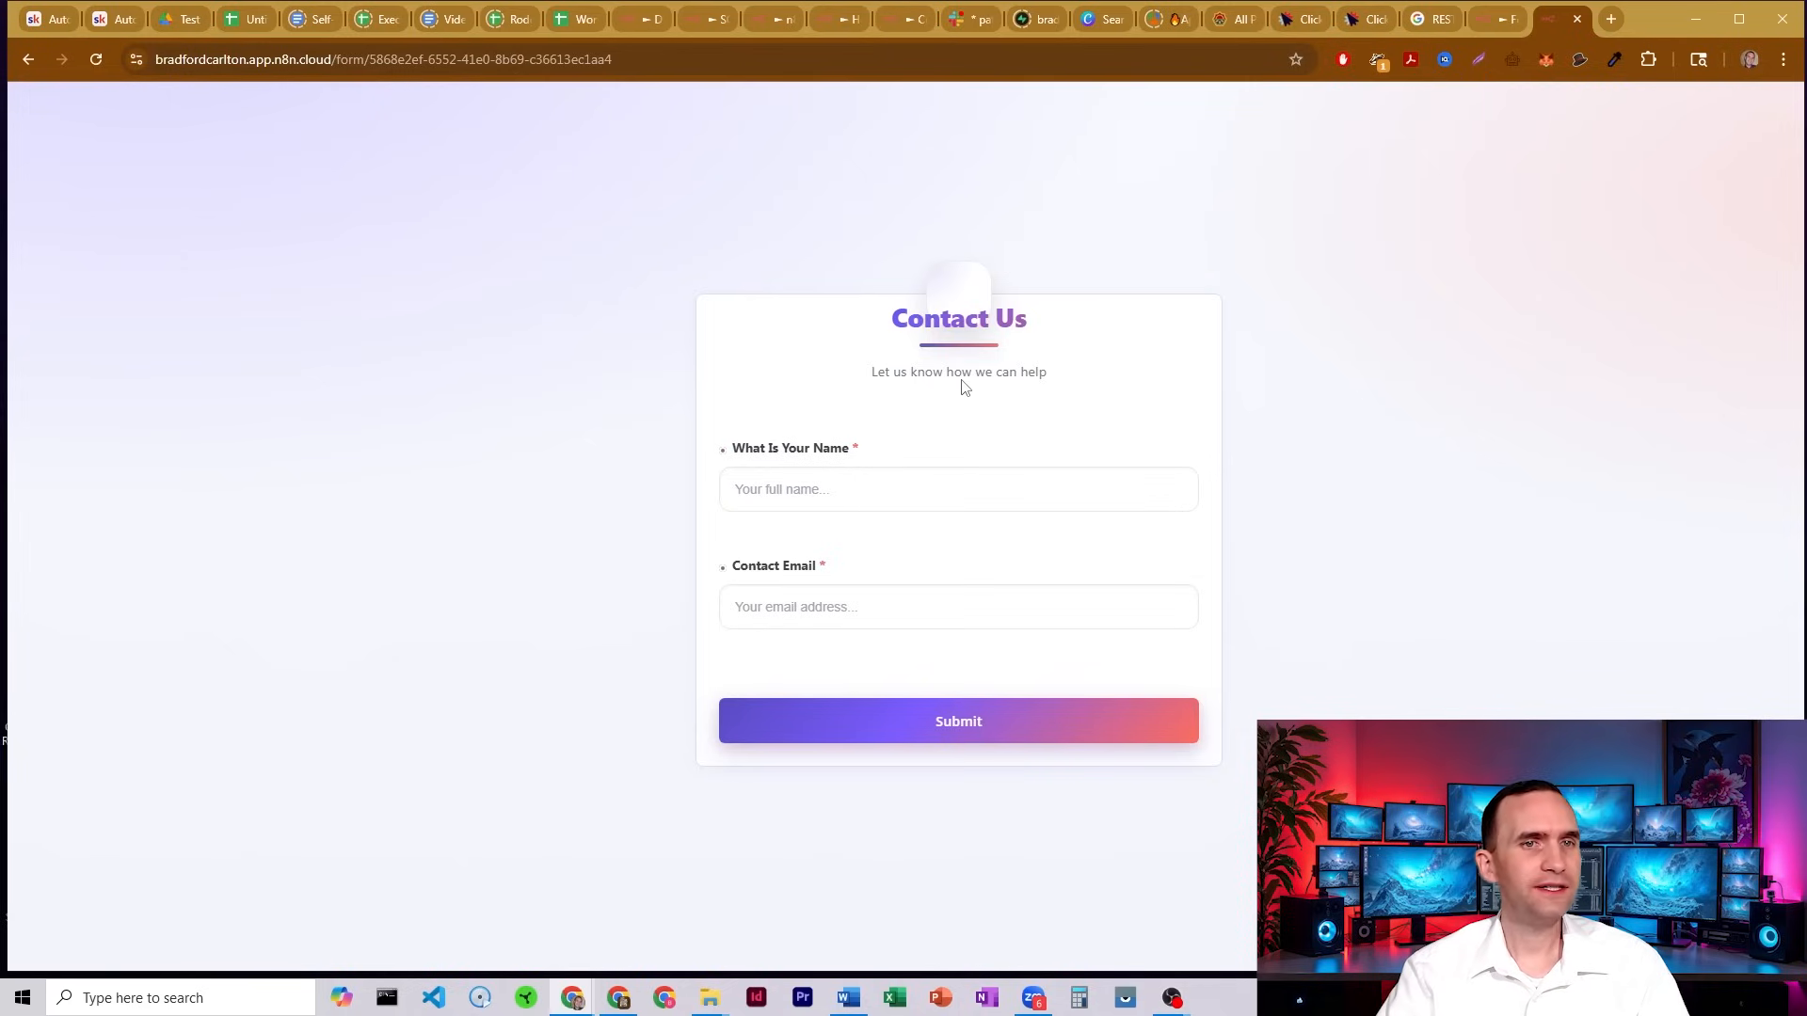
left_click_drag(909, 371, 1046, 370)
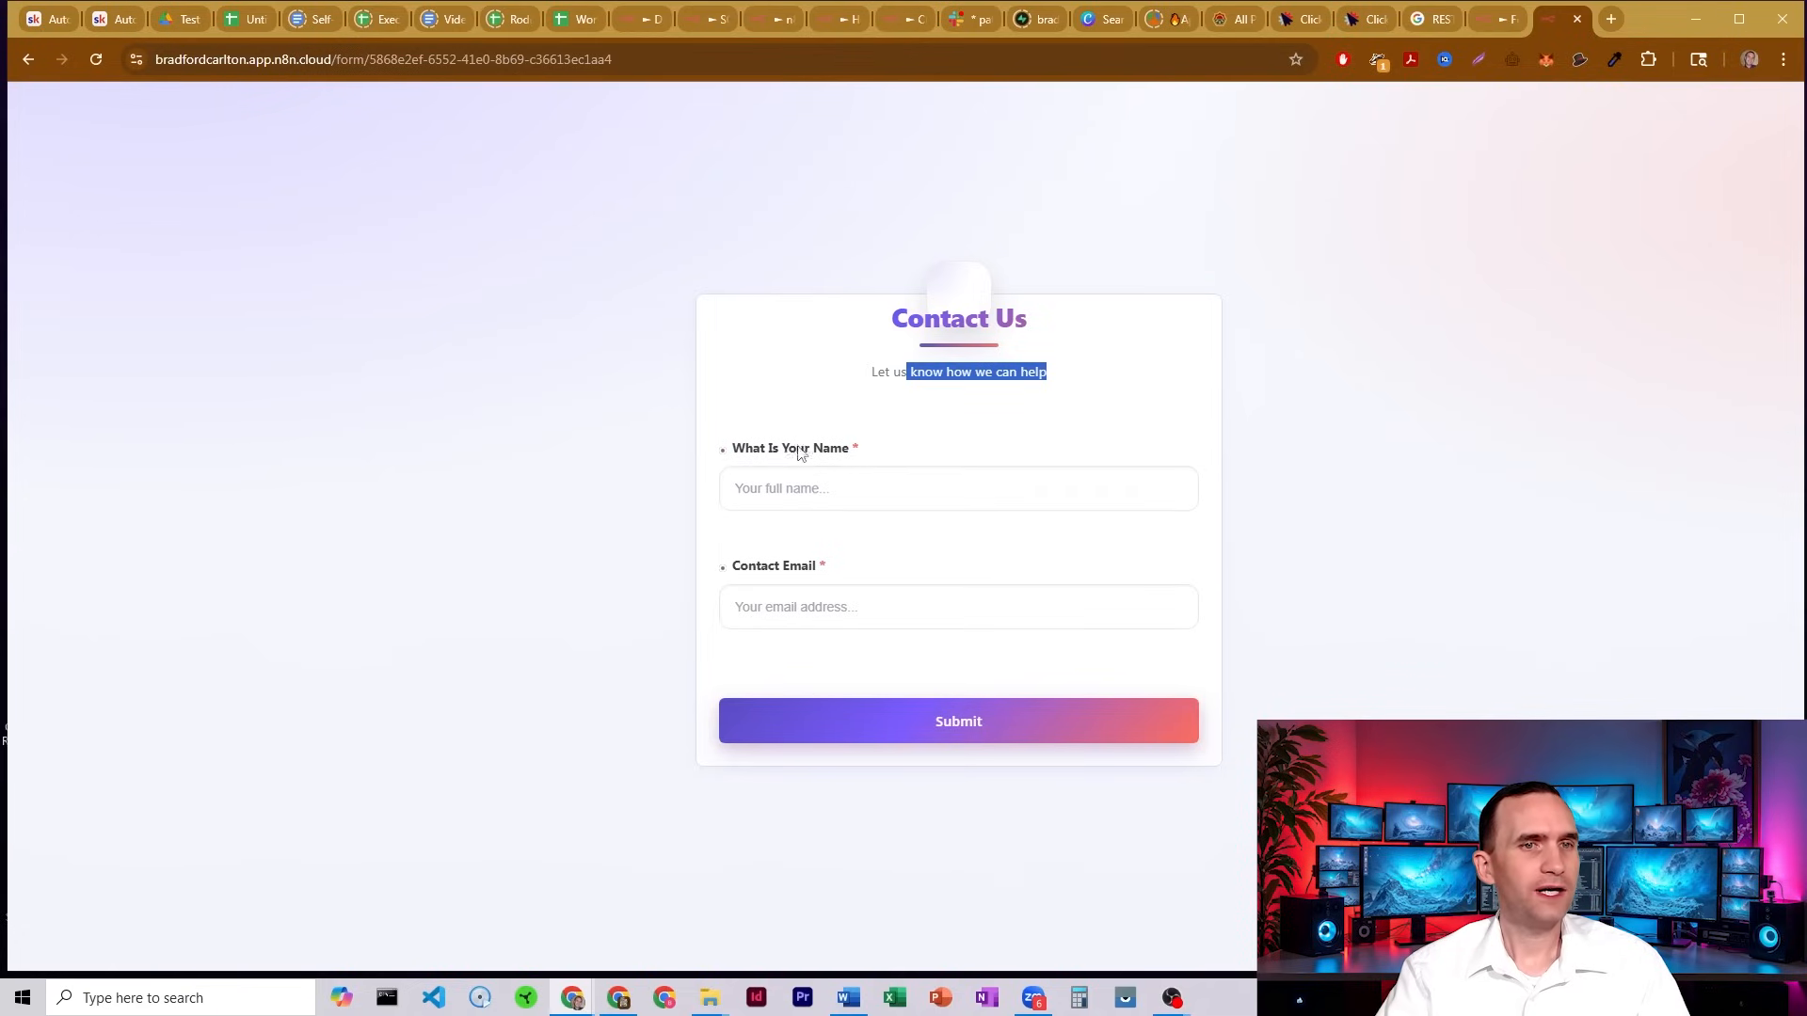
mouse_move(1009, 746)
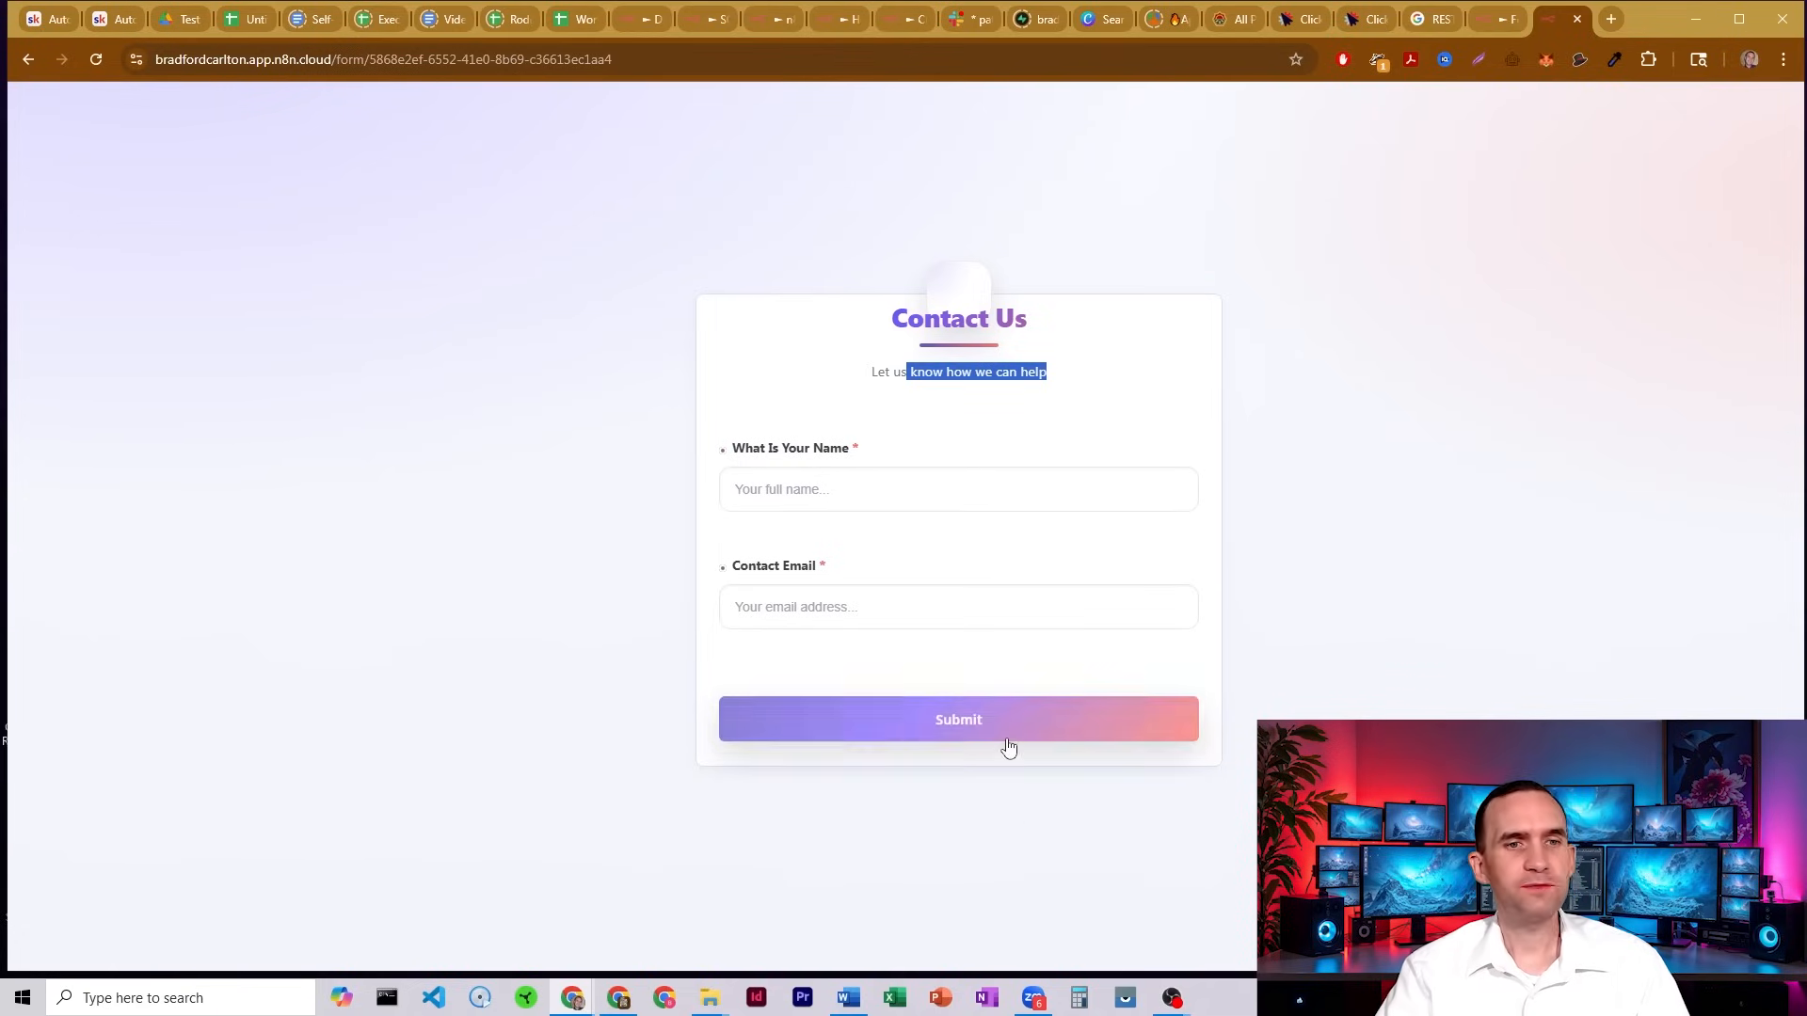
mouse_move(1019, 686)
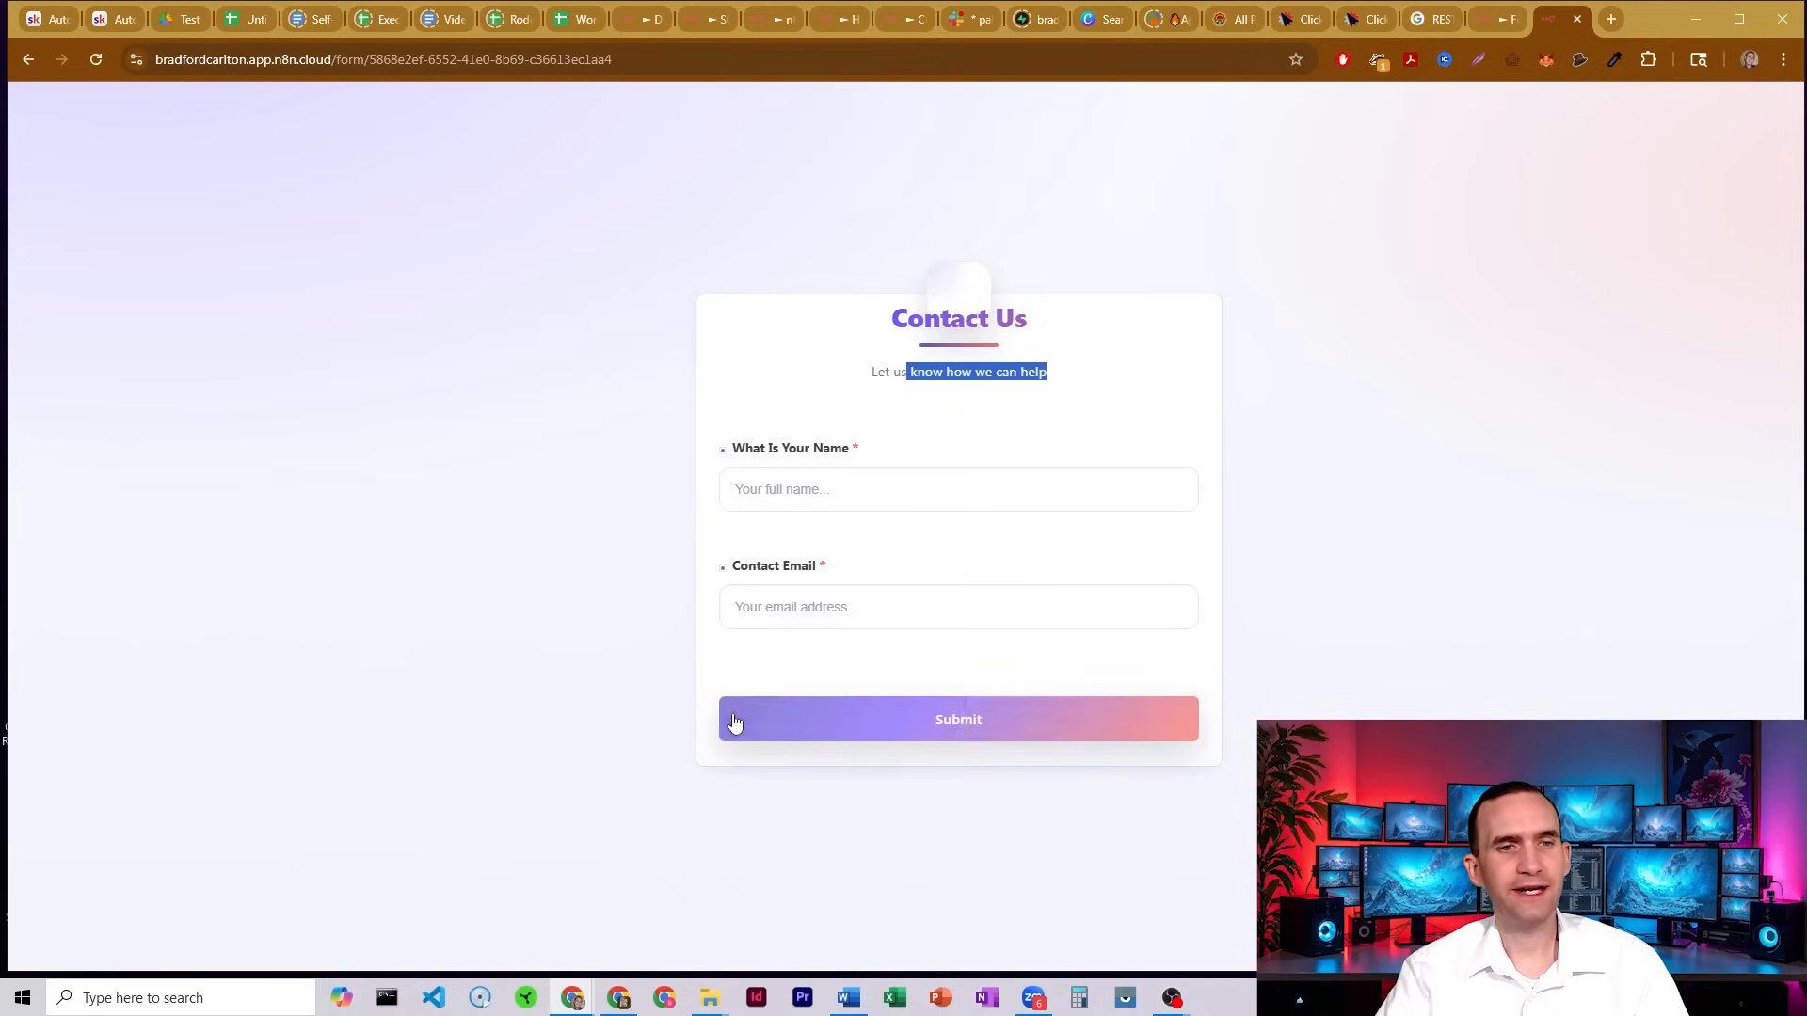
mouse_move(1419, 490)
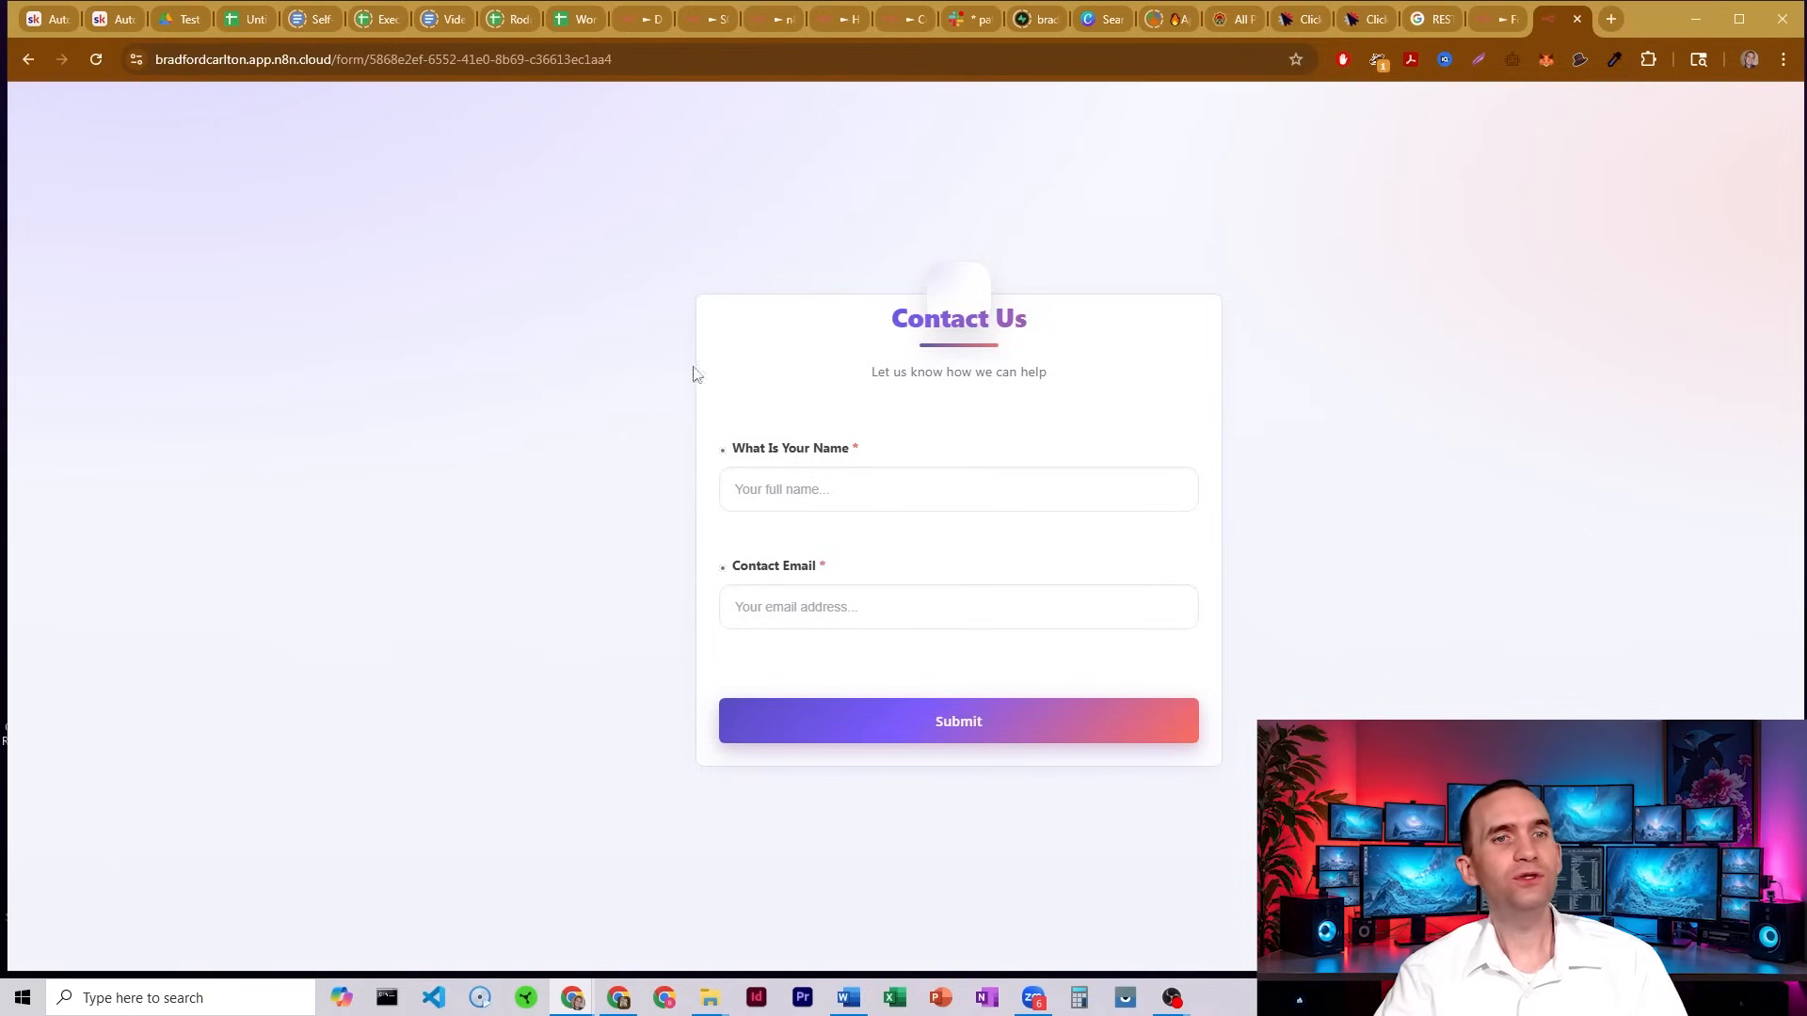
mouse_move(937, 275)
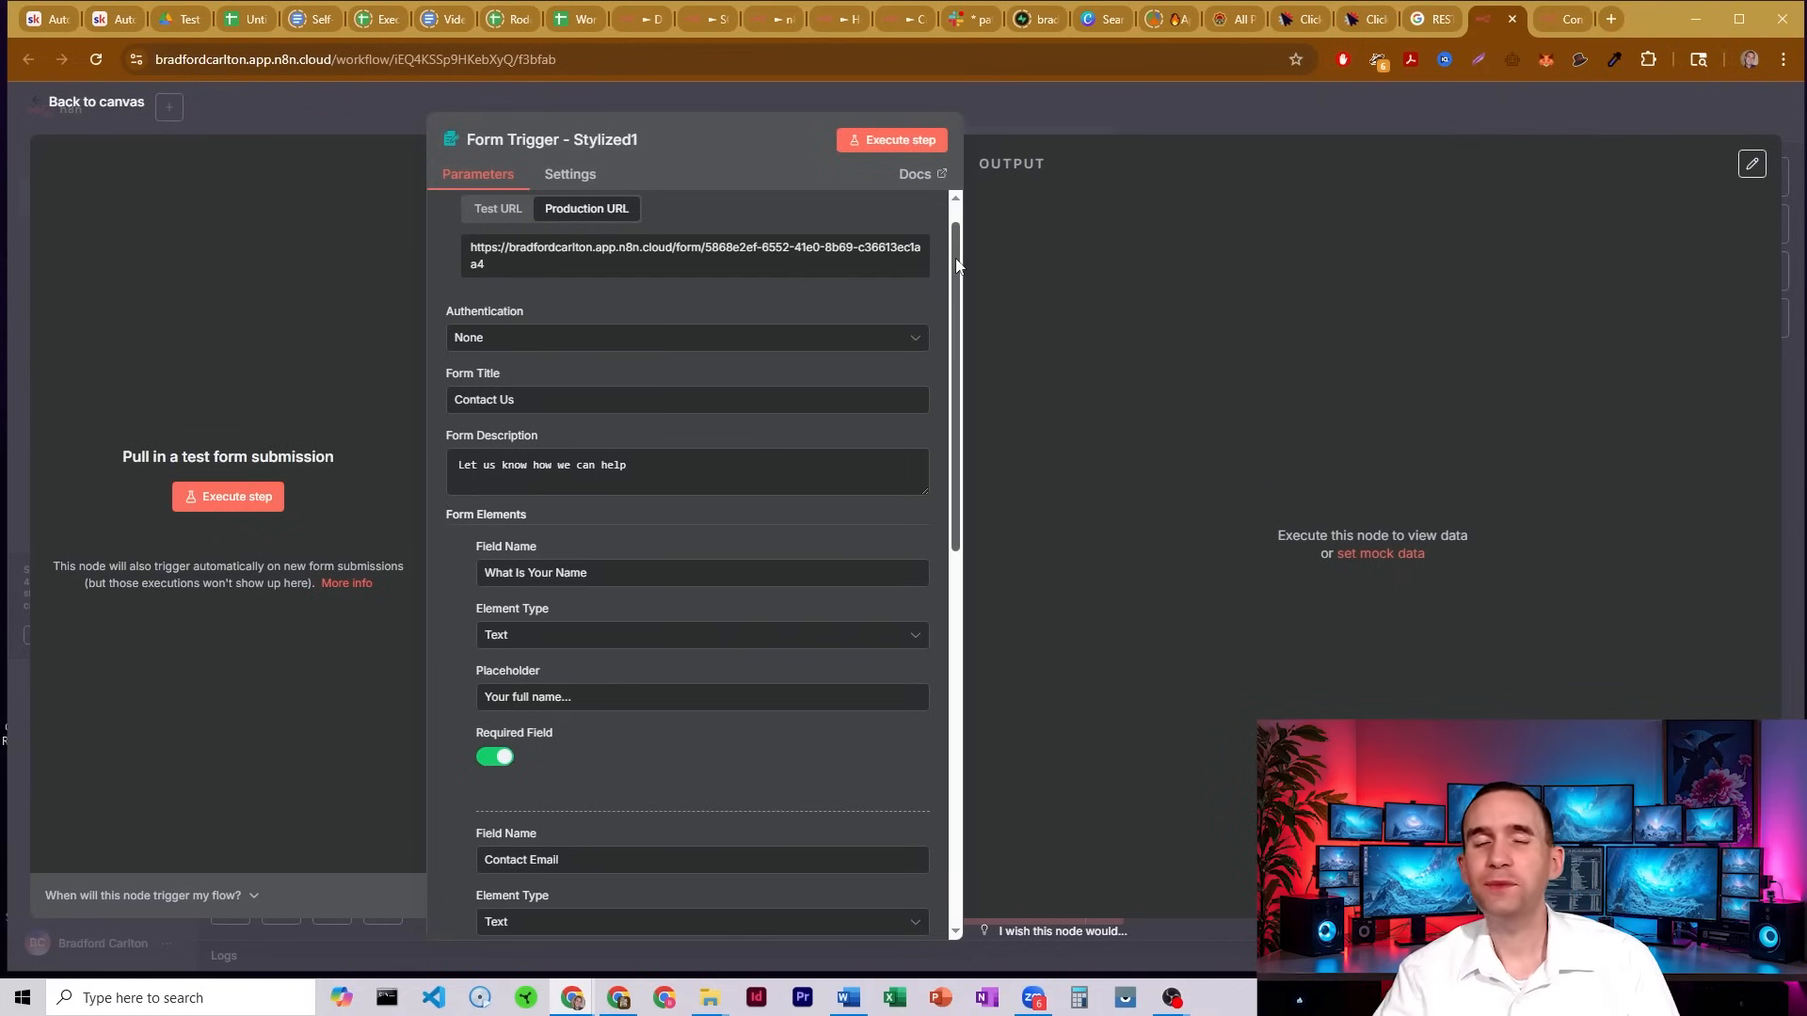
Scroll through the custom CSS sections for background, title, labels, inputs and buttons.
scroll("down", 3)
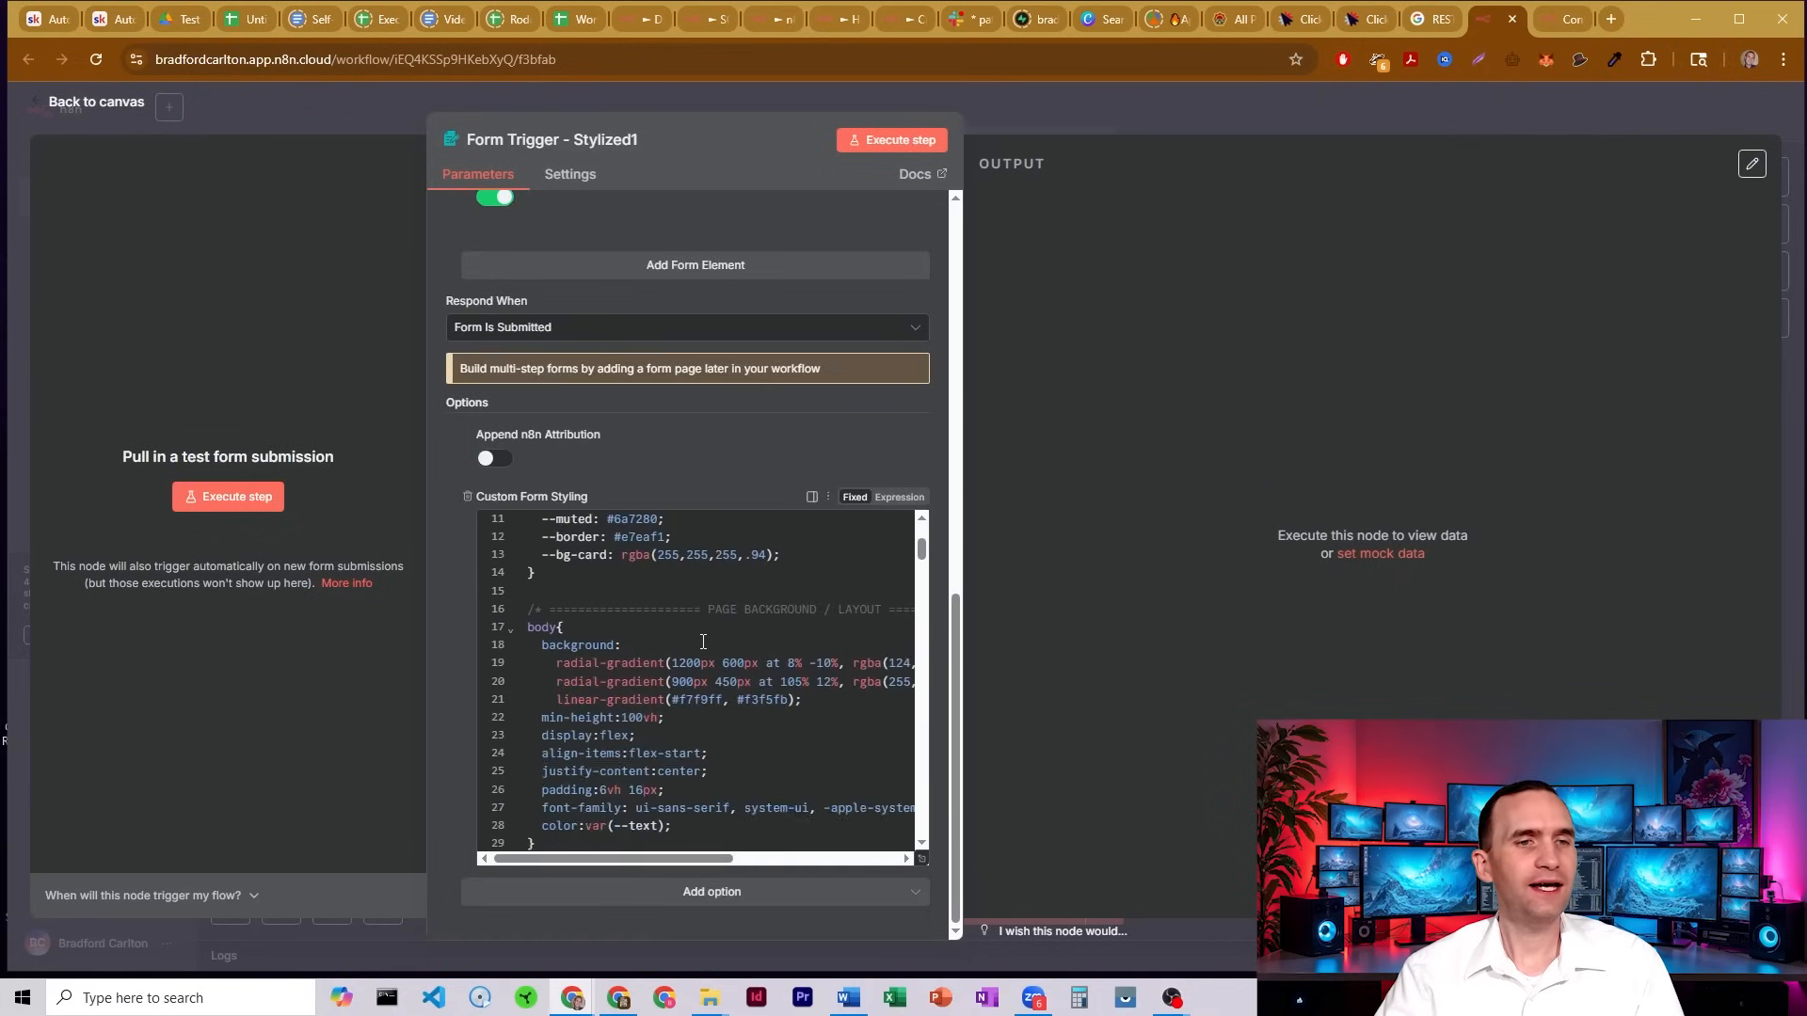
scroll("down", 3)
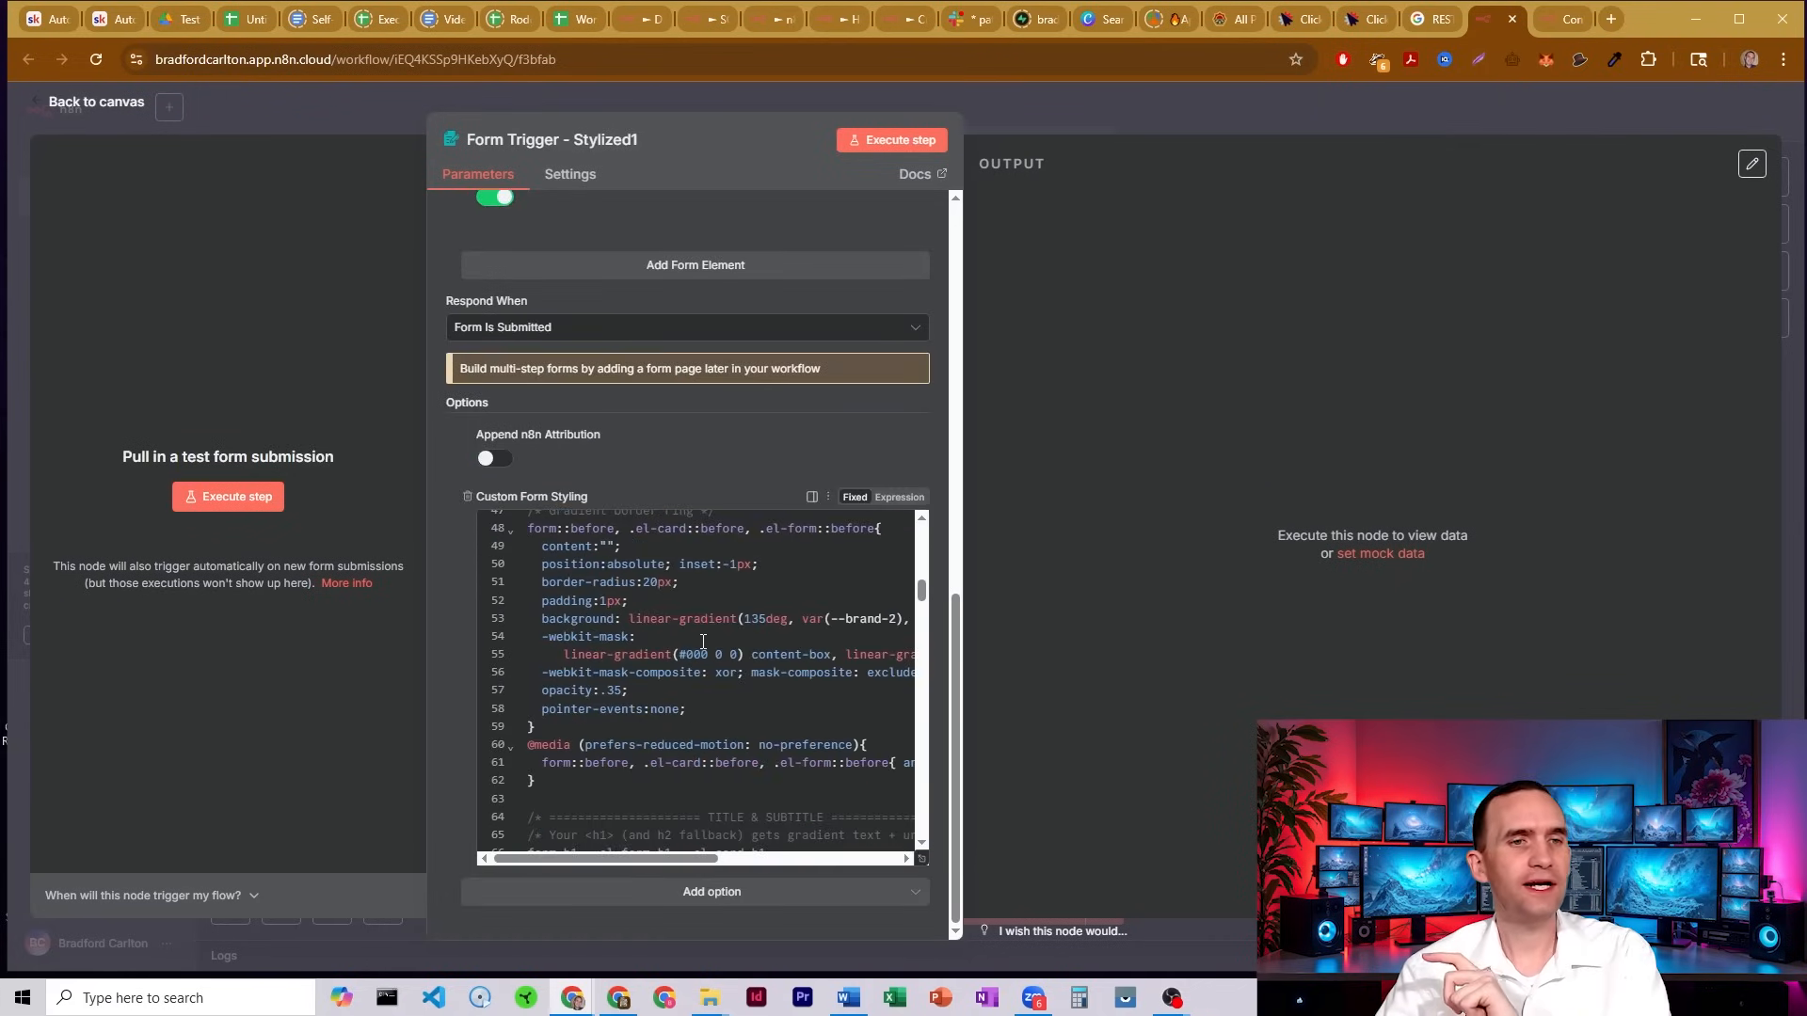
scroll("down", 3)
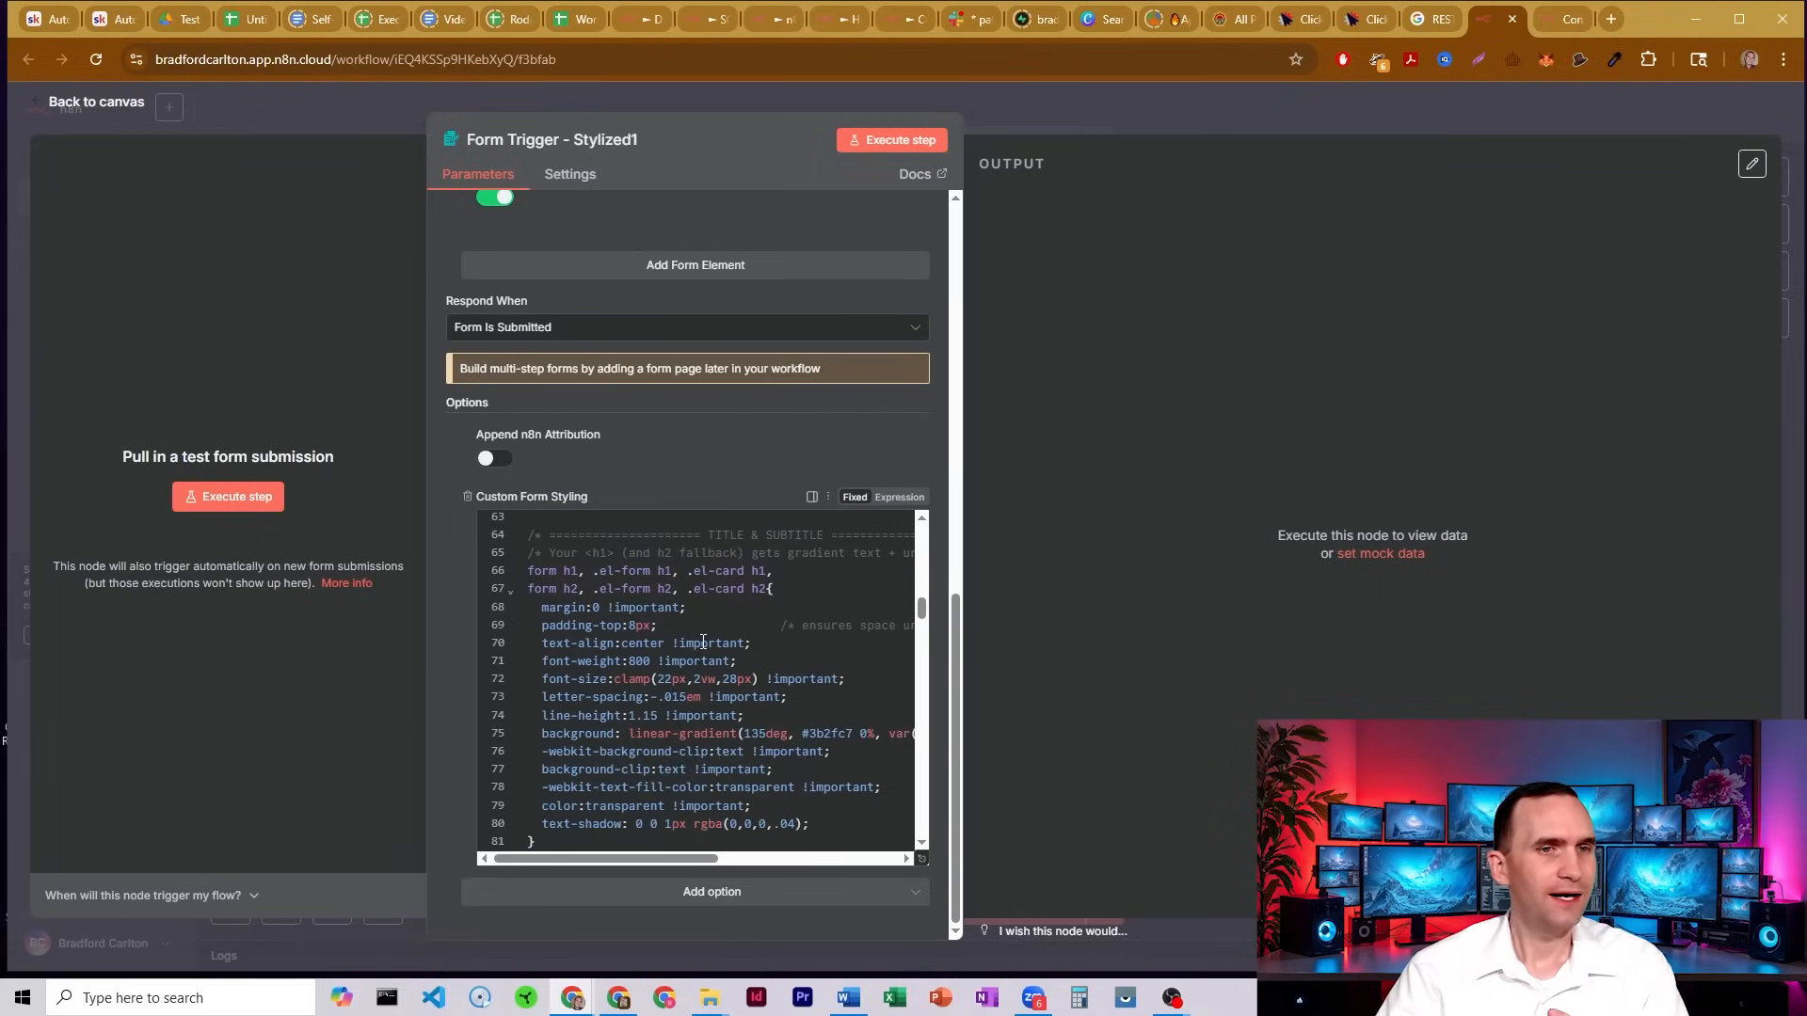
scroll("down", 3)
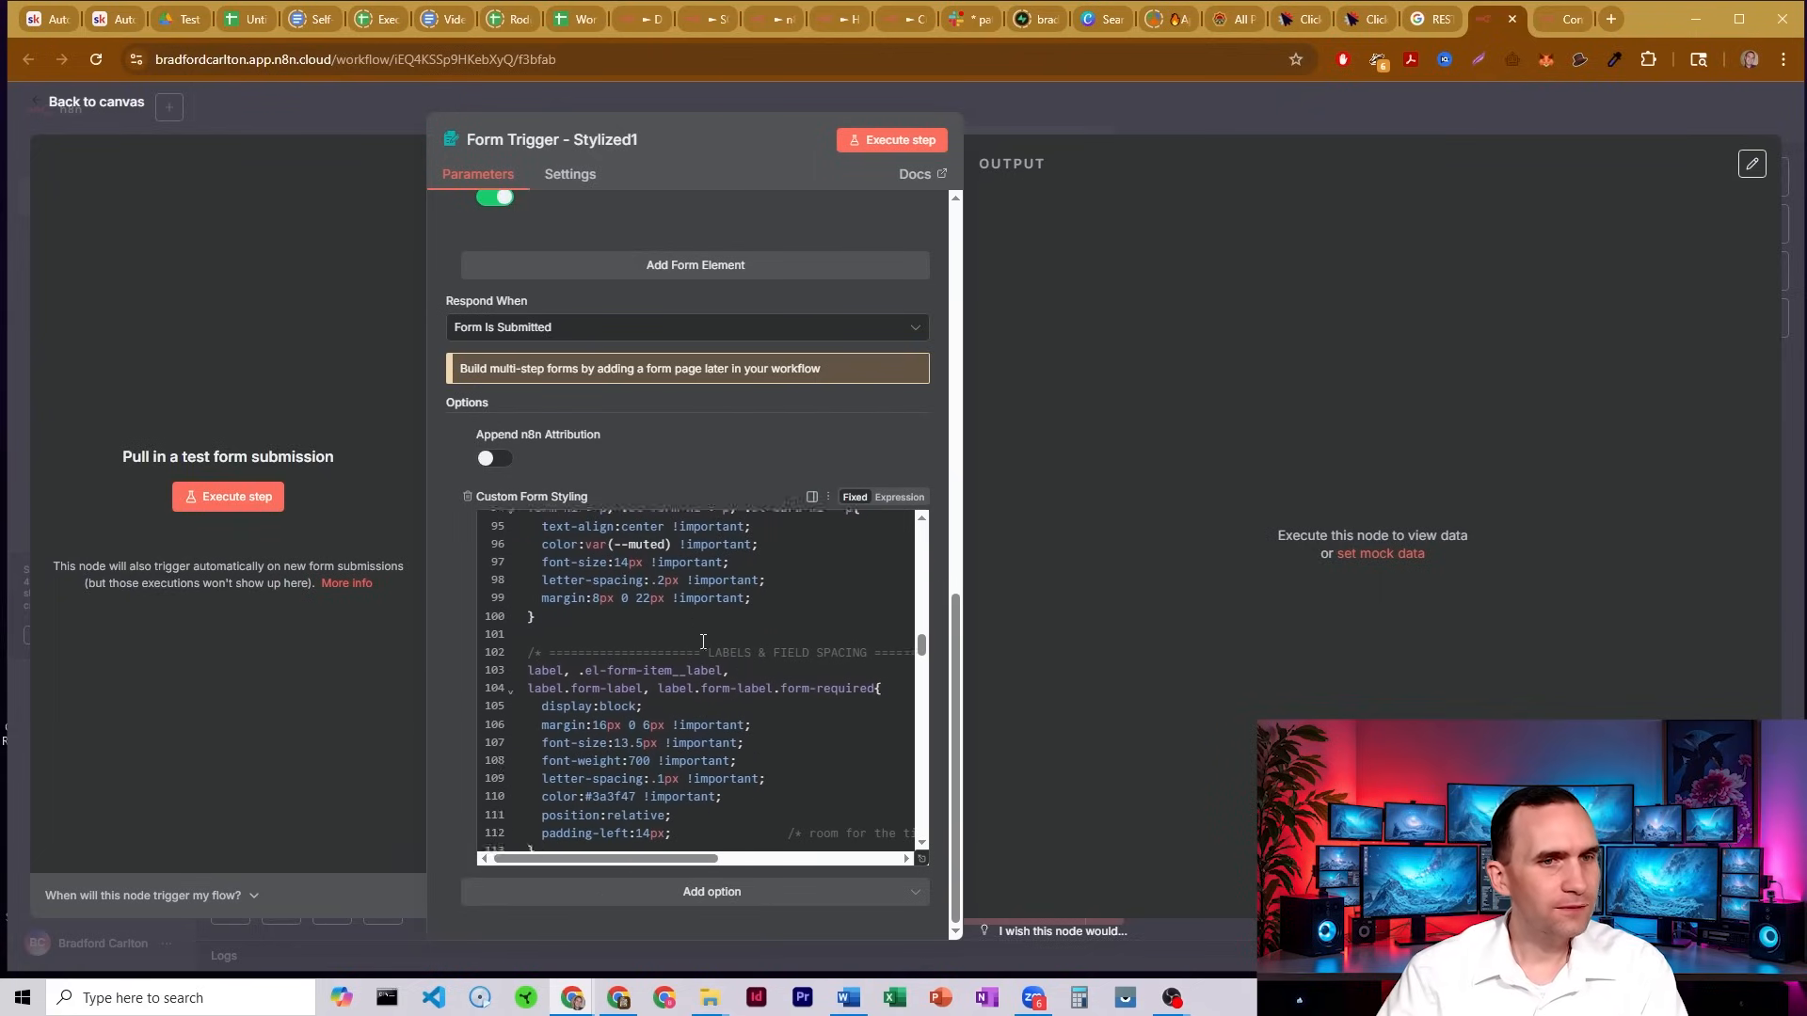
scroll("down", 3)
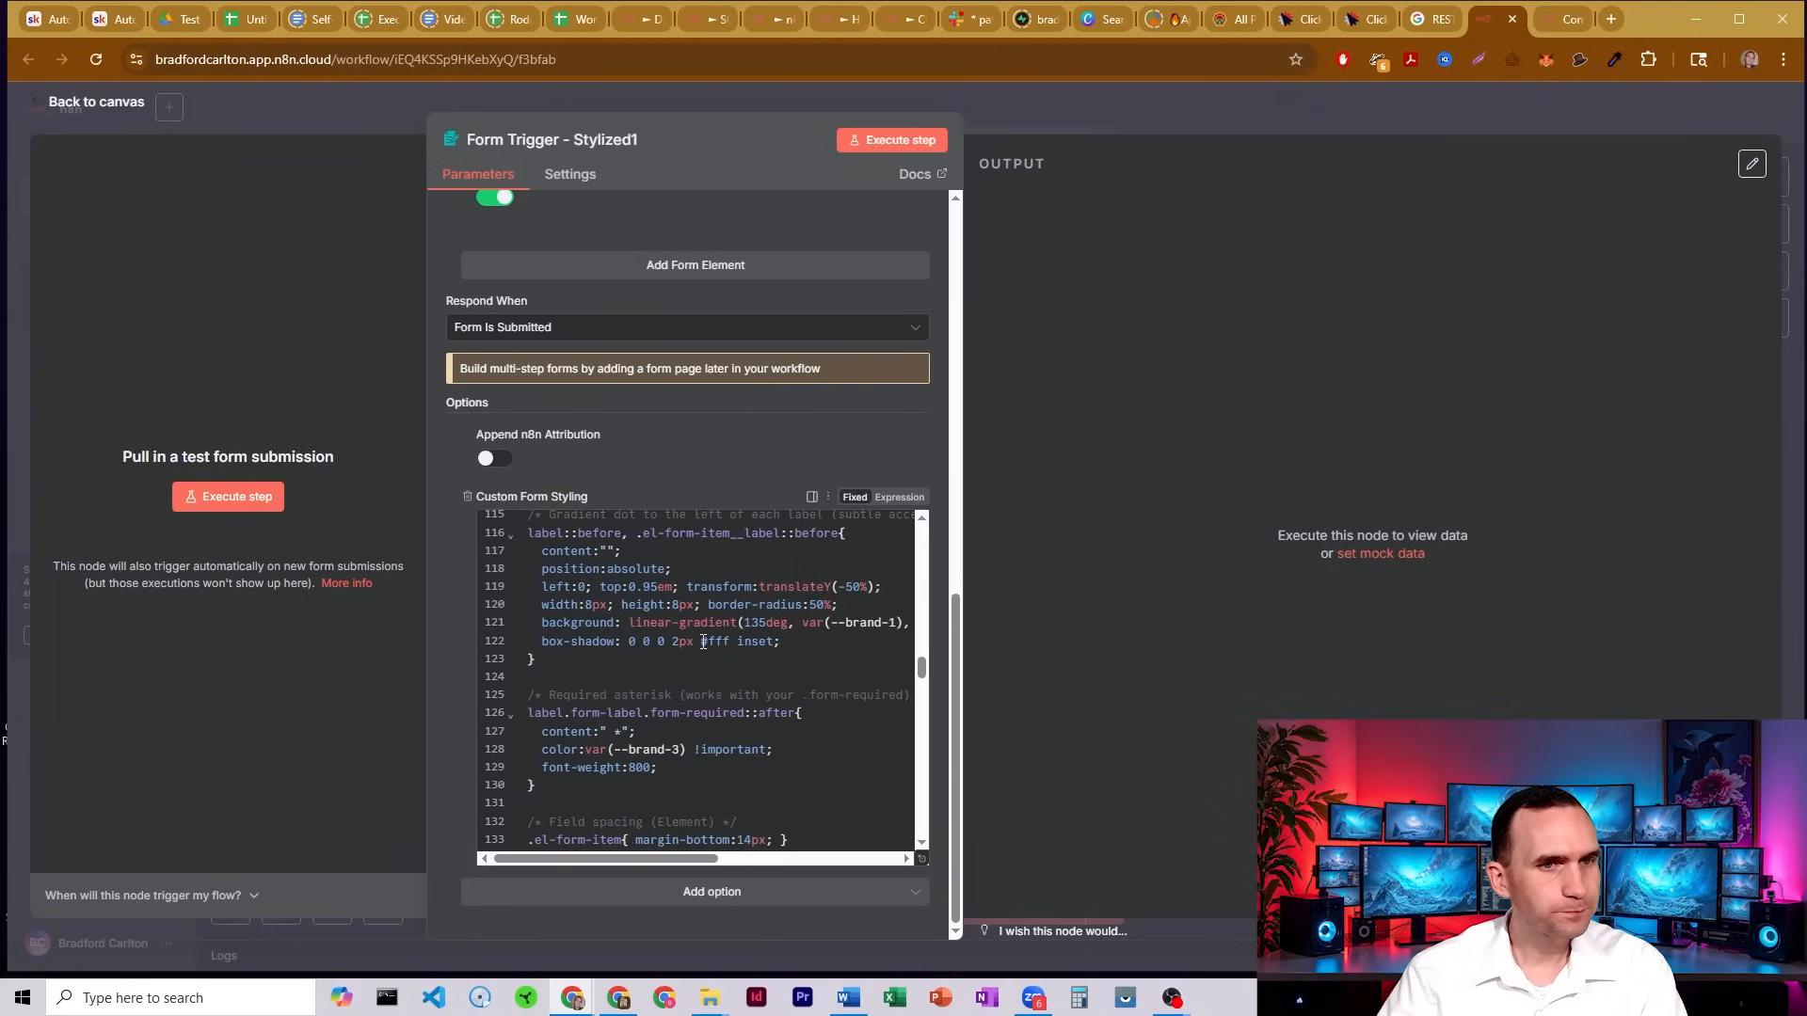
scroll("down", 3)
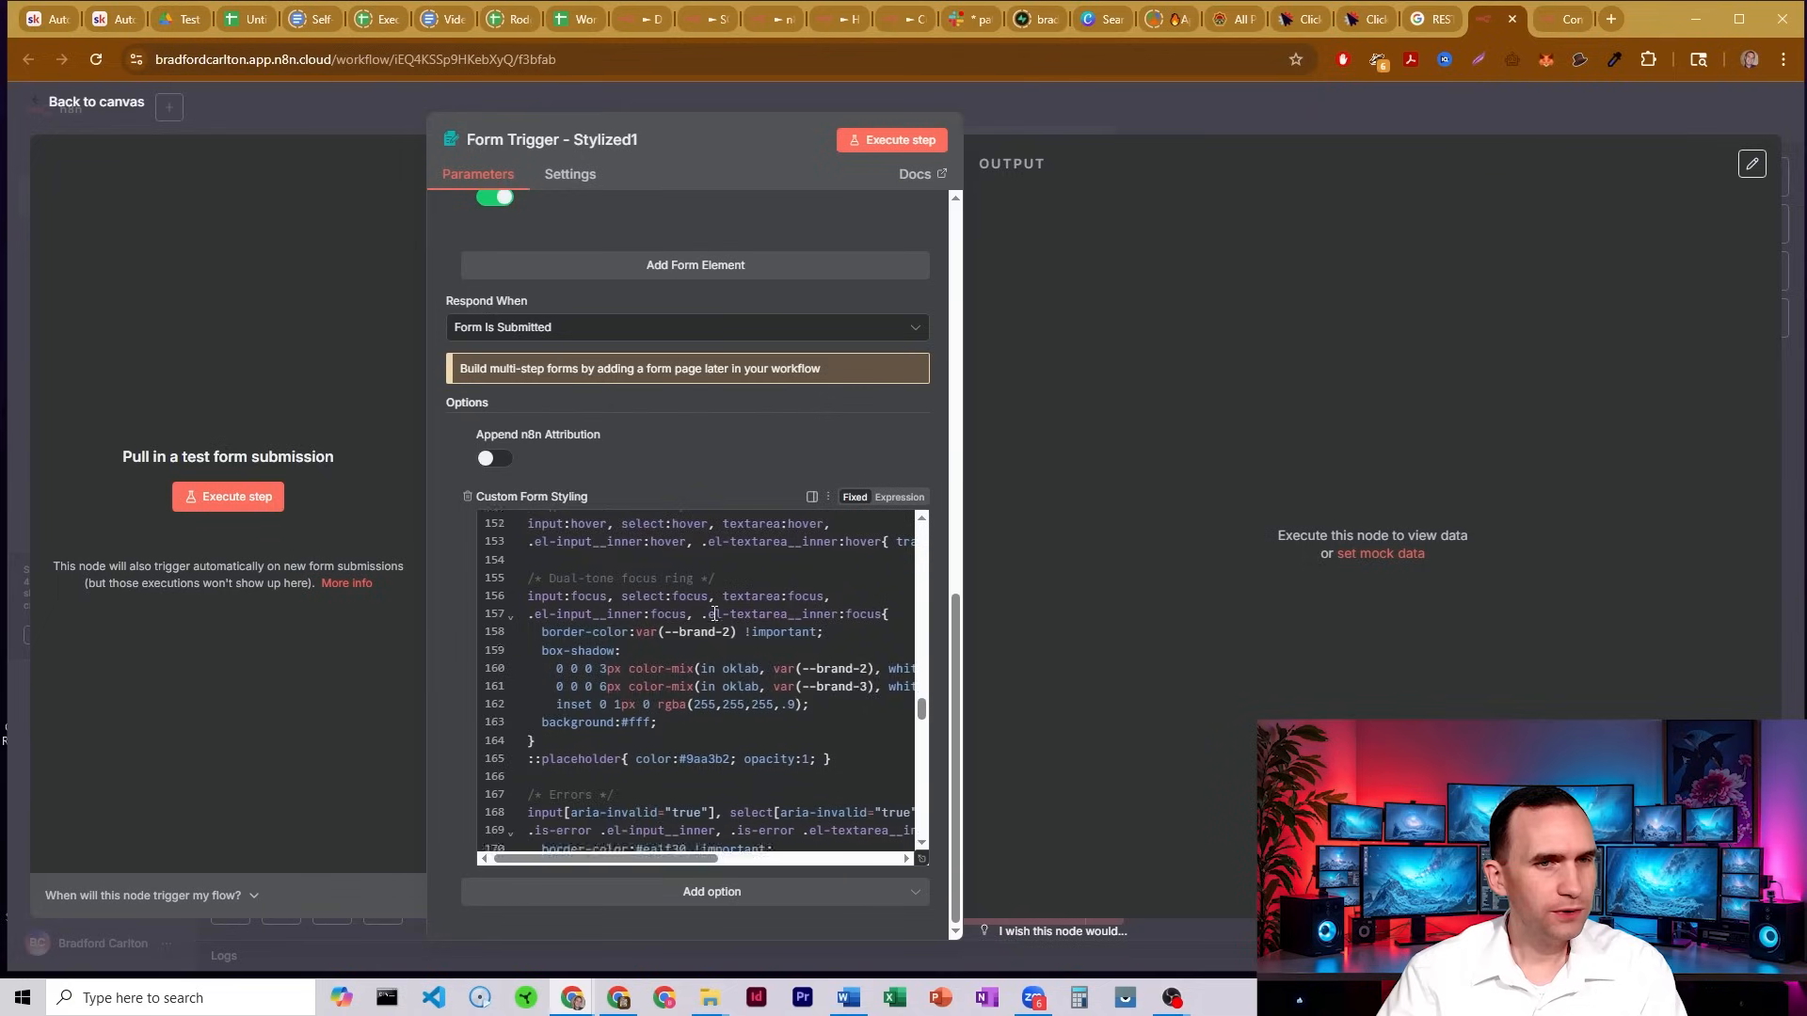
scroll("down", 3)
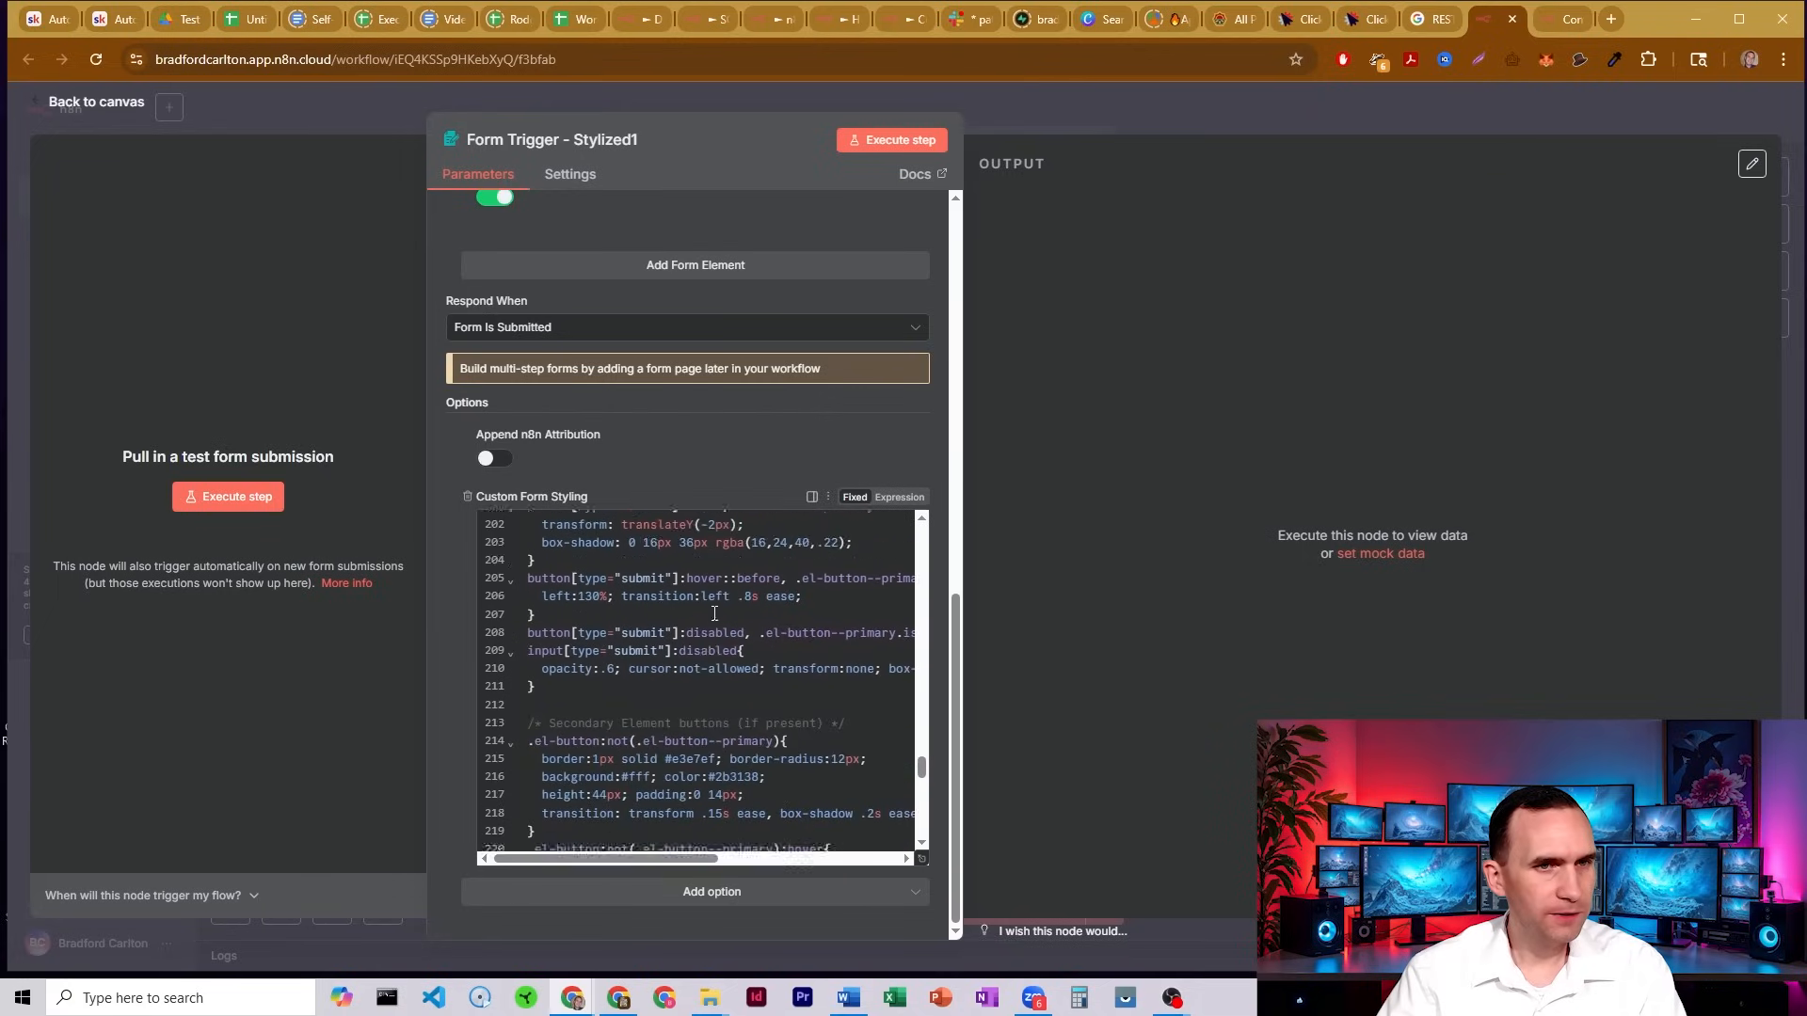
scroll("down", 3)
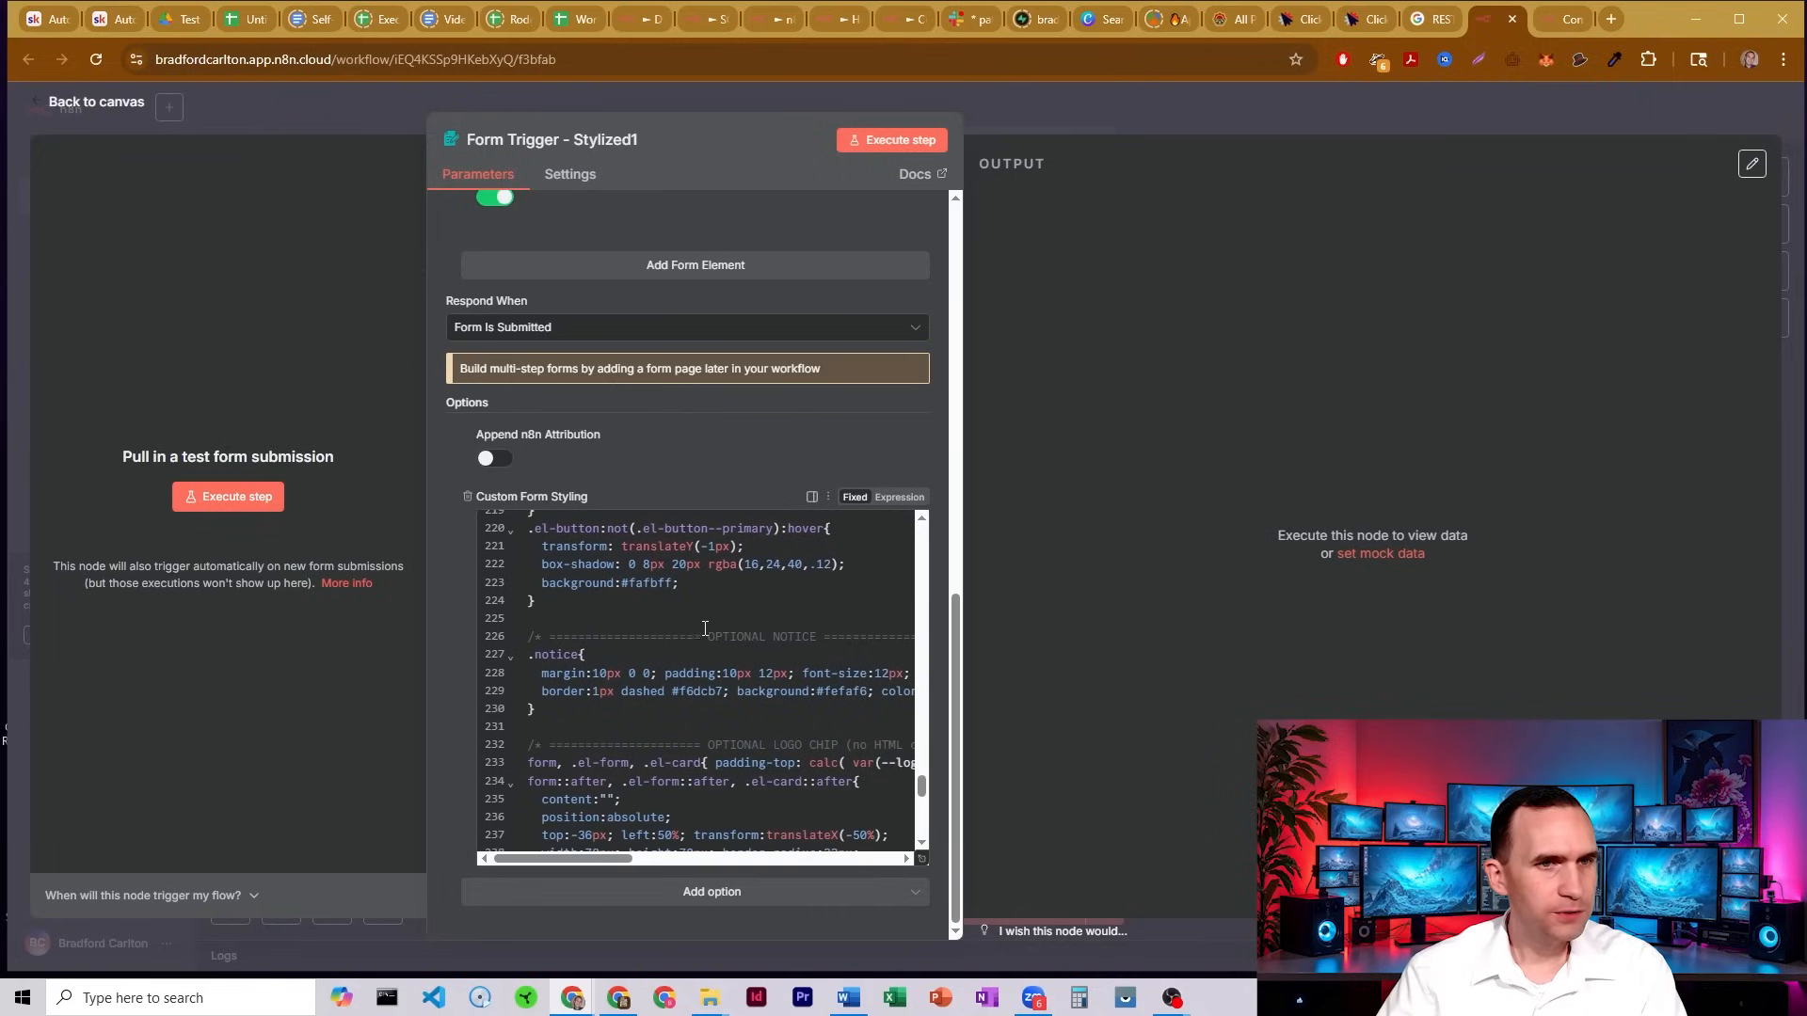
scroll("down", 3)
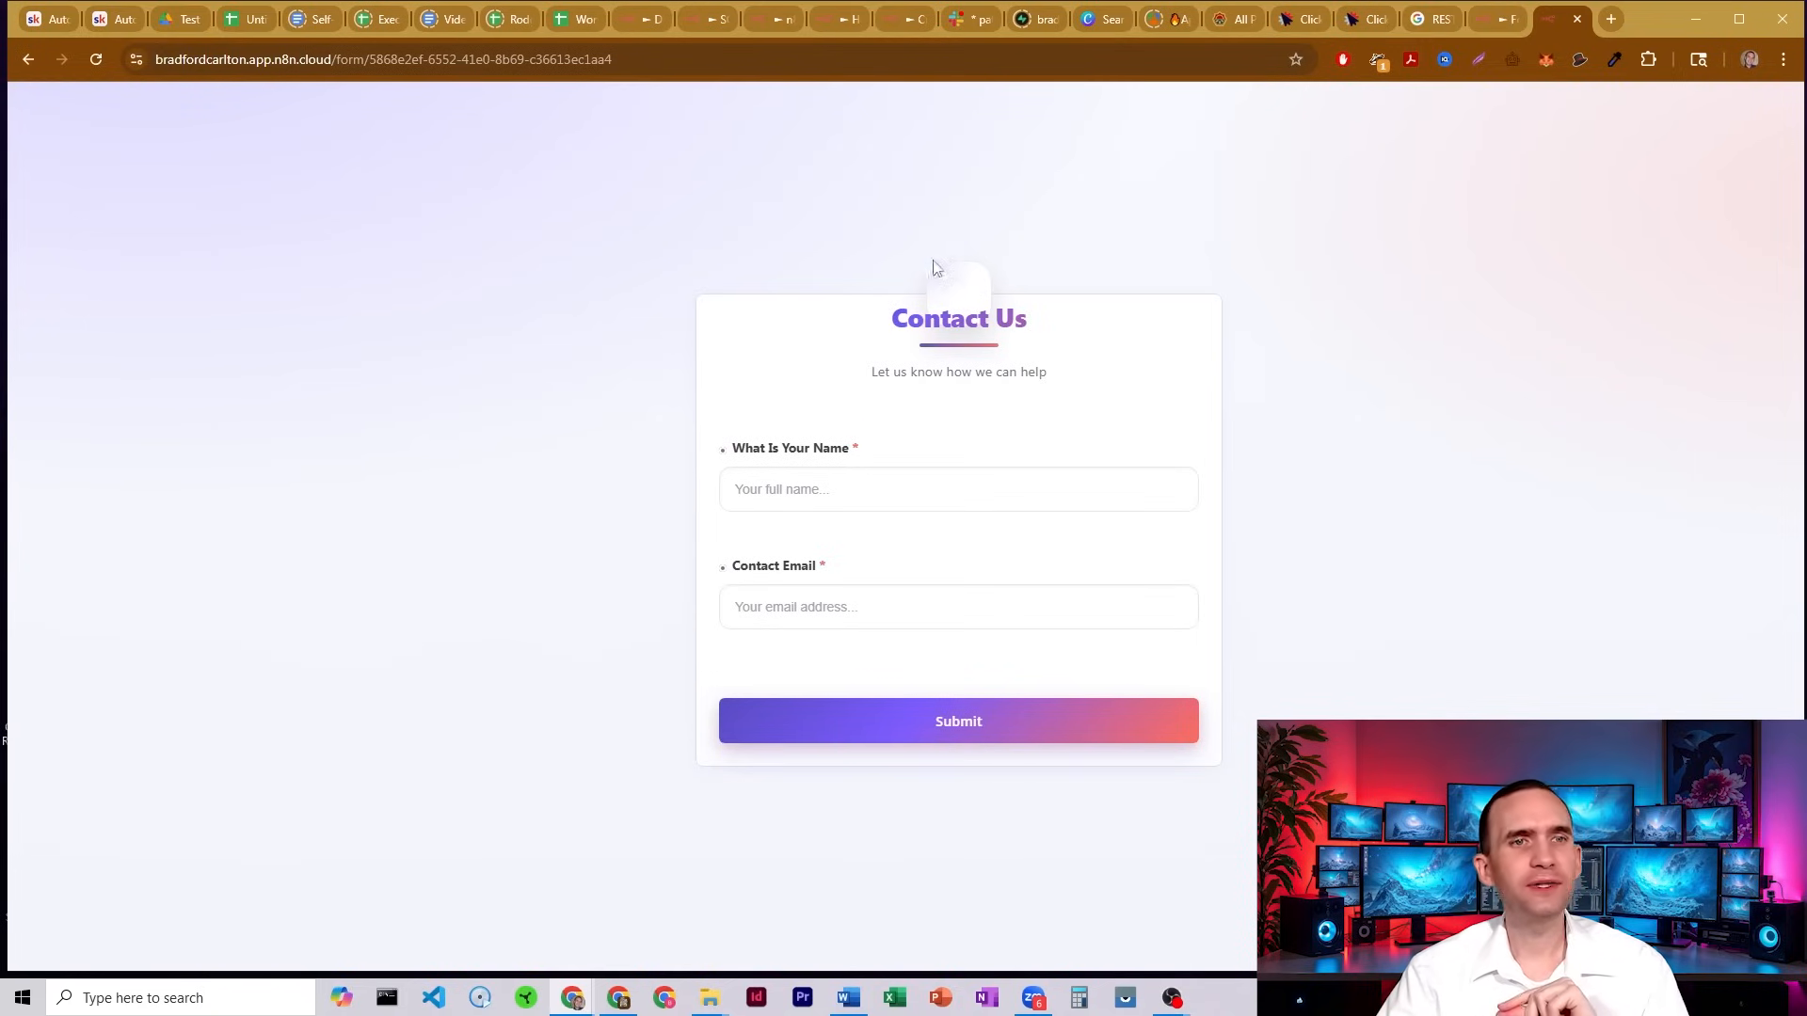
mouse_move(1191, 284)
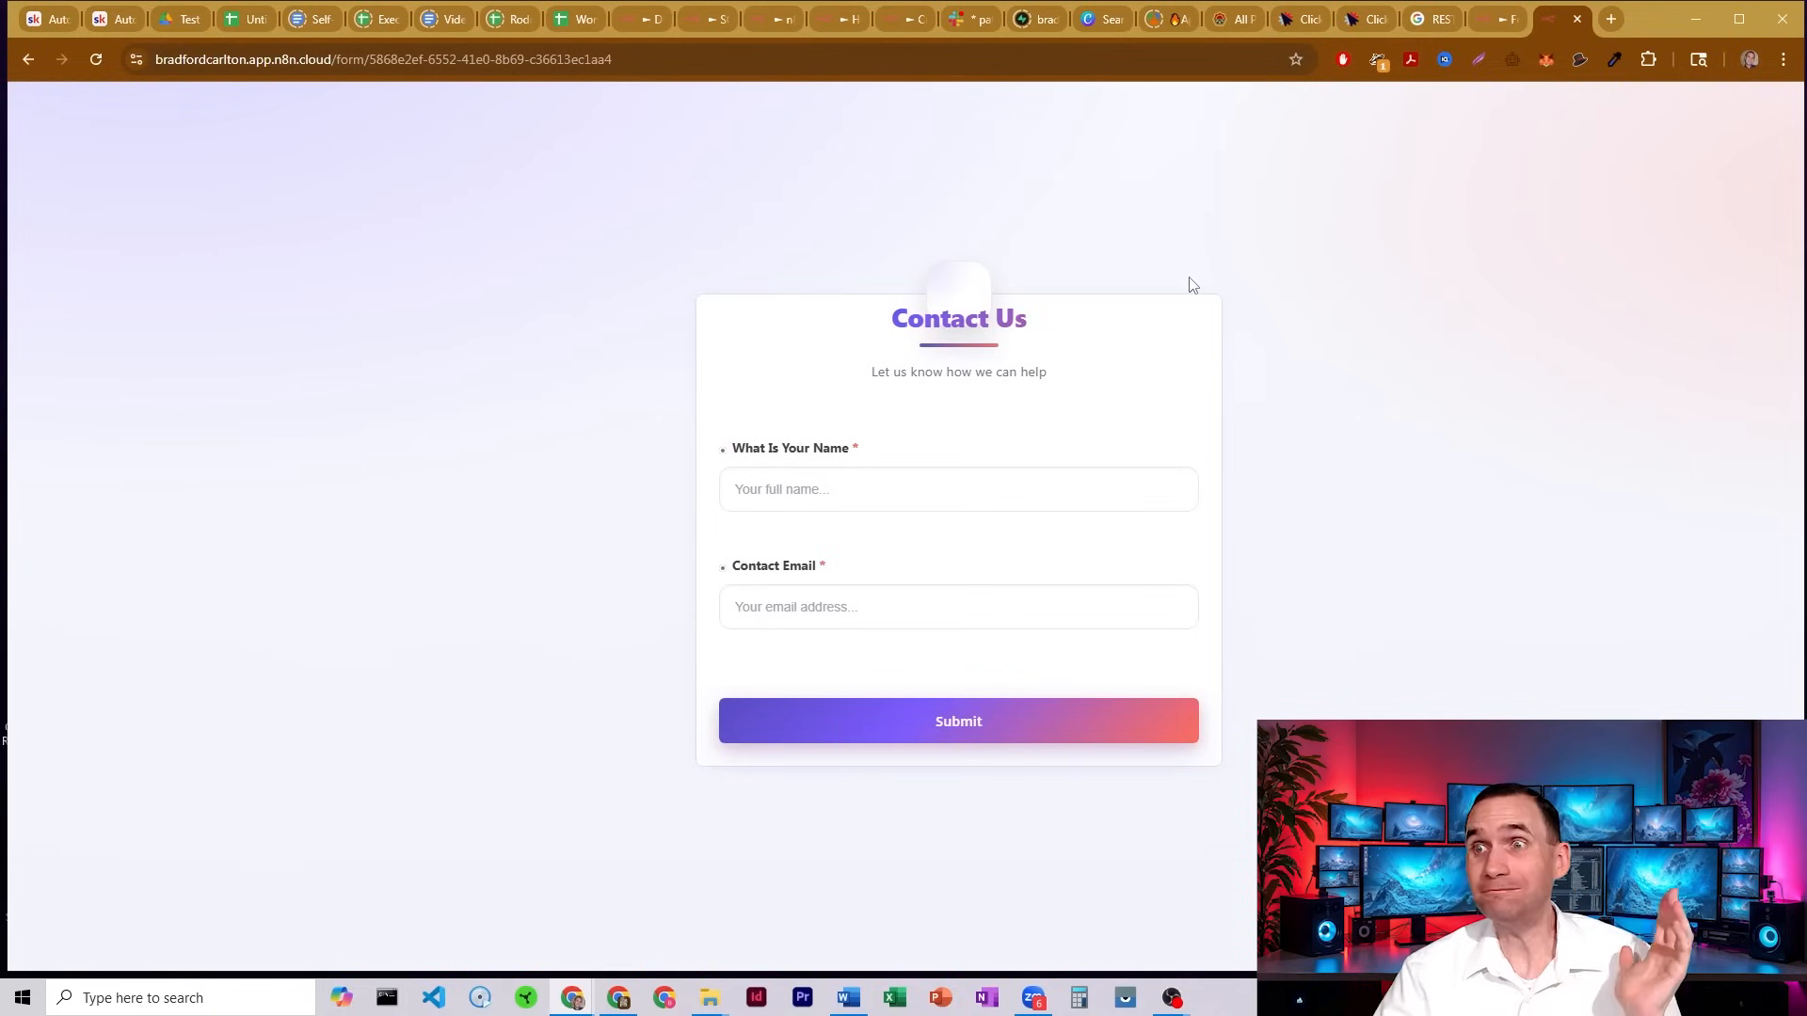
mouse_move(1022, 275)
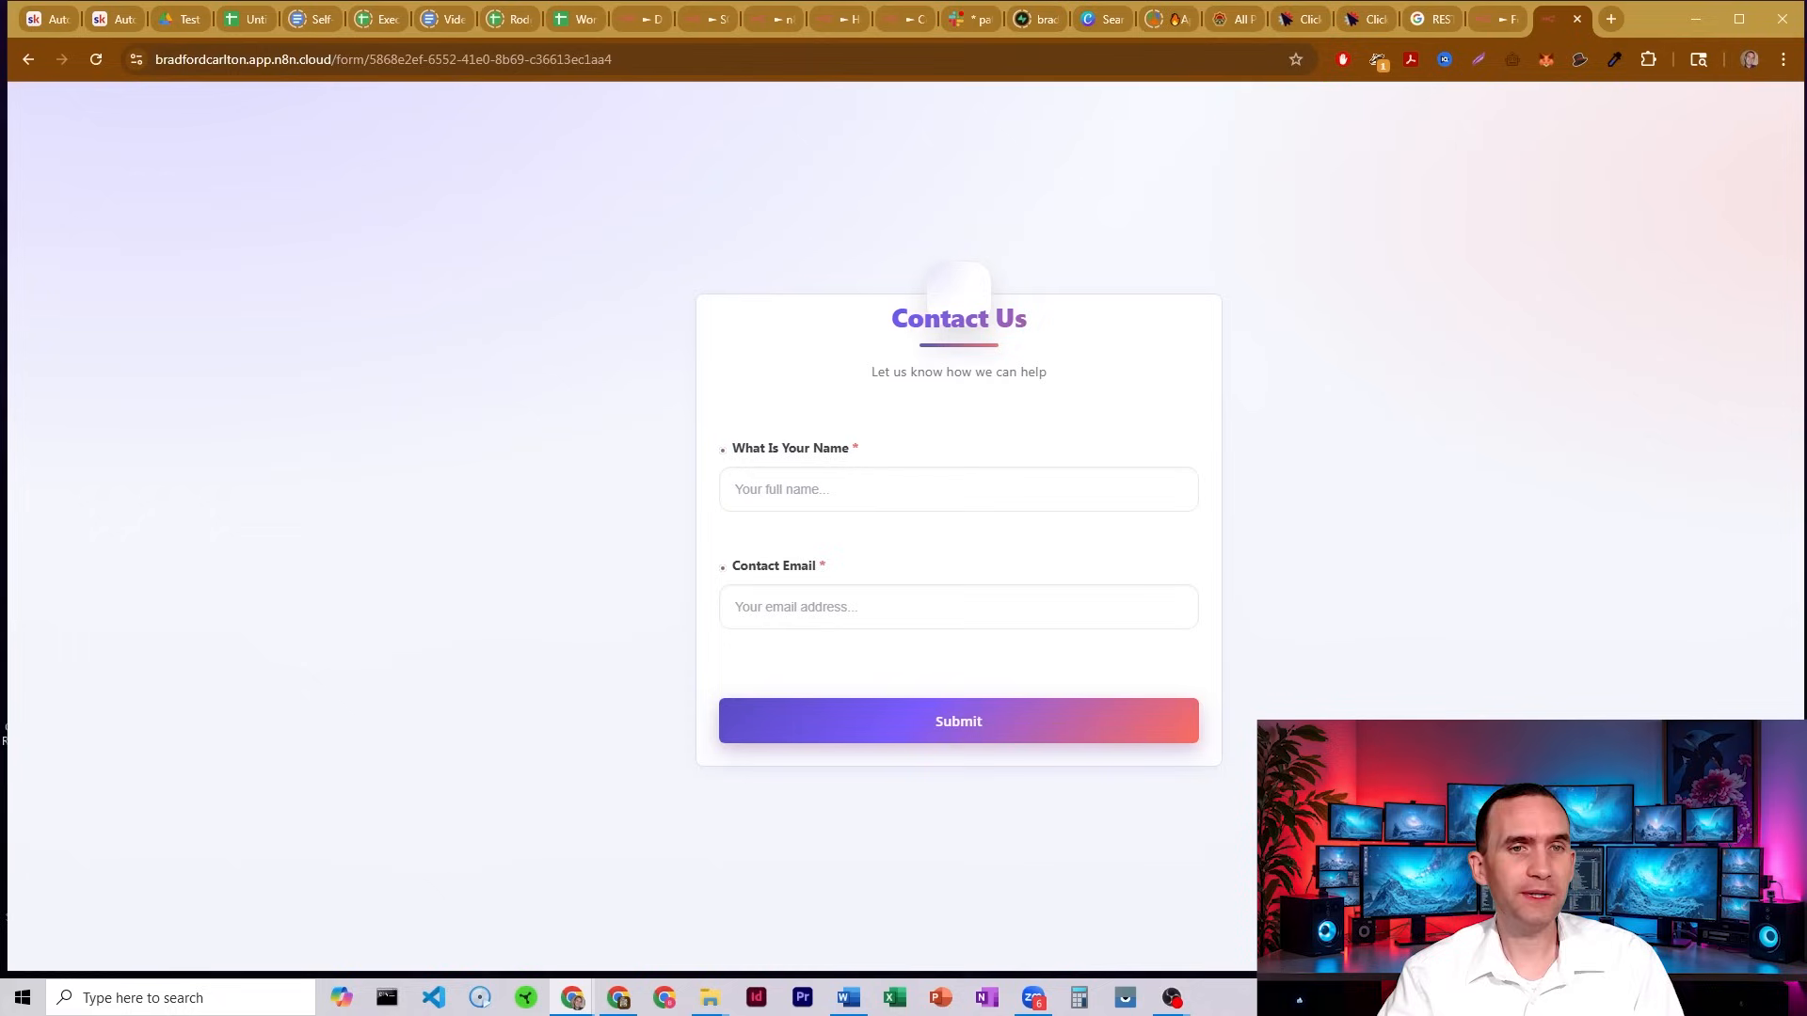
mouse_move(1400, 283)
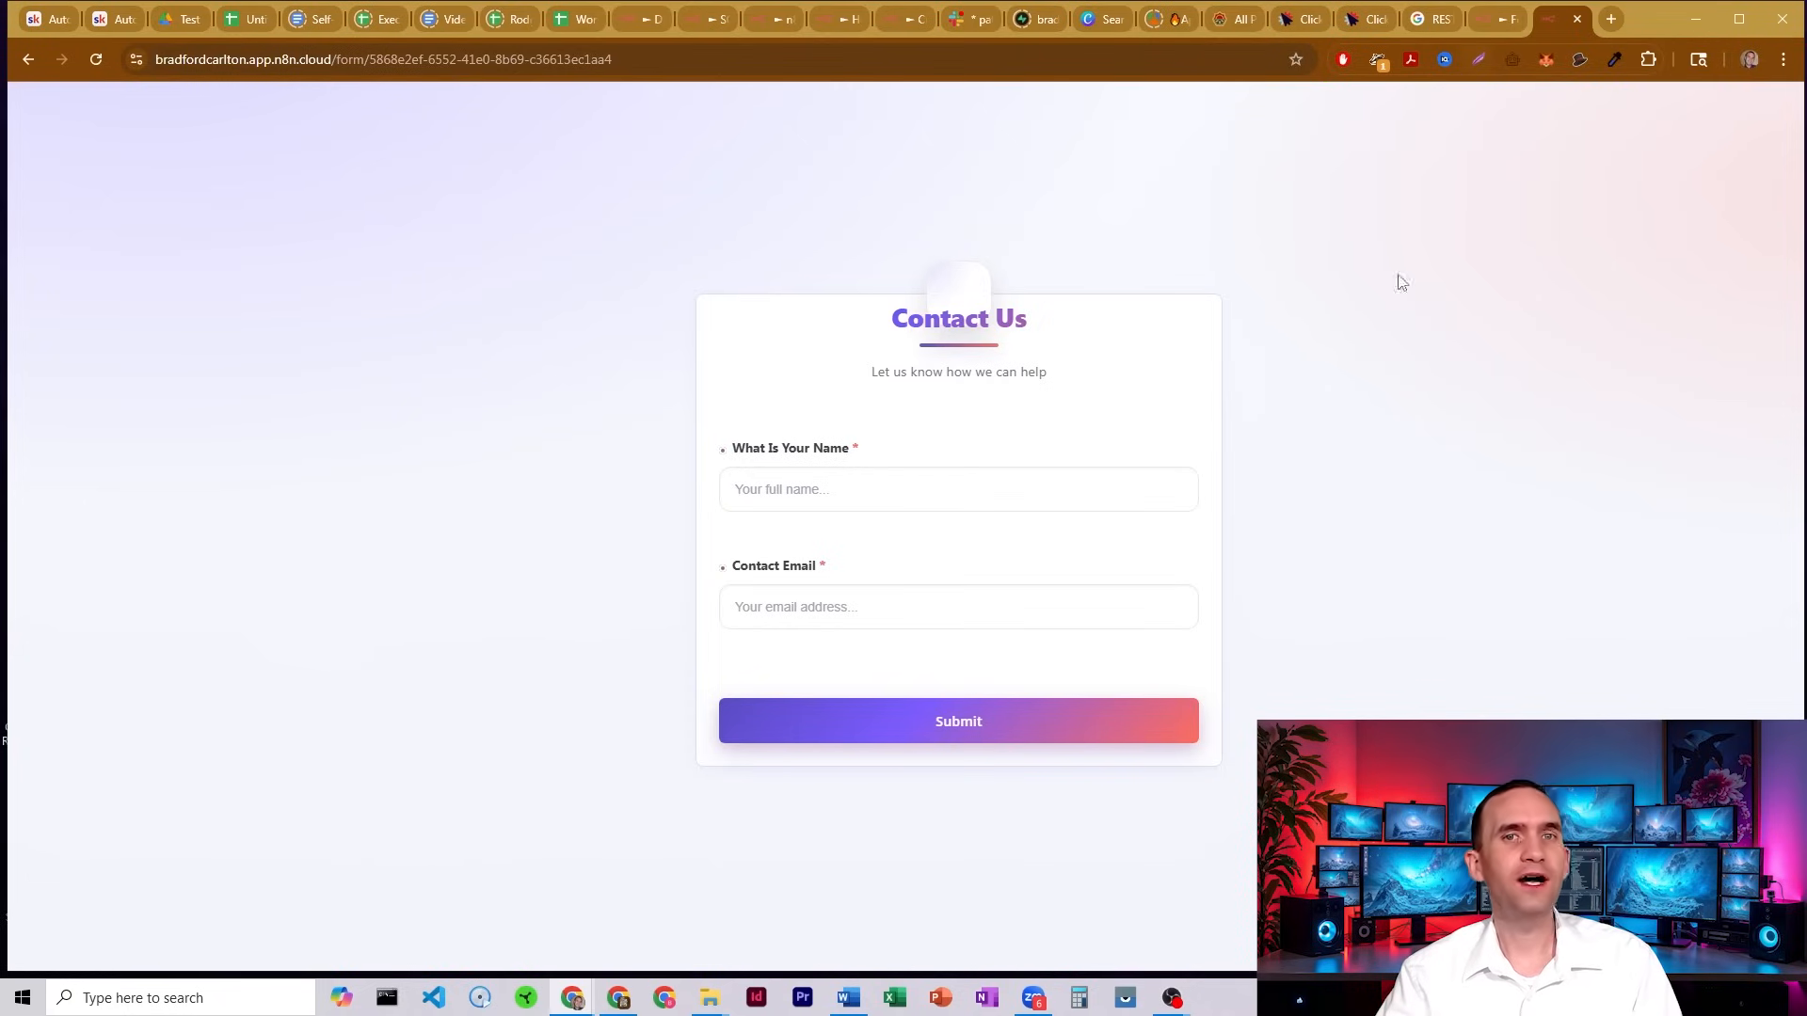
mouse_move(1470, 401)
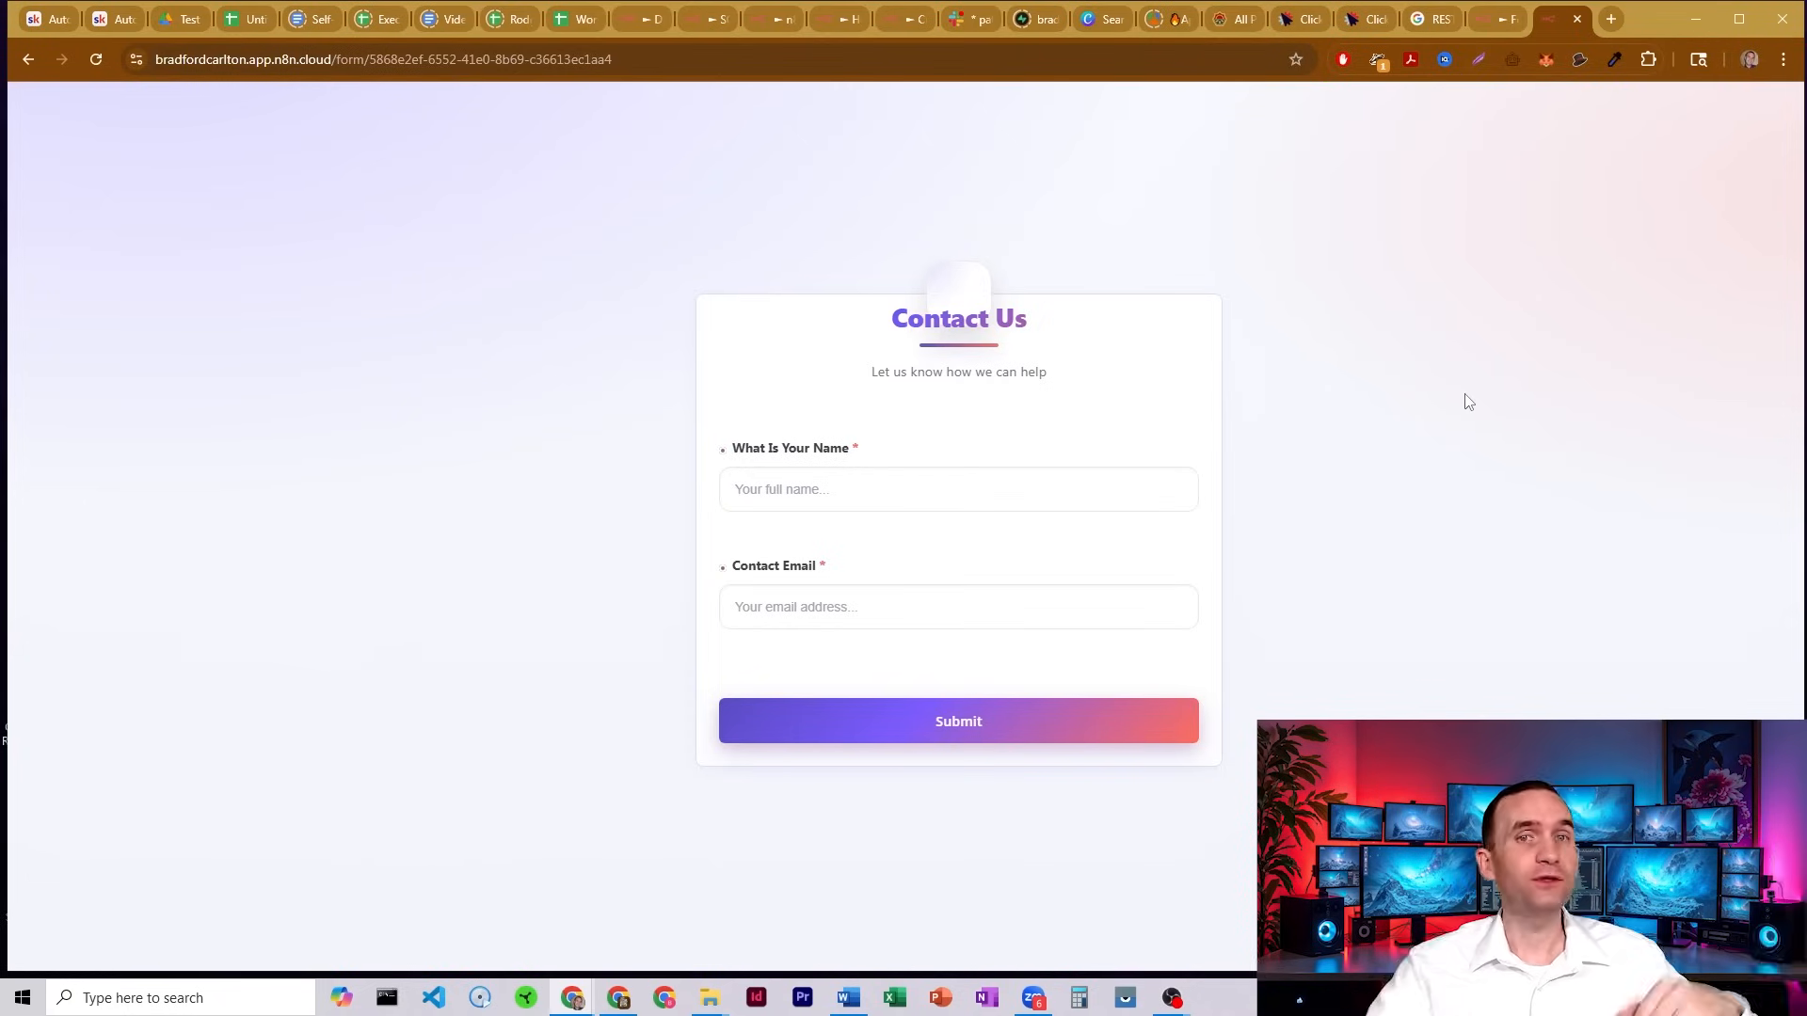
mouse_move(1227, 847)
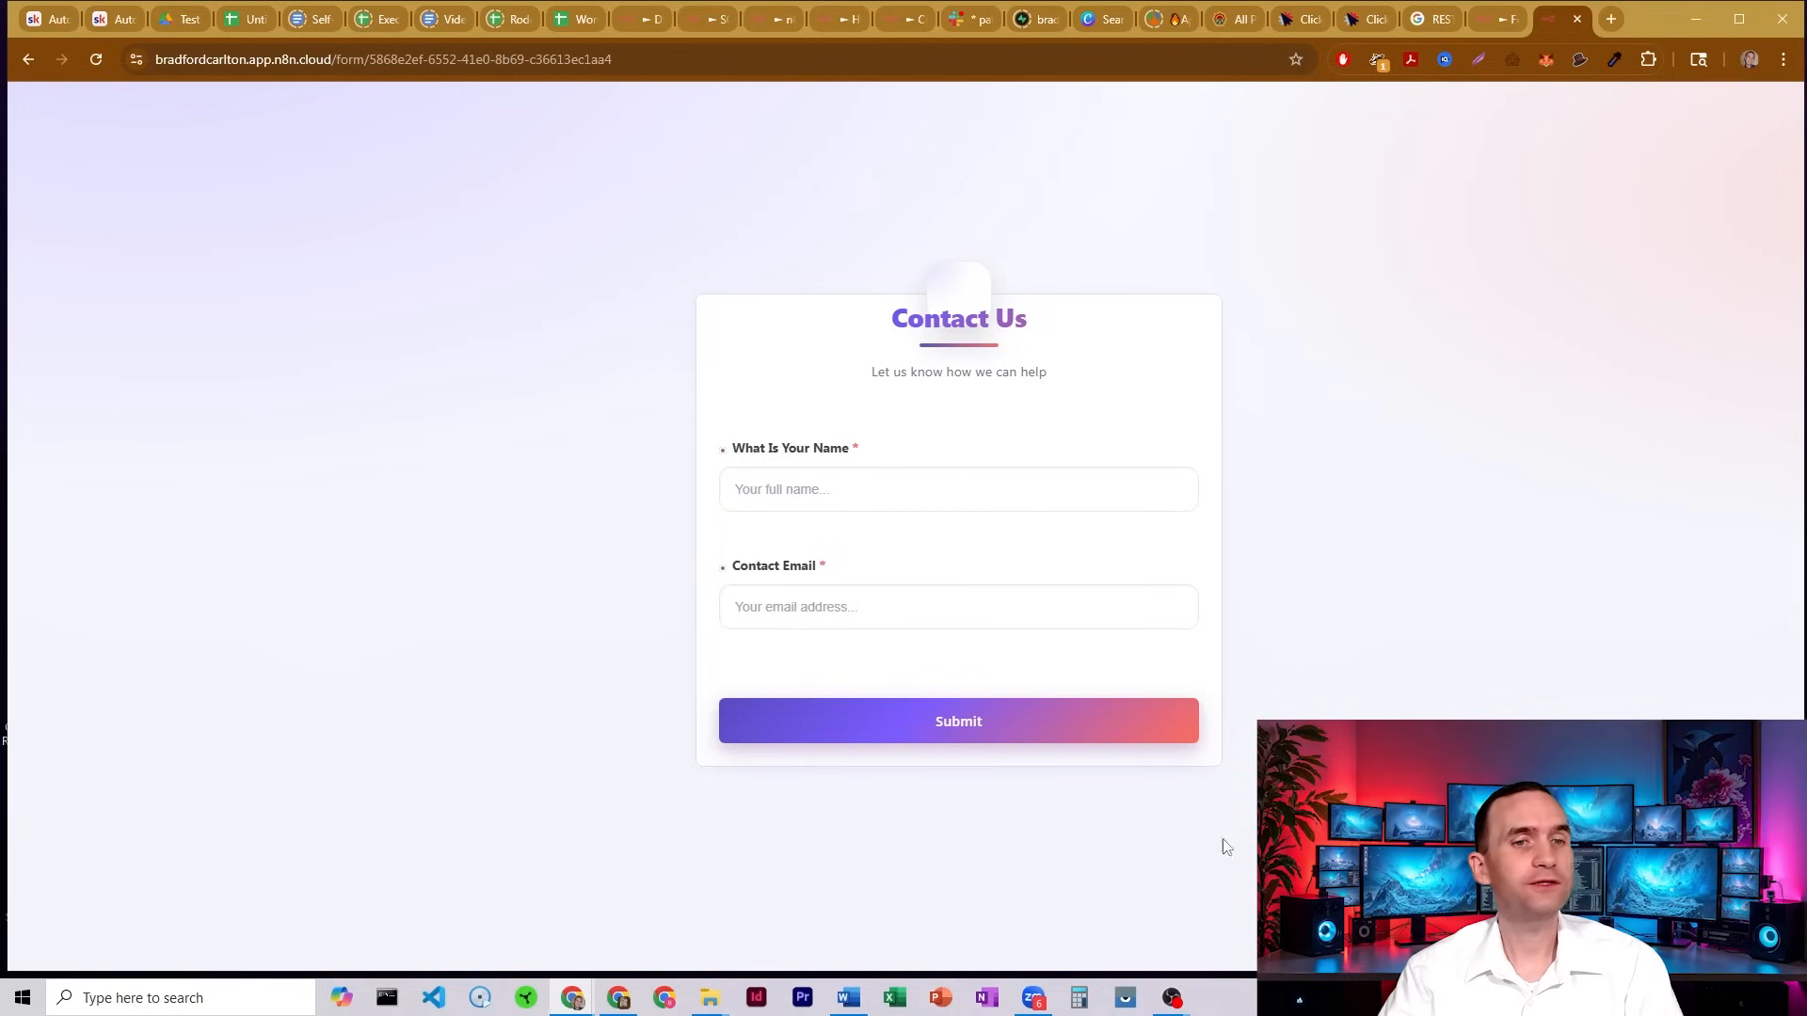
mouse_move(1340, 493)
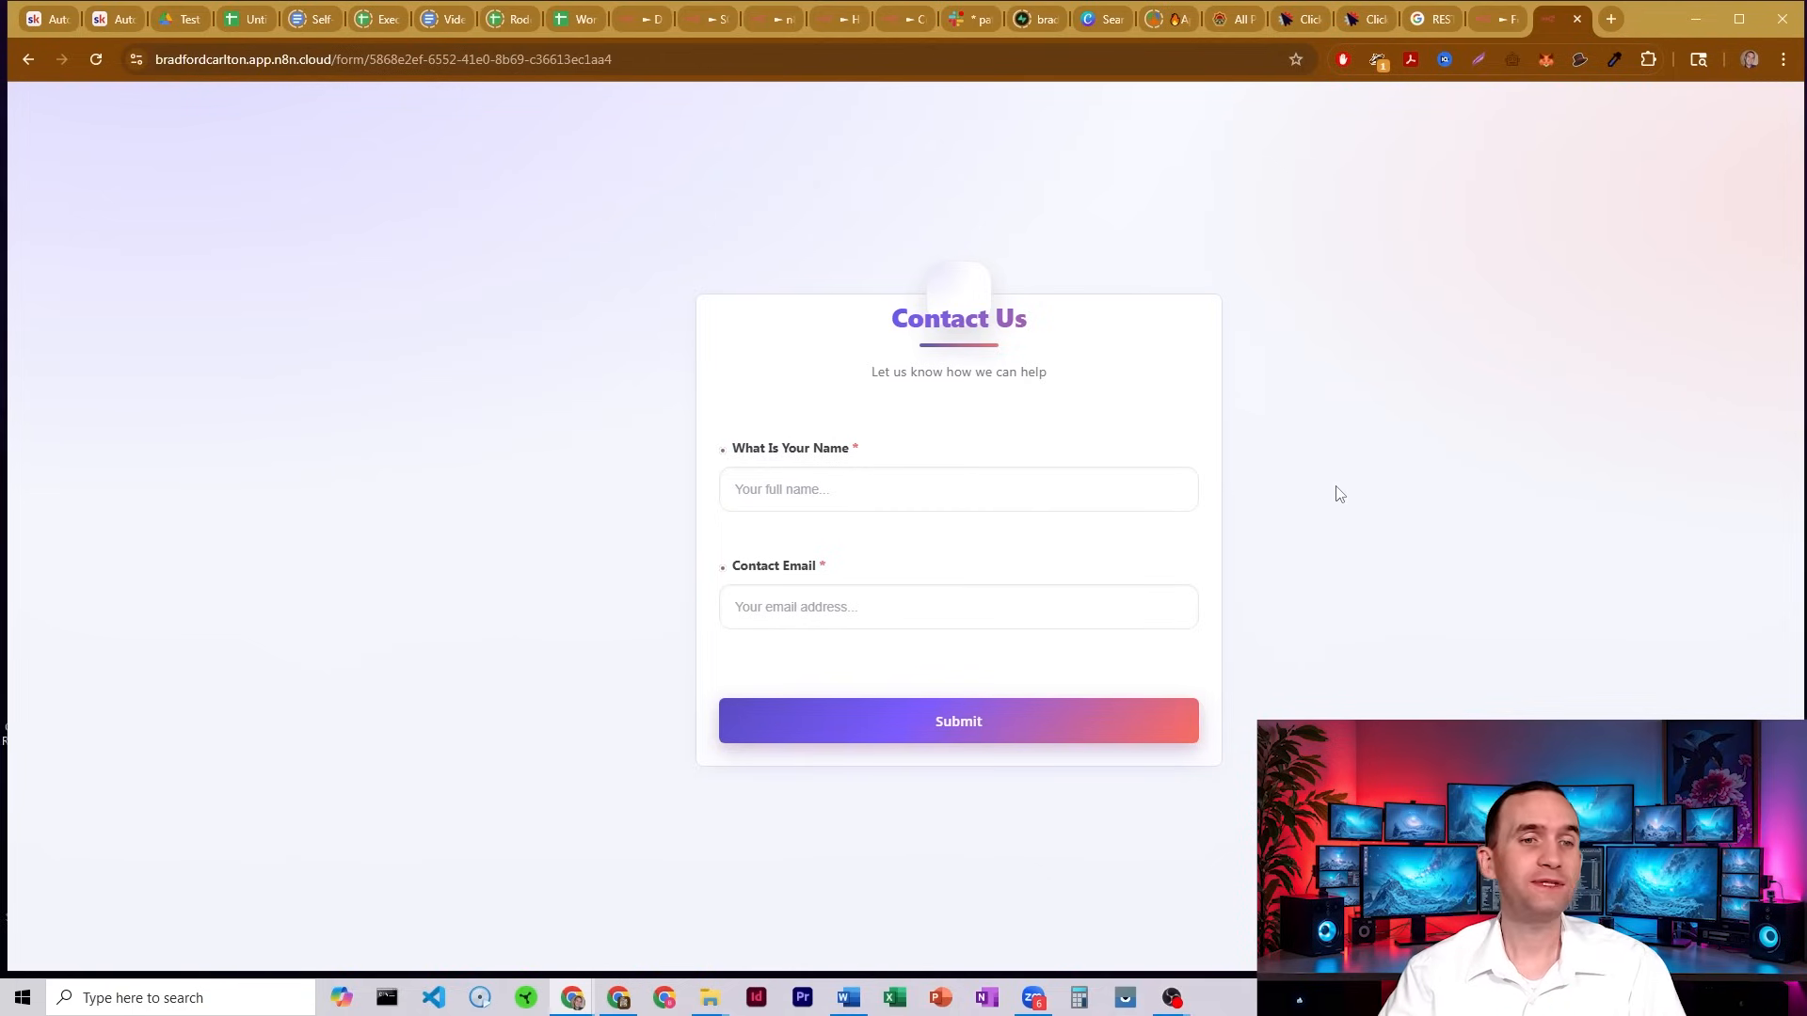
mouse_move(1305, 413)
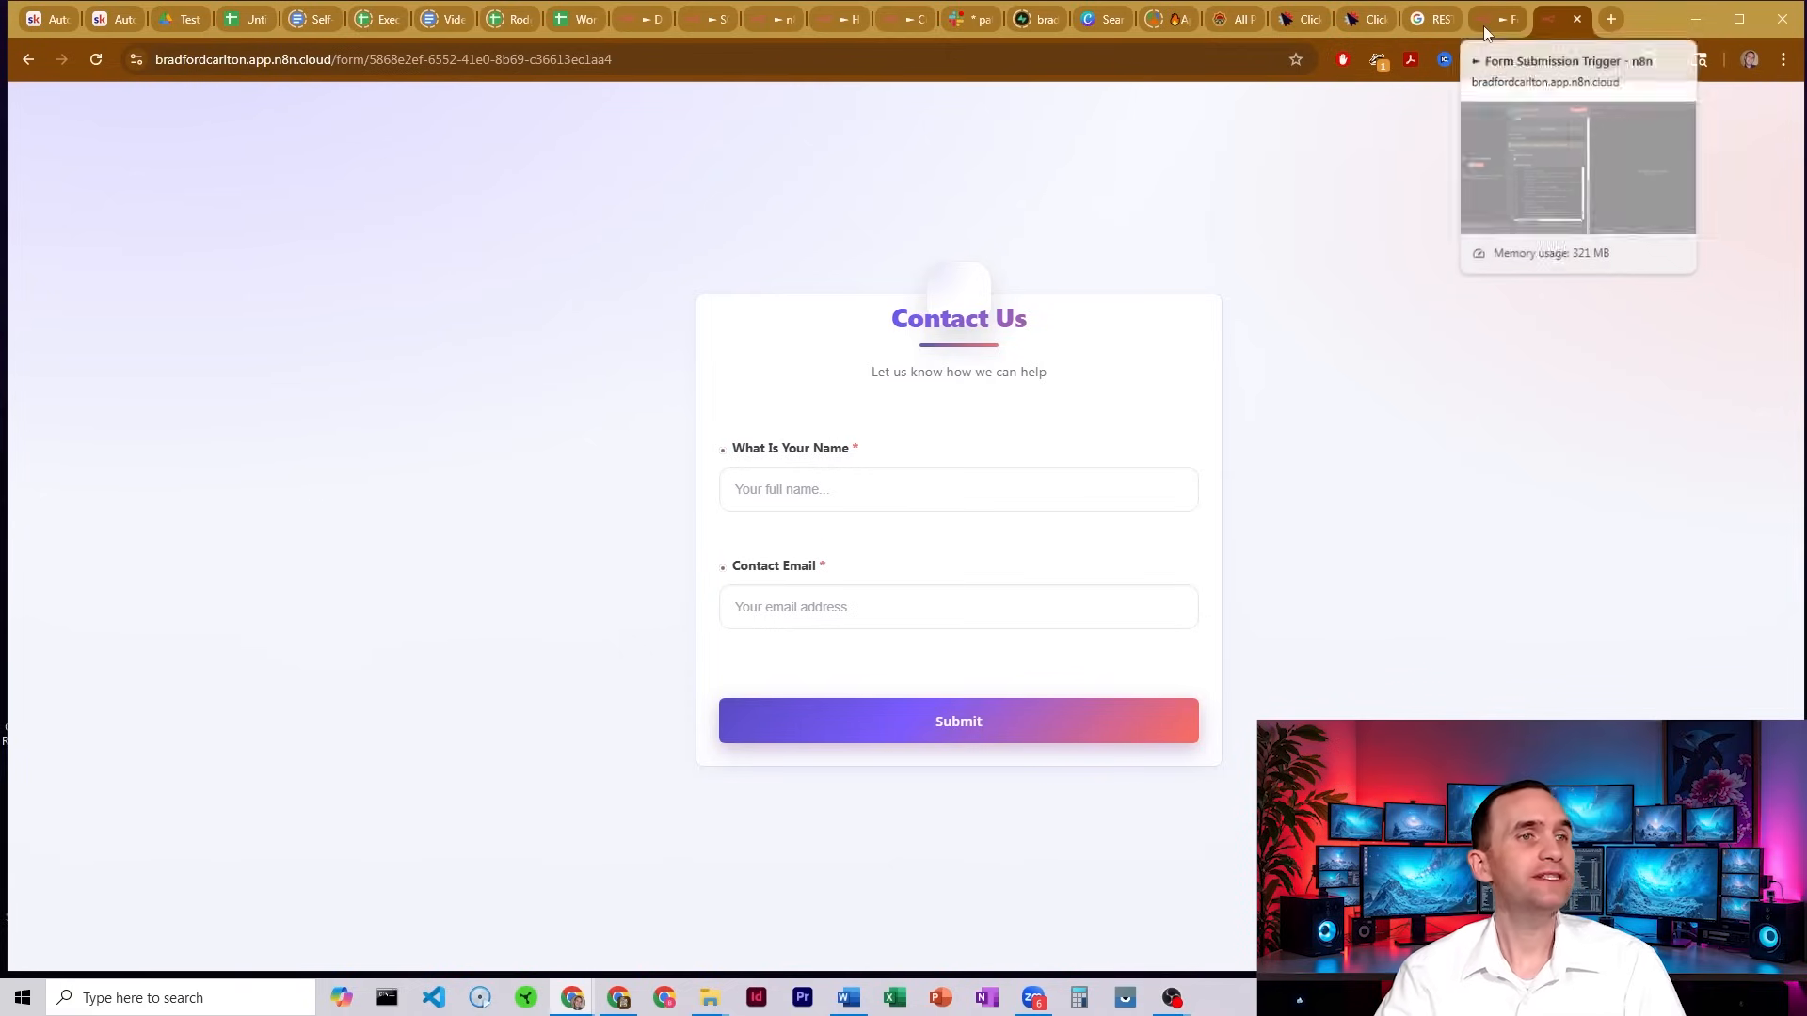
mouse_move(211, 92)
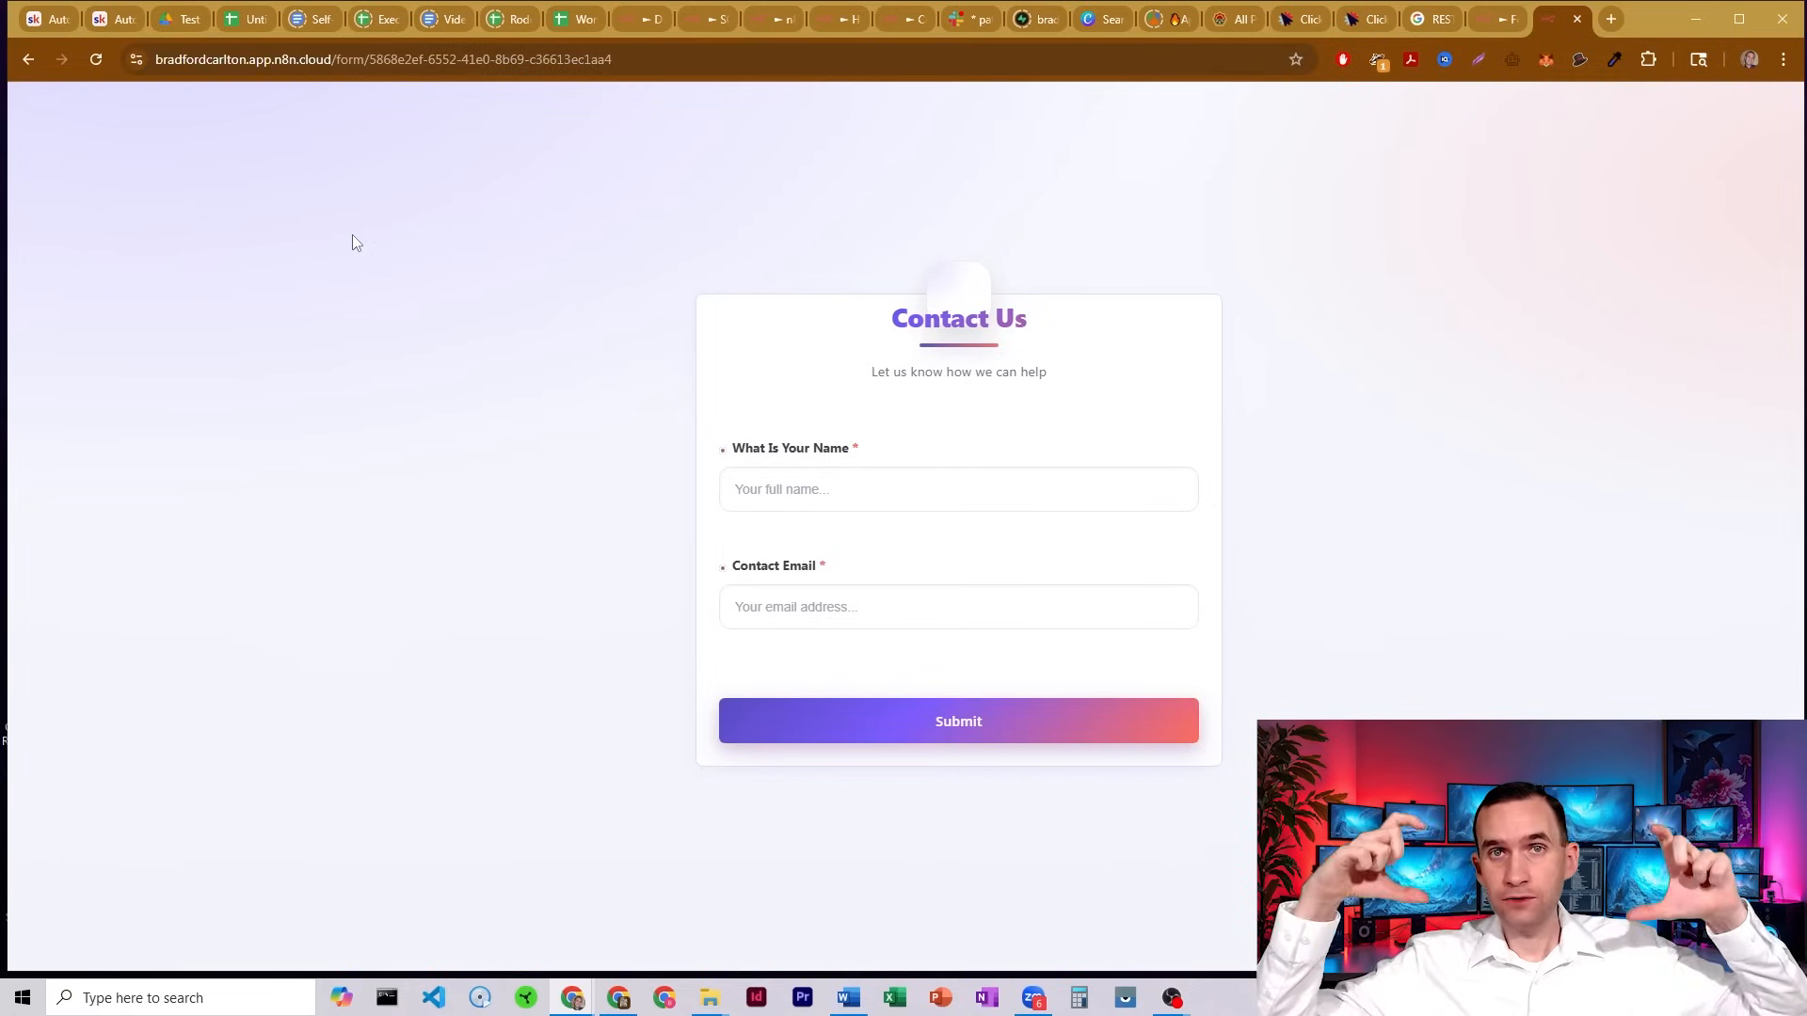
mouse_move(1478, 68)
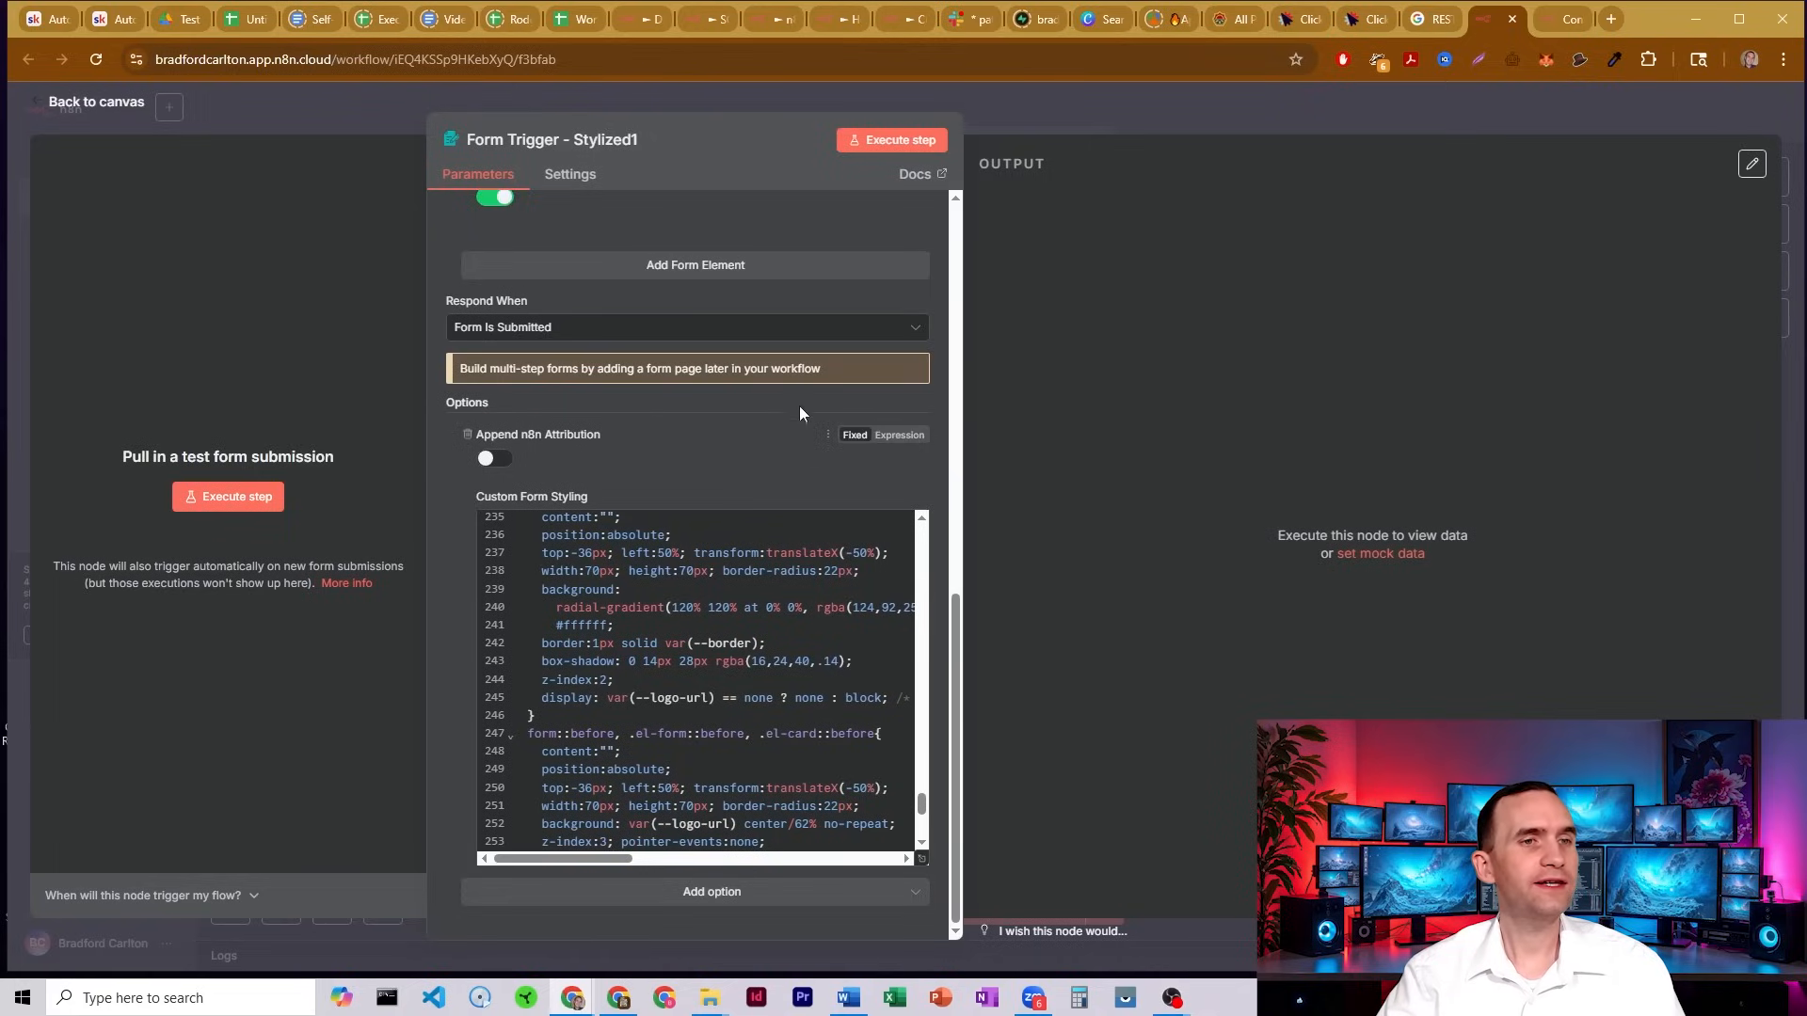
Close the Stylized1 node settings, returning to the canvas with both Form Trigger nodes.
left_click(95, 100)
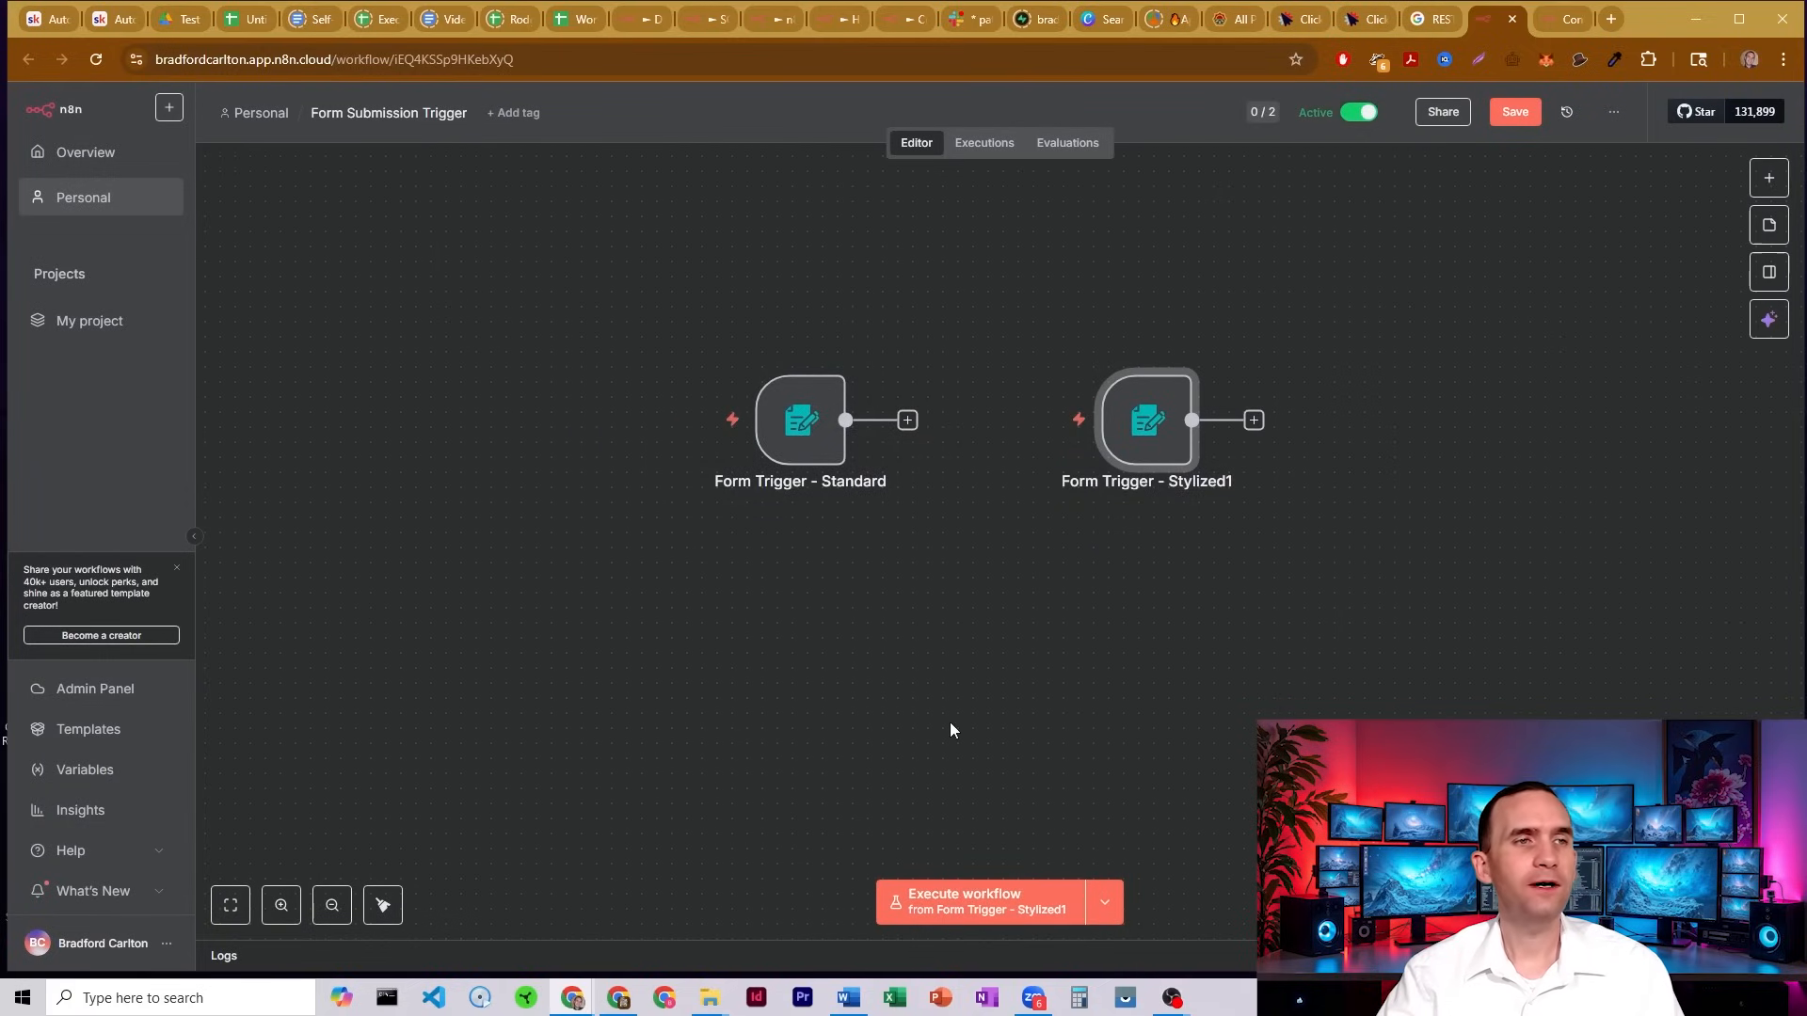
mouse_move(1007, 706)
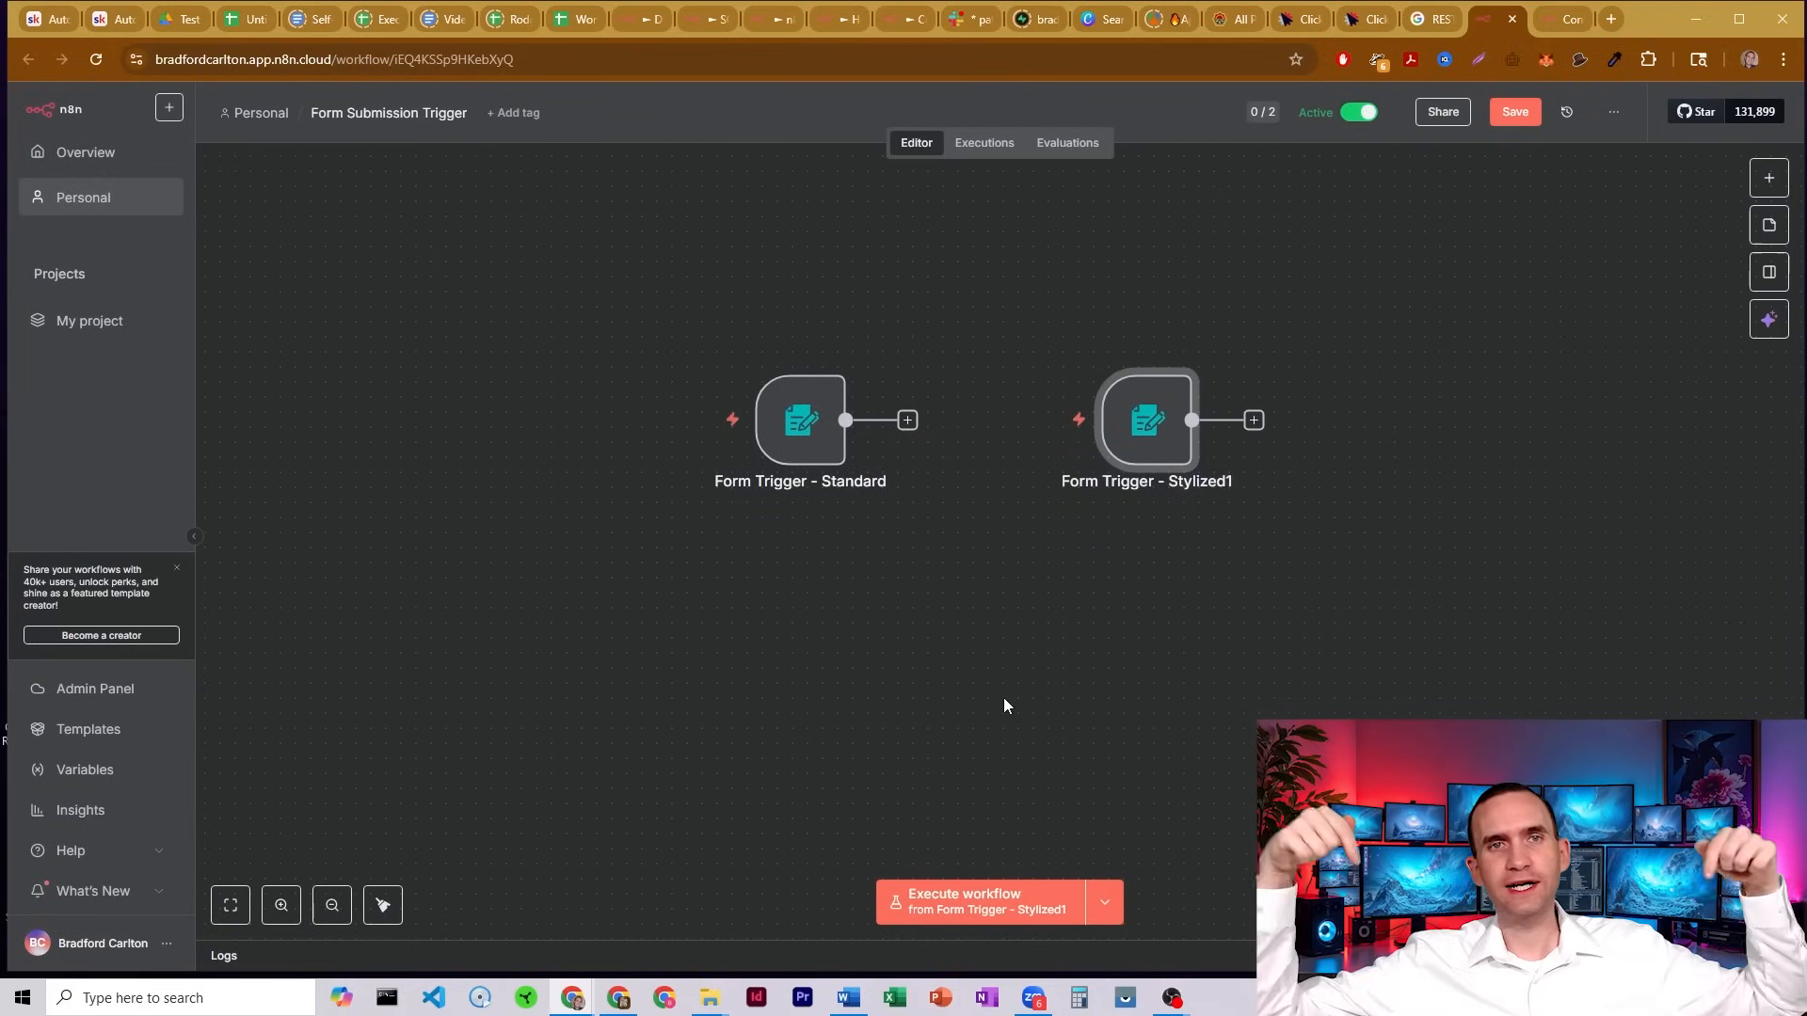
mouse_move(1265, 333)
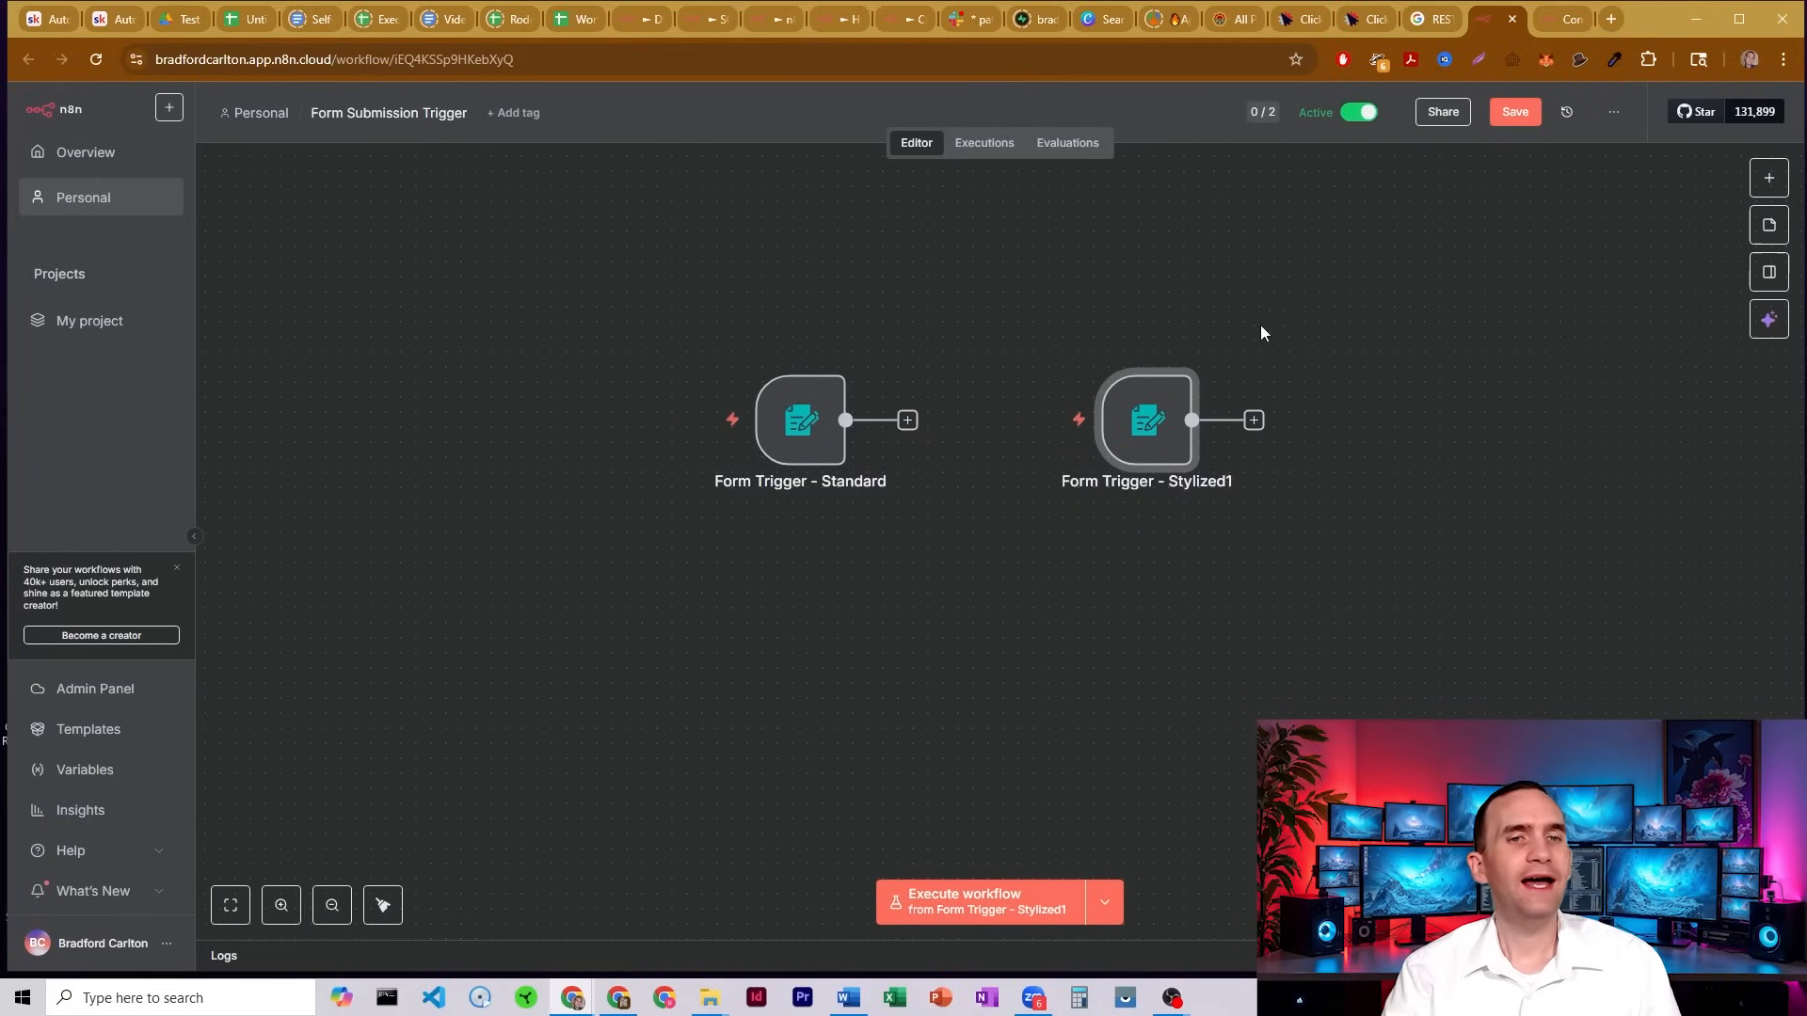
mouse_move(817, 743)
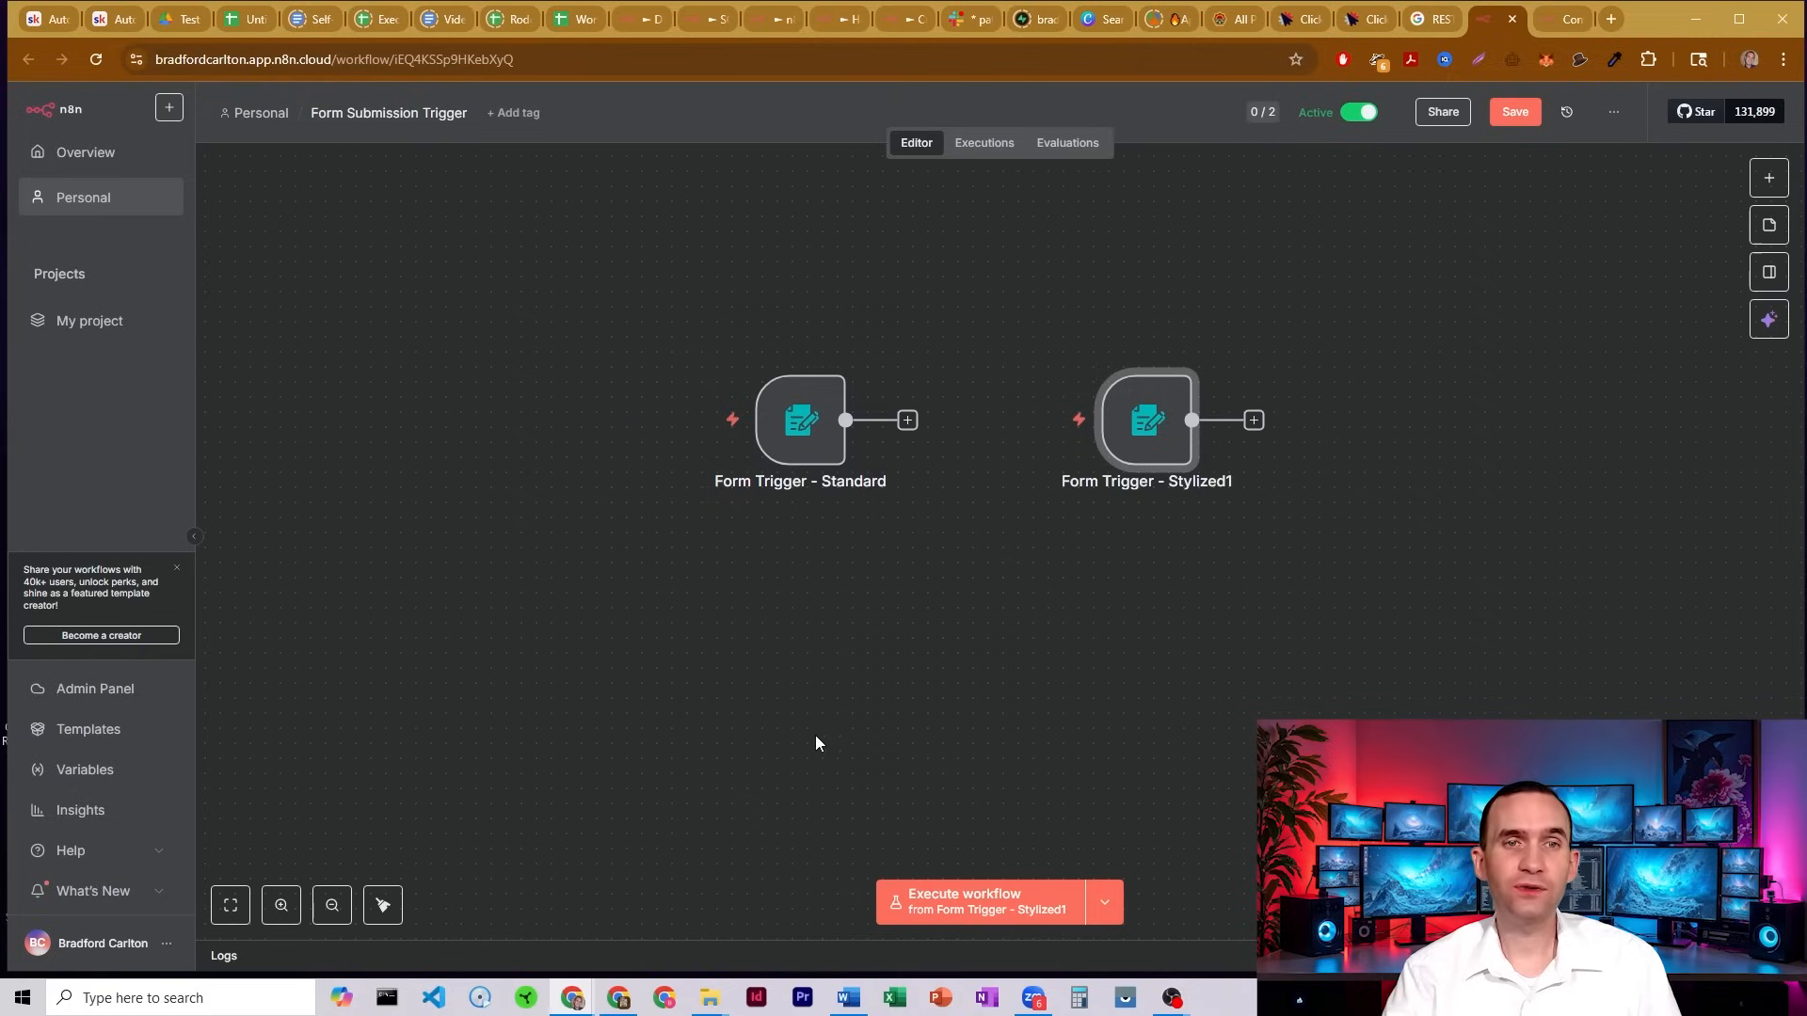
mouse_move(1218, 693)
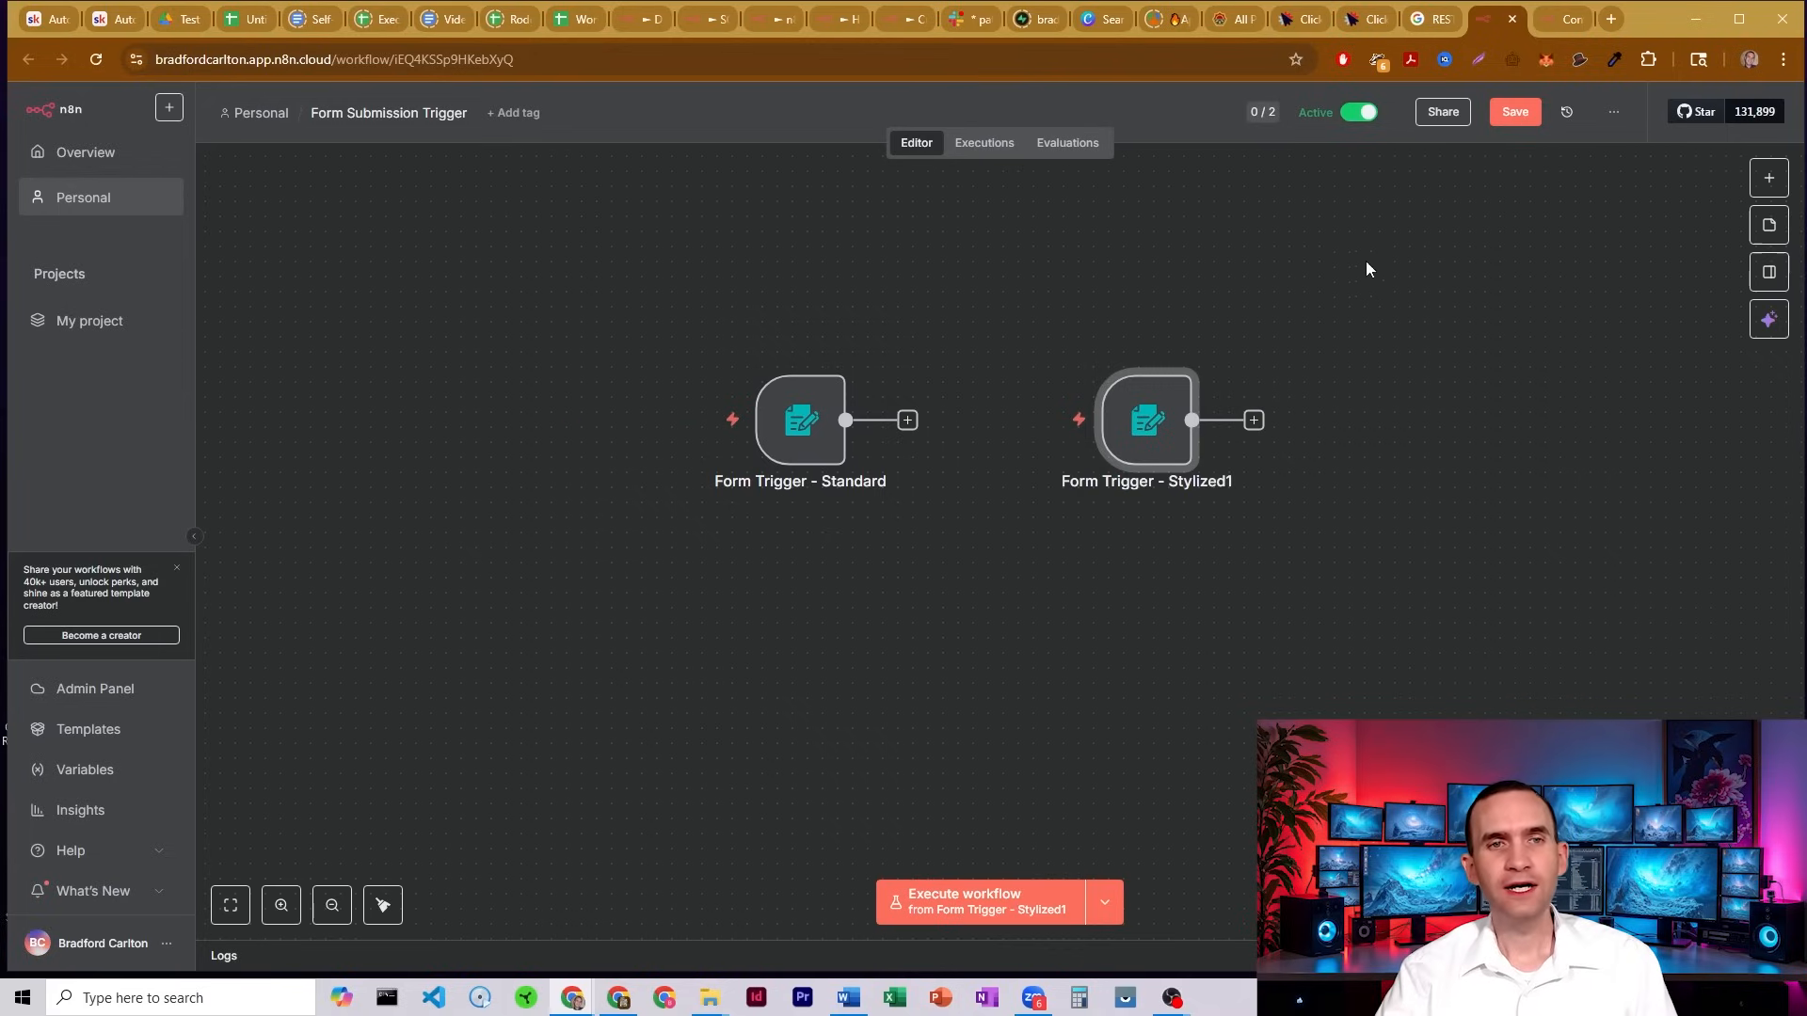
mouse_move(1449, 555)
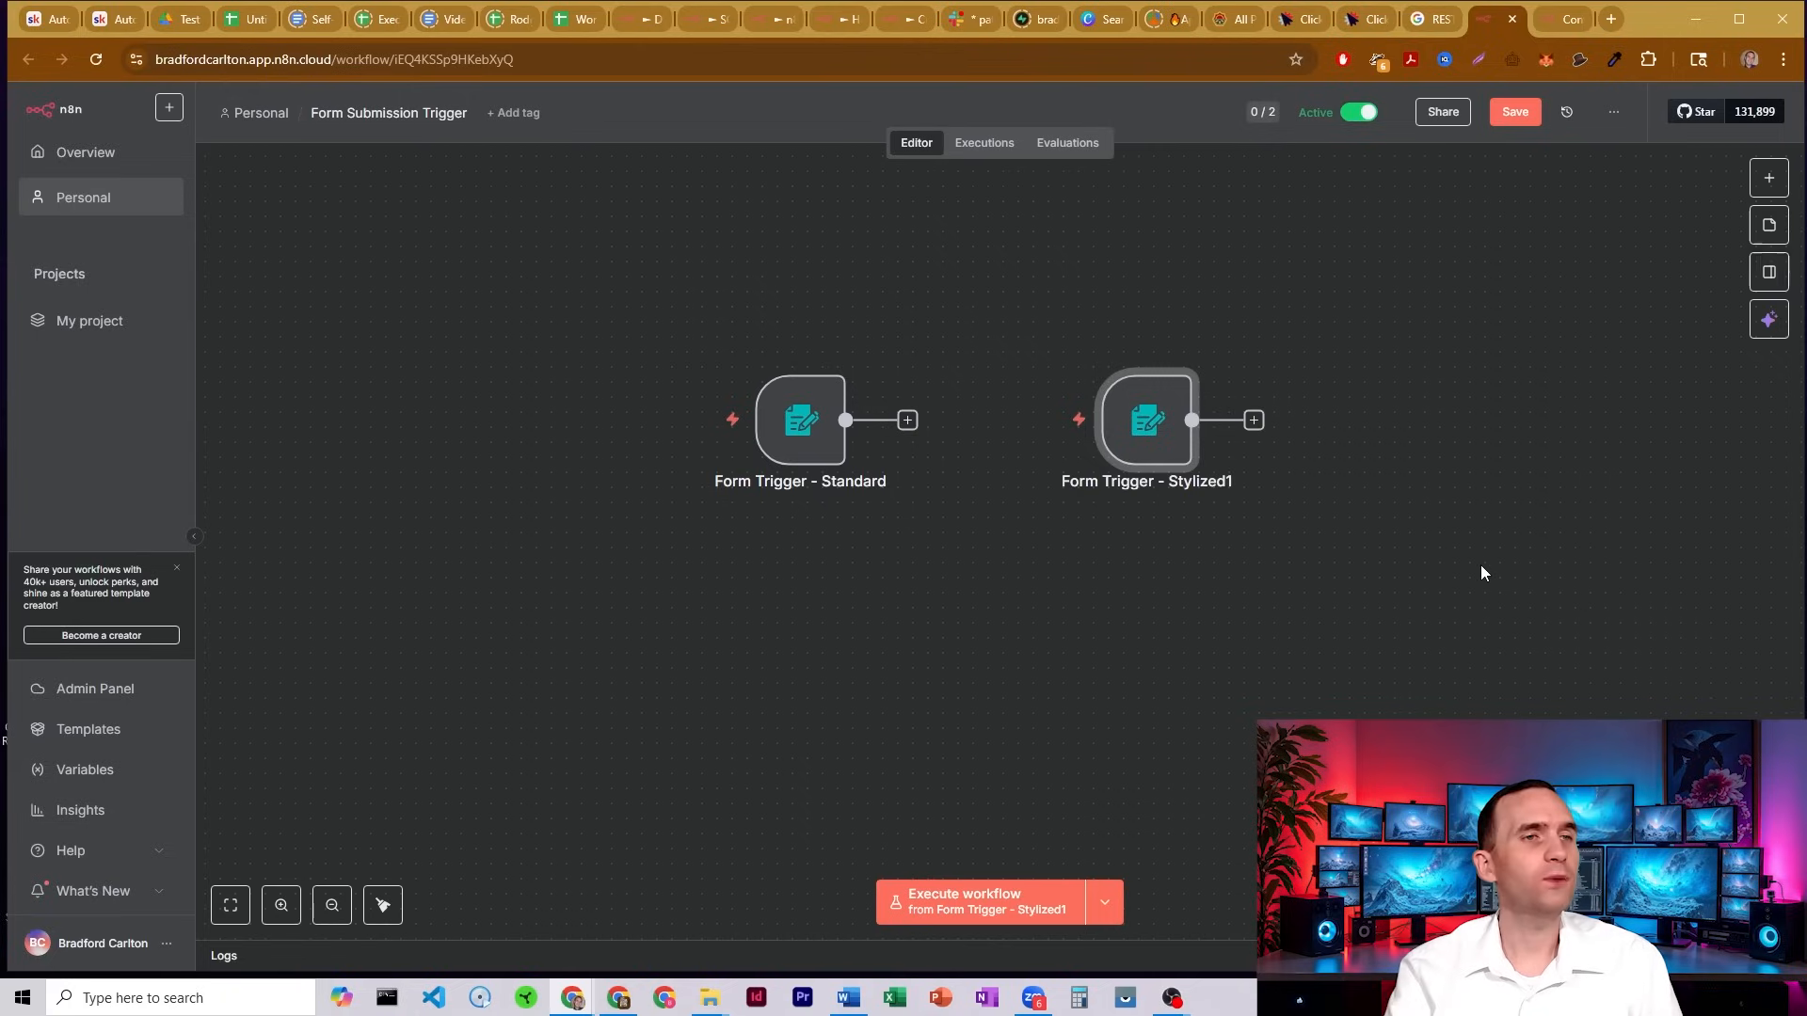
mouse_move(1457, 627)
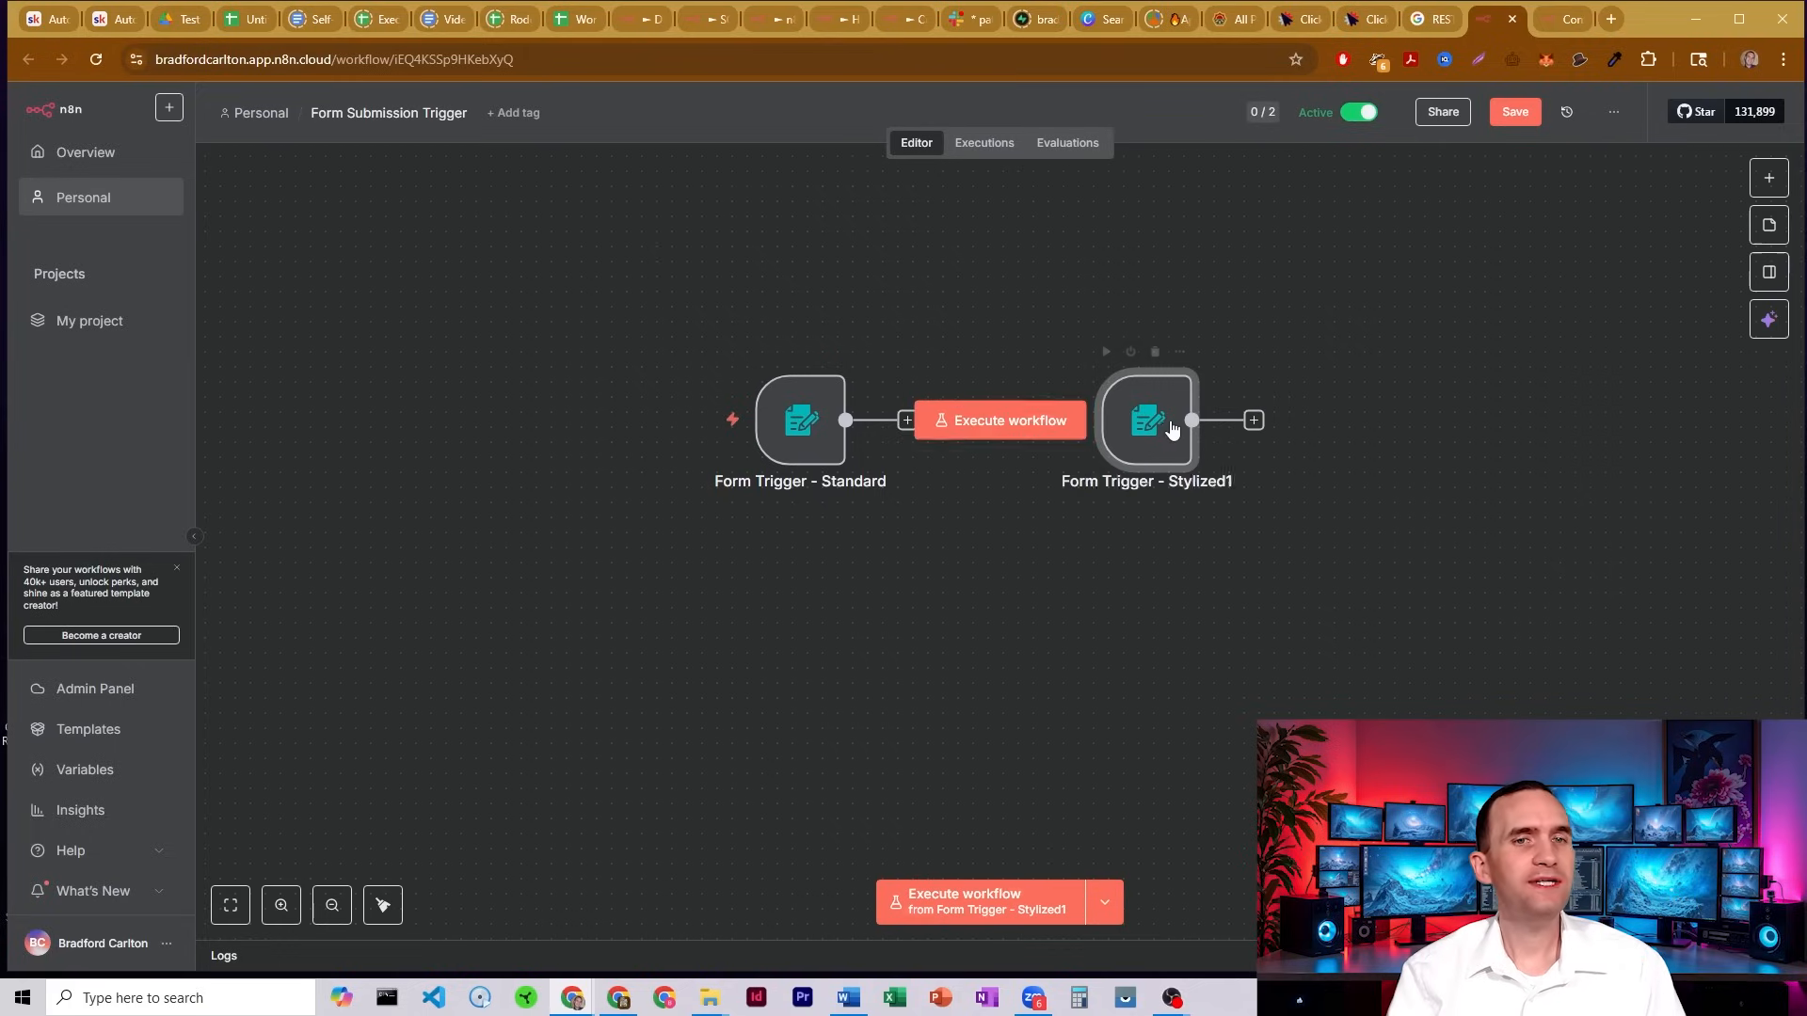
double_click(1148, 419)
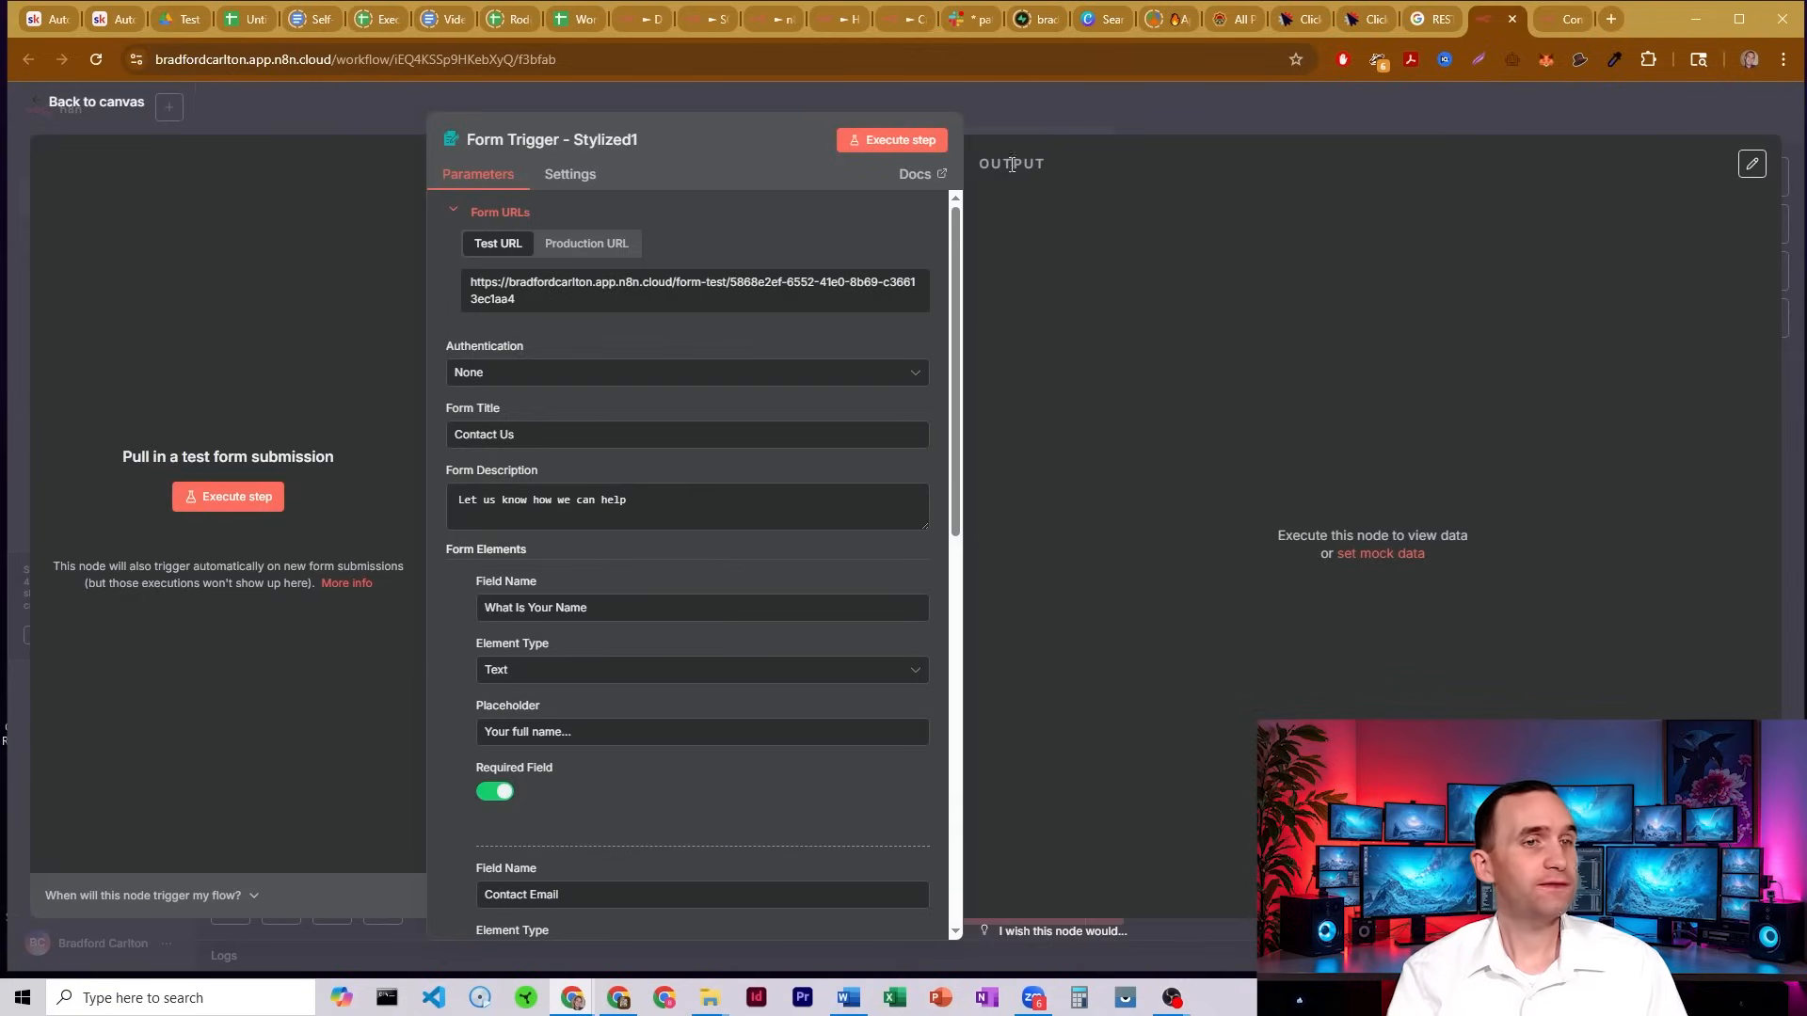
scroll("down", 3)
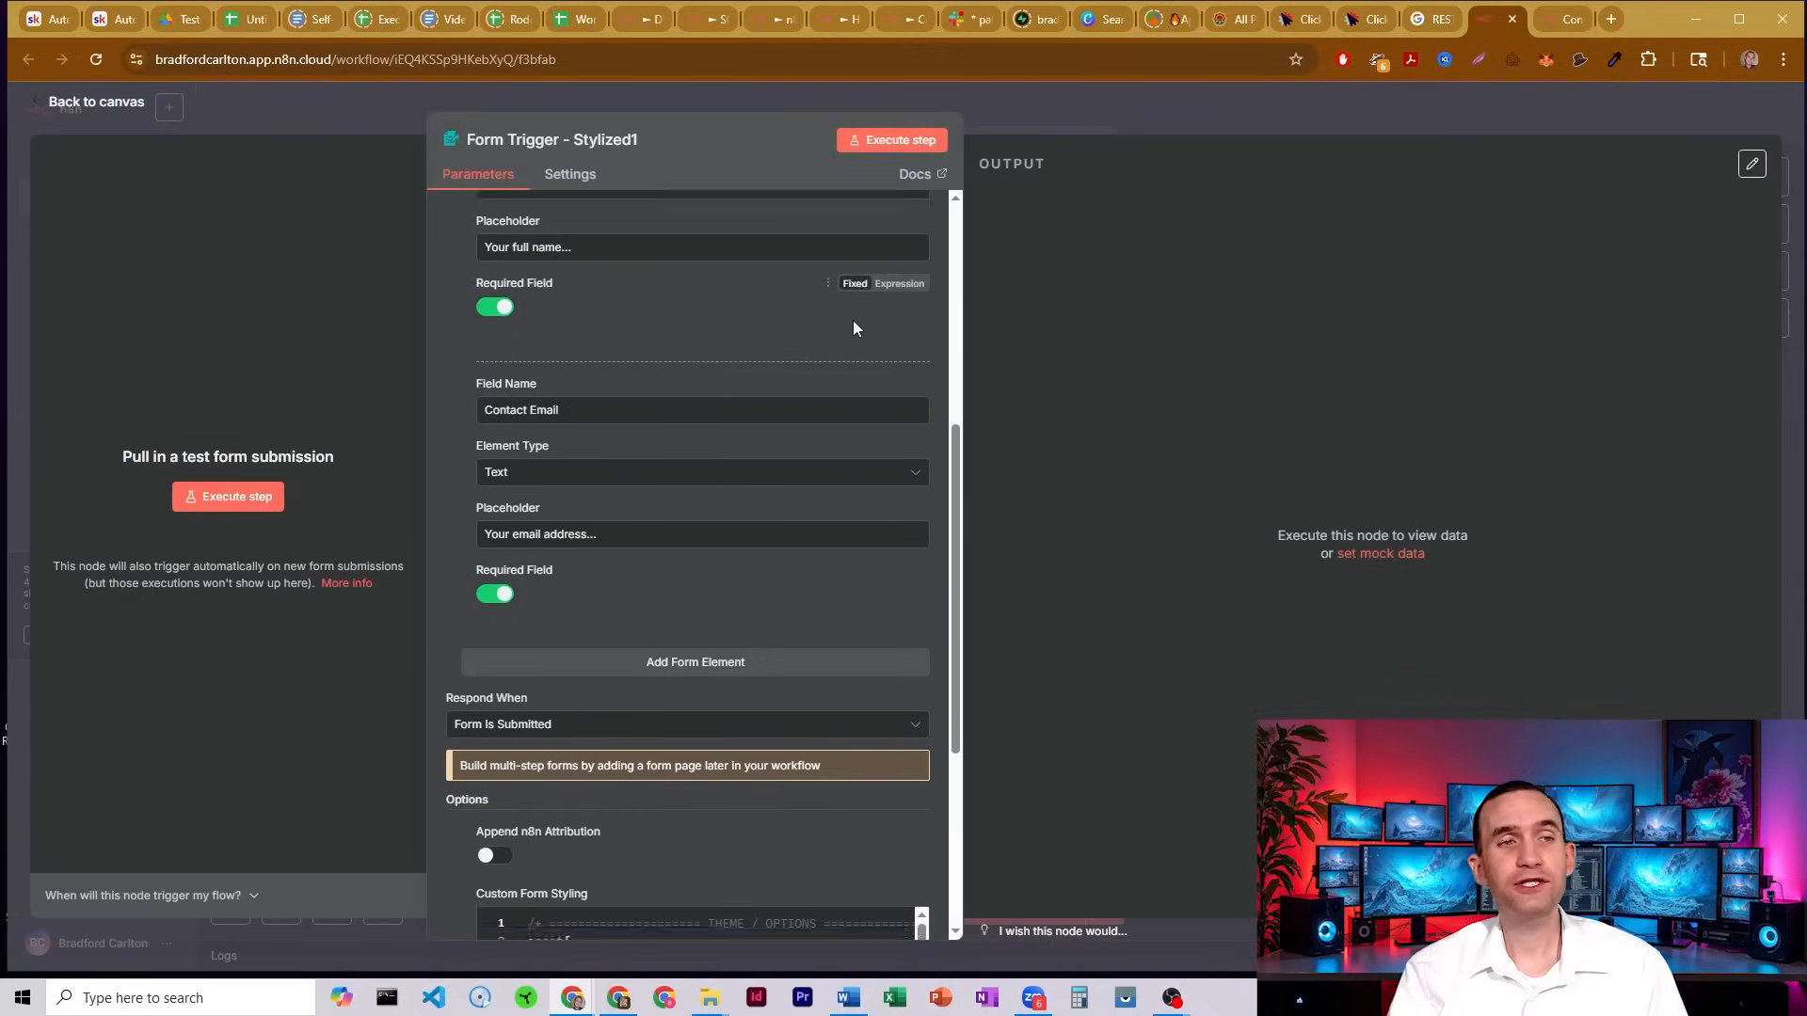
scroll("down", 3)
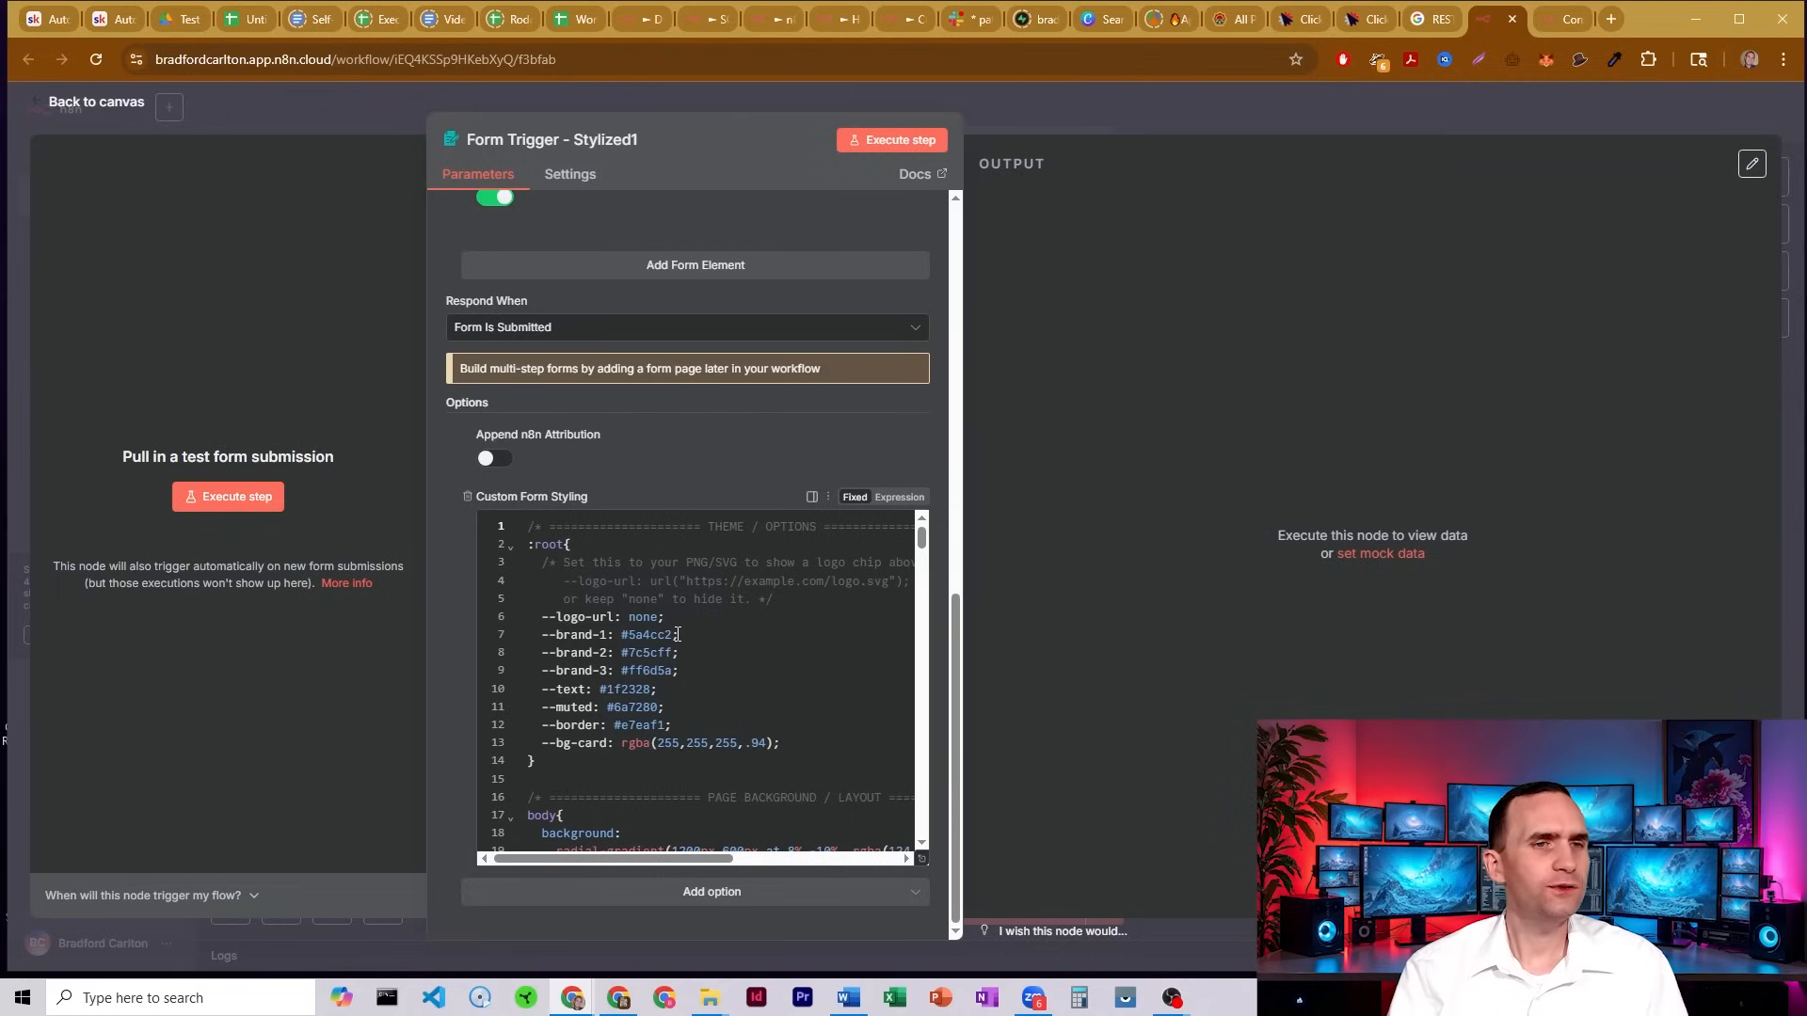
scroll("down", 3)
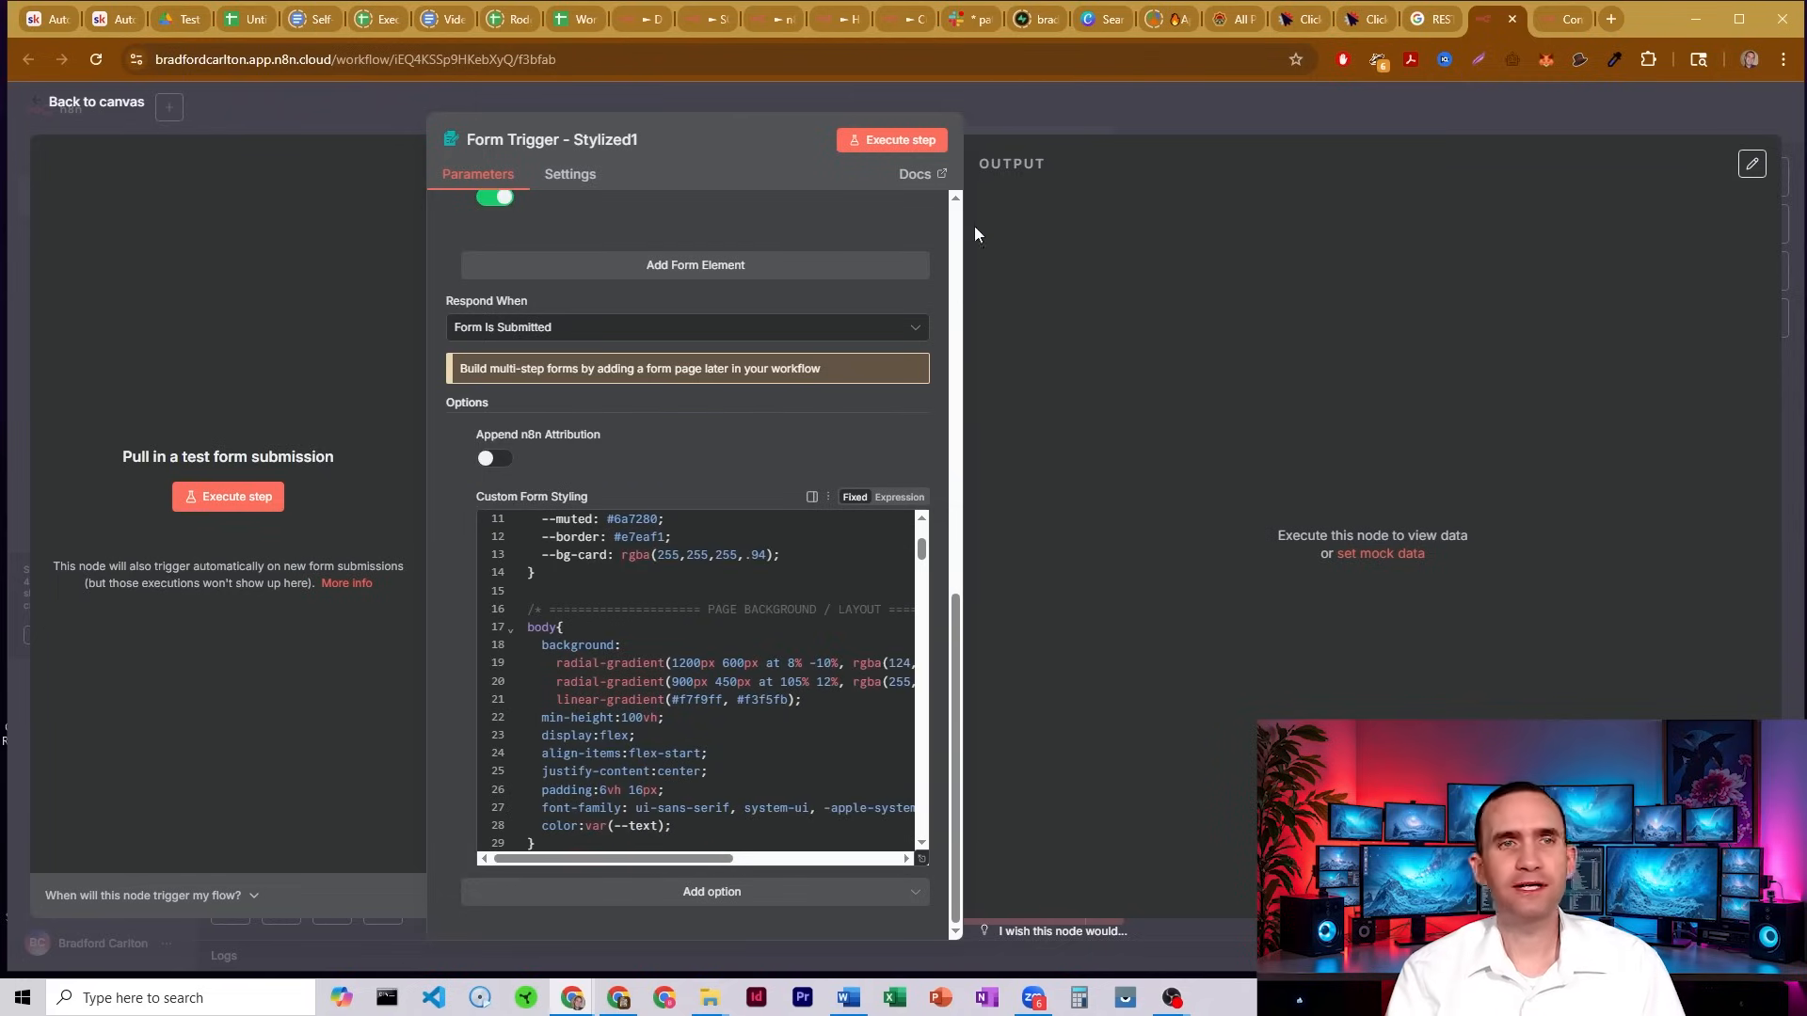
left_click(100, 102)
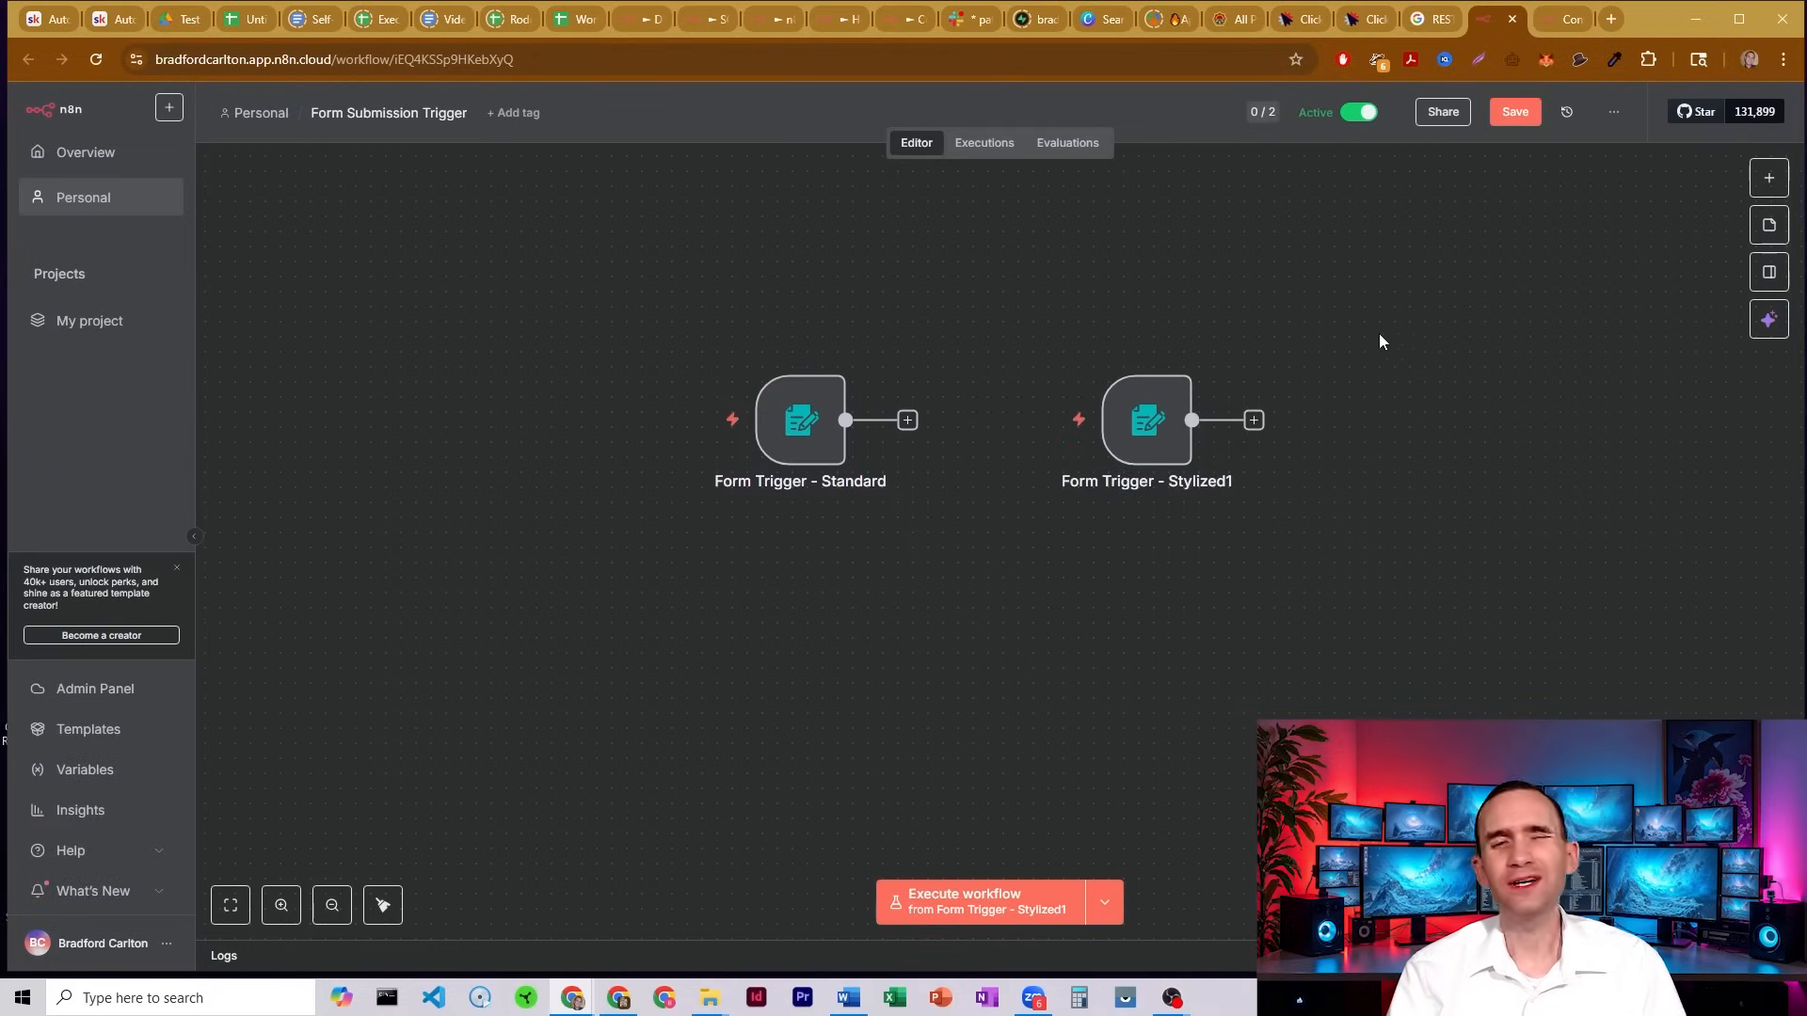
mouse_move(1378, 372)
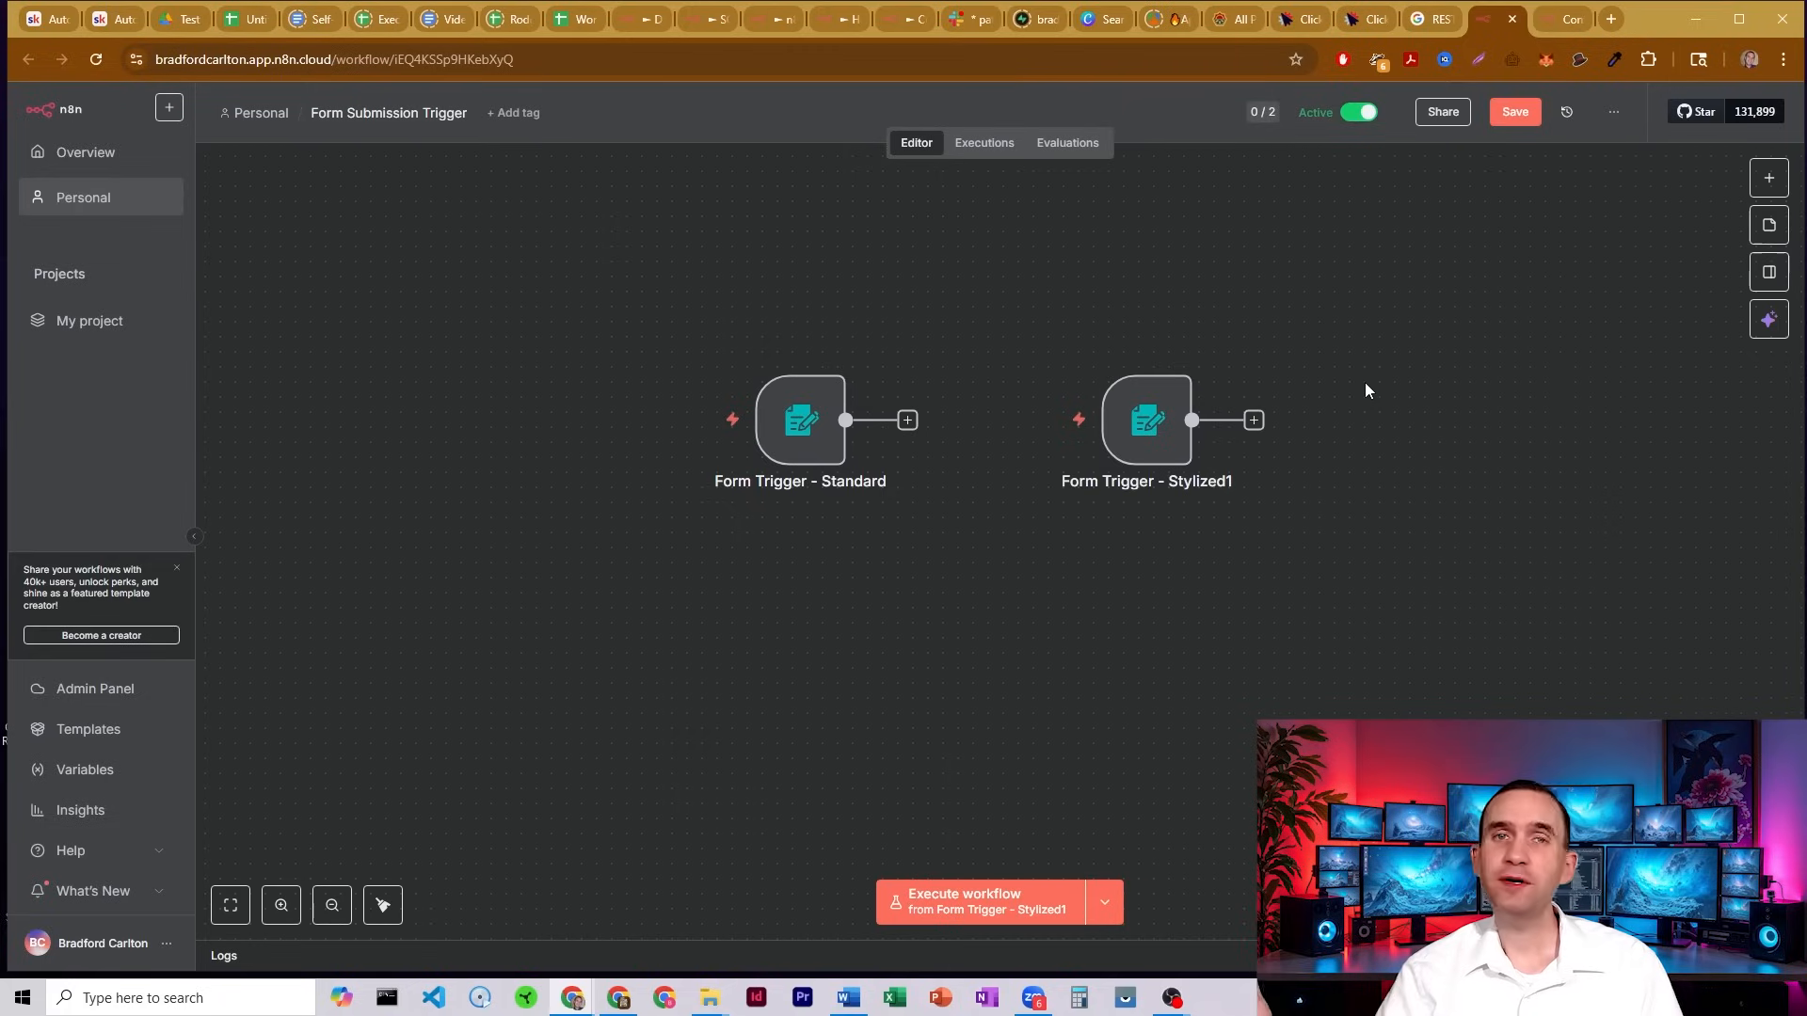
mouse_move(1361, 384)
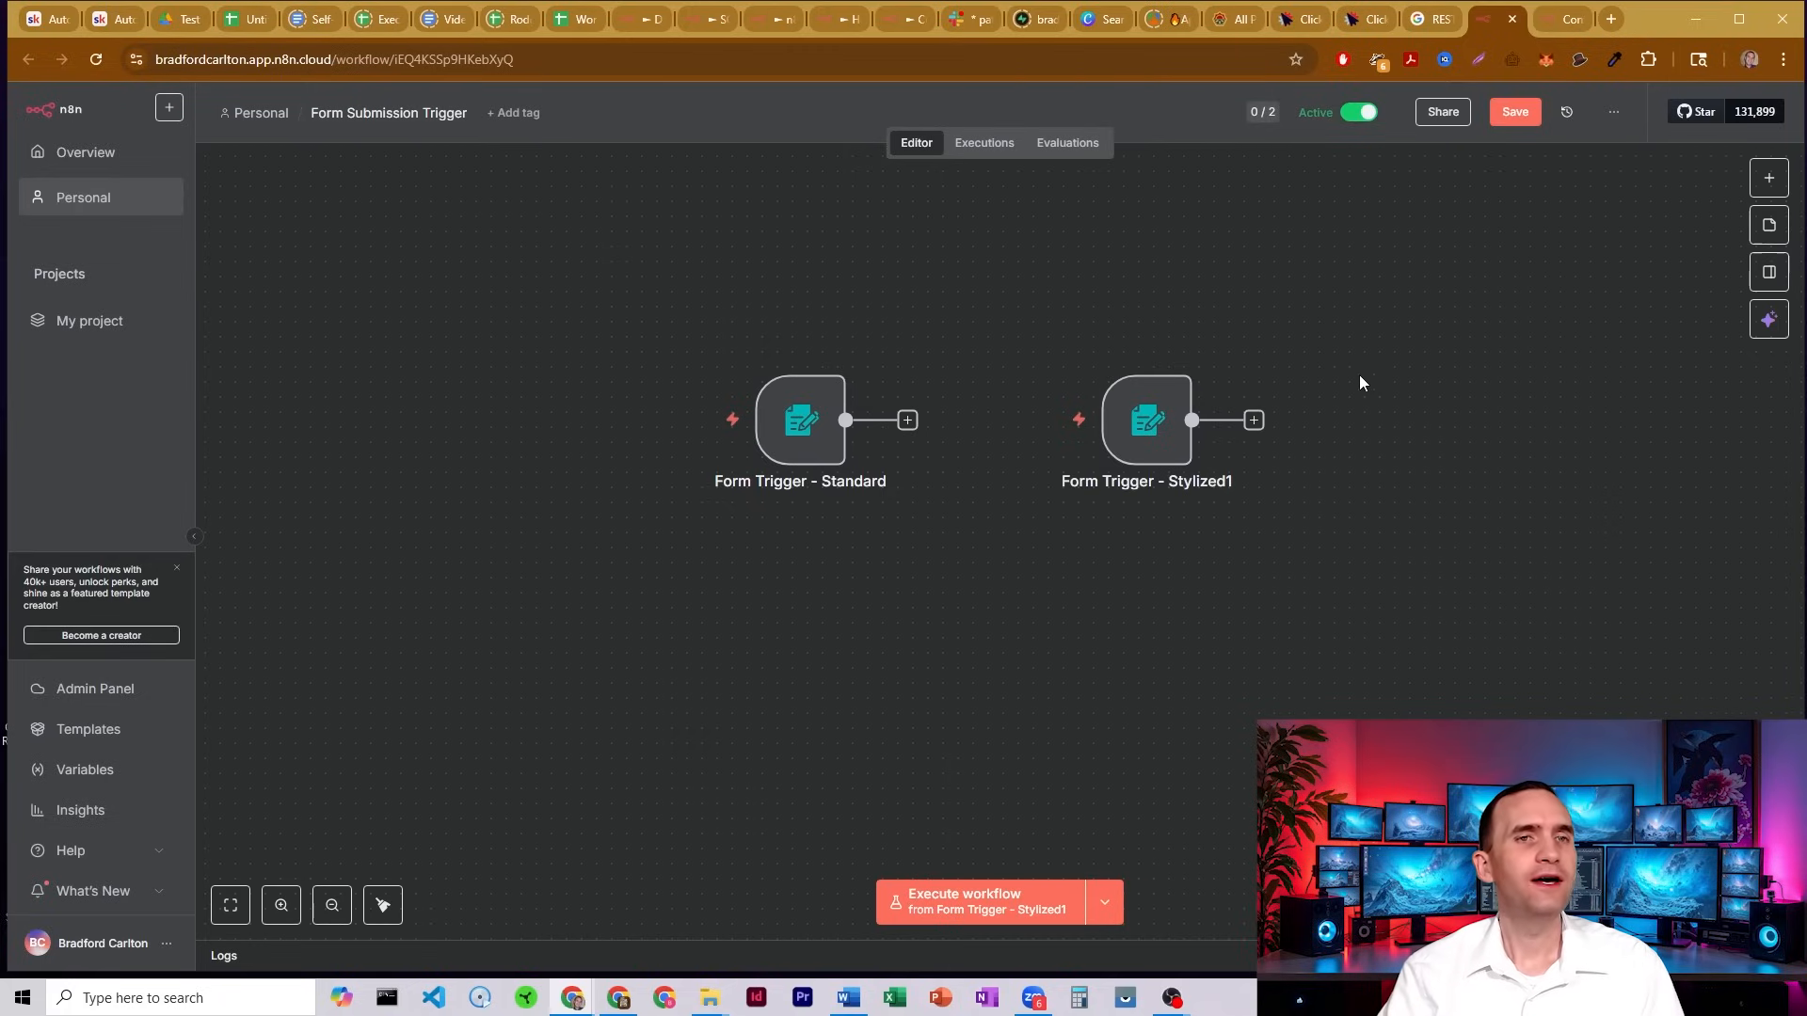